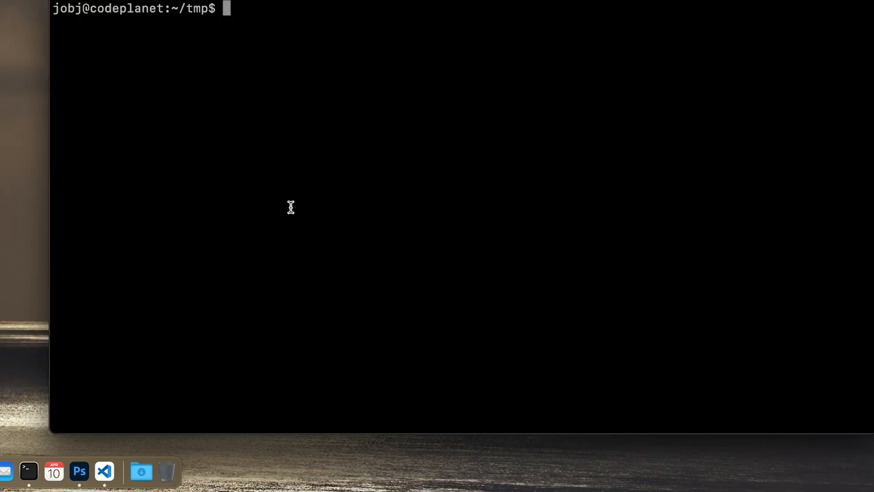
Create the new file sayhello.c in vi, fixing a typo in the command.
type("vi")
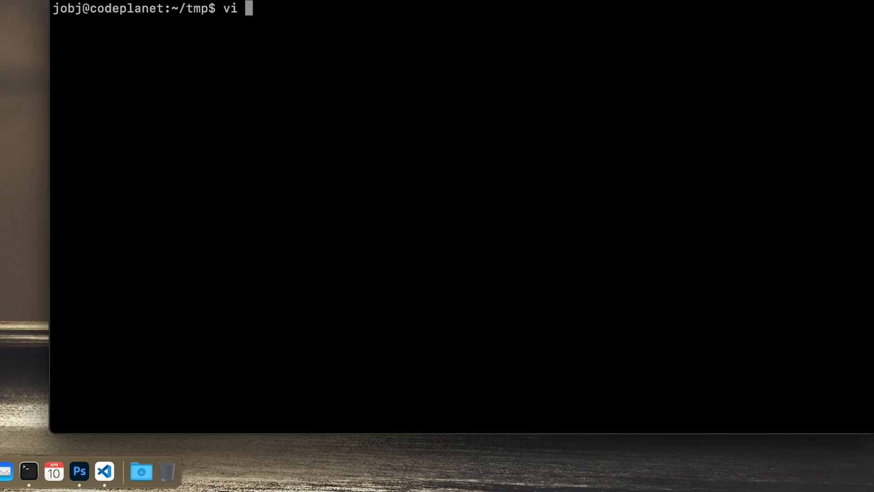
type("a")
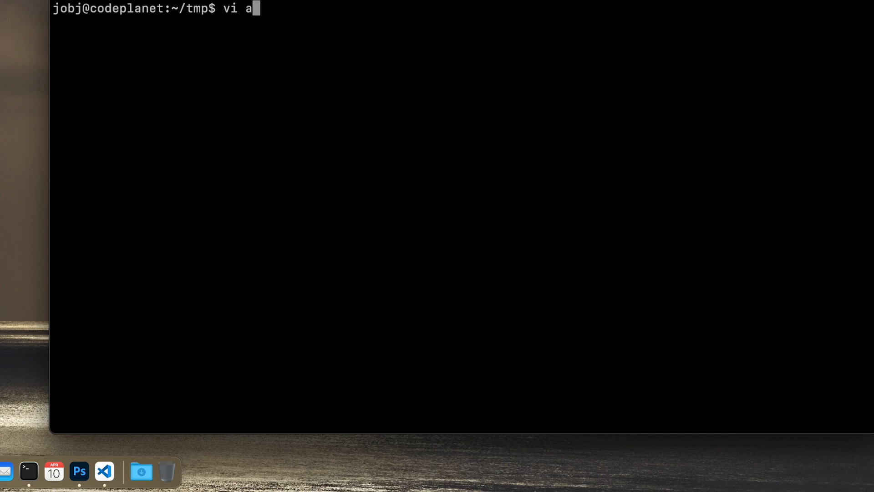
key("BackSpace")
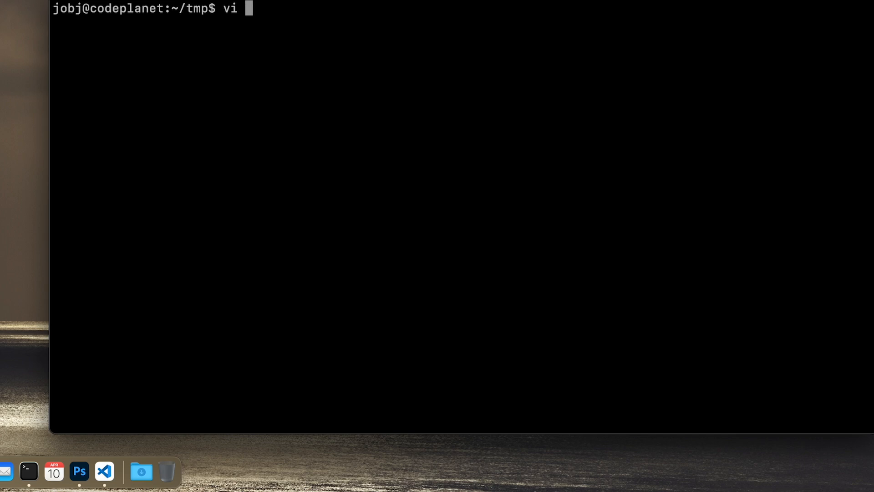
type("sayh")
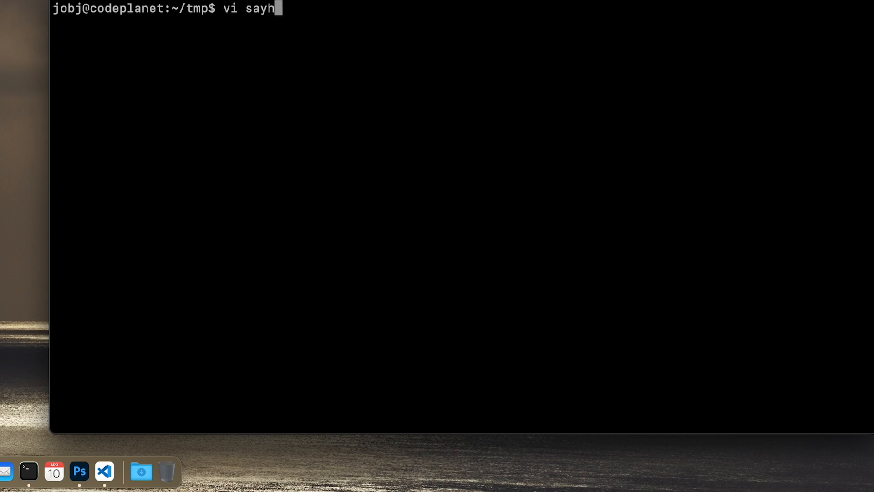
type("ello.c")
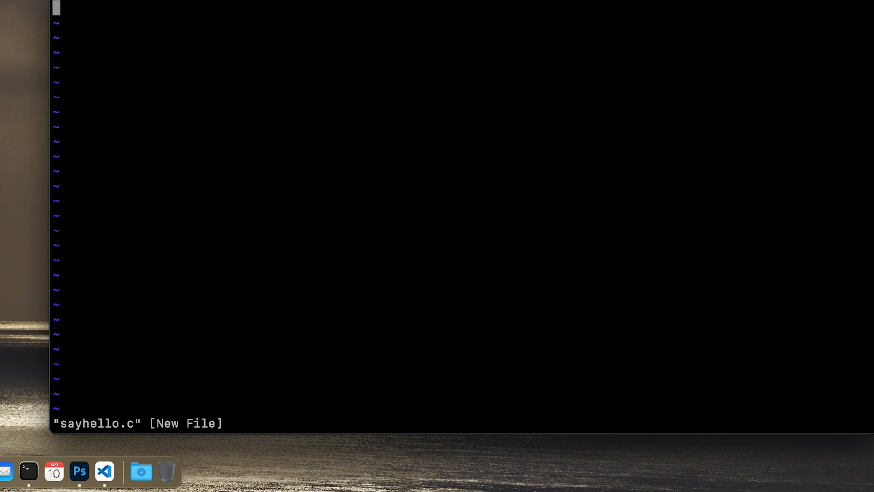
Write #include <stdio.h> and main() declaring char *name set to "Jonas".
type("#in")
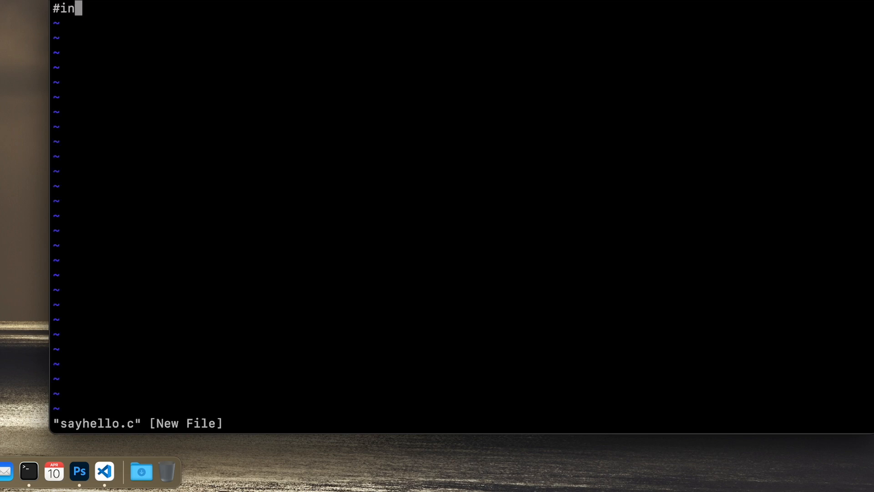
type("clude <")
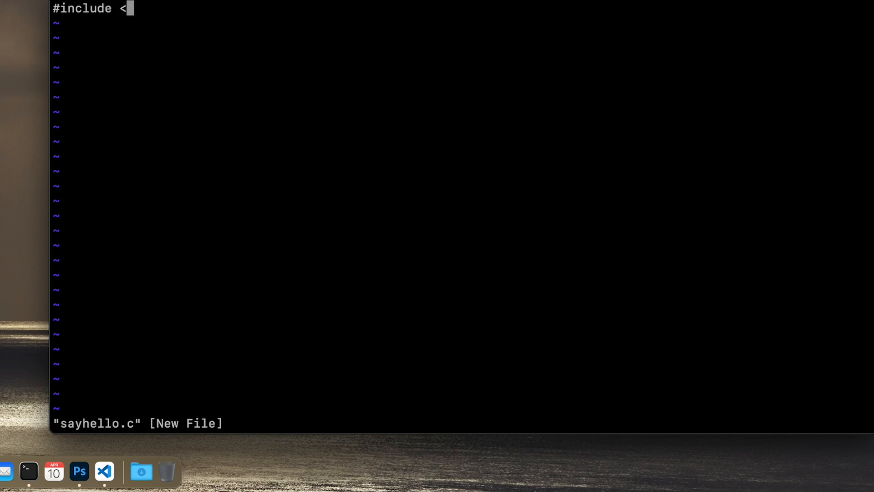
type("stdio.h>")
type("int")
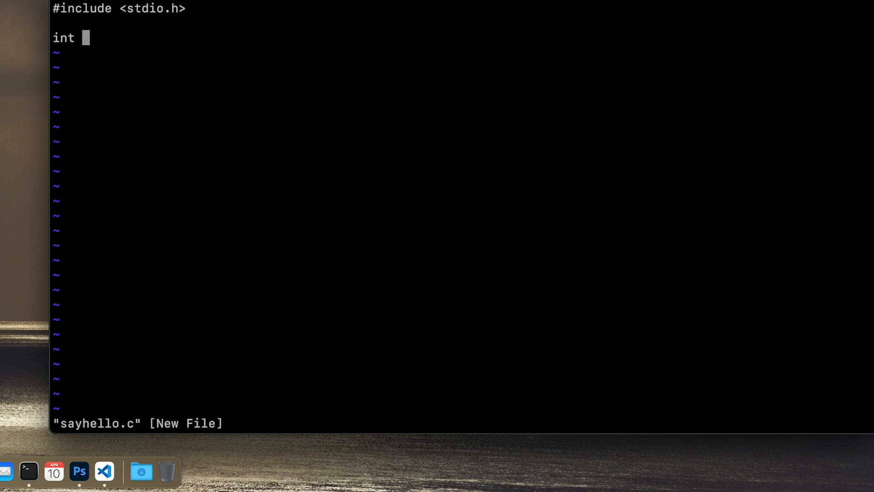
type("main()")
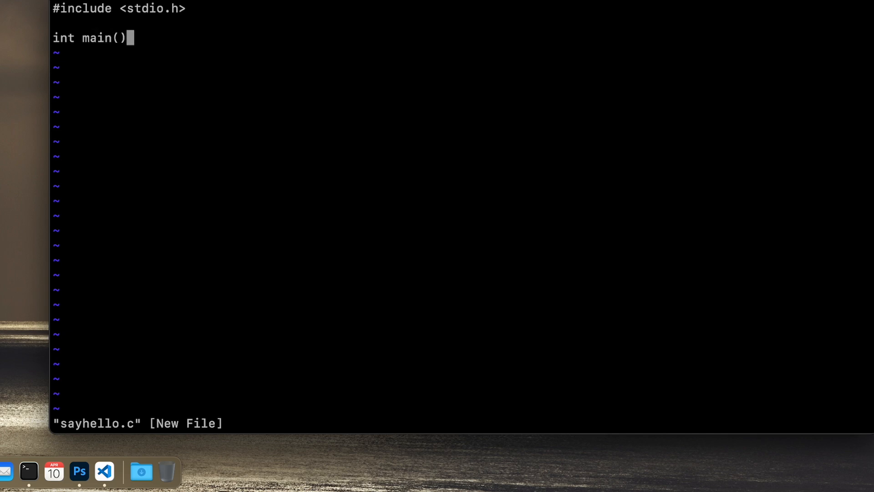
type("{")
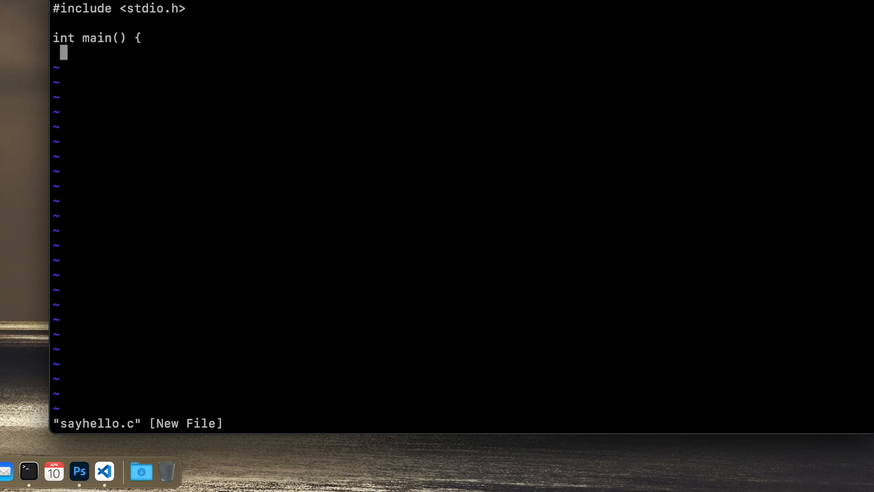
type("char *n")
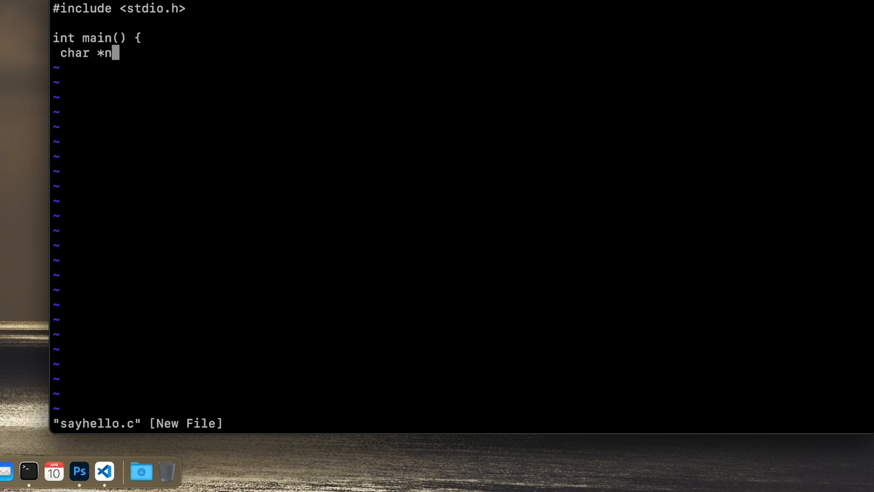
type("ame;")
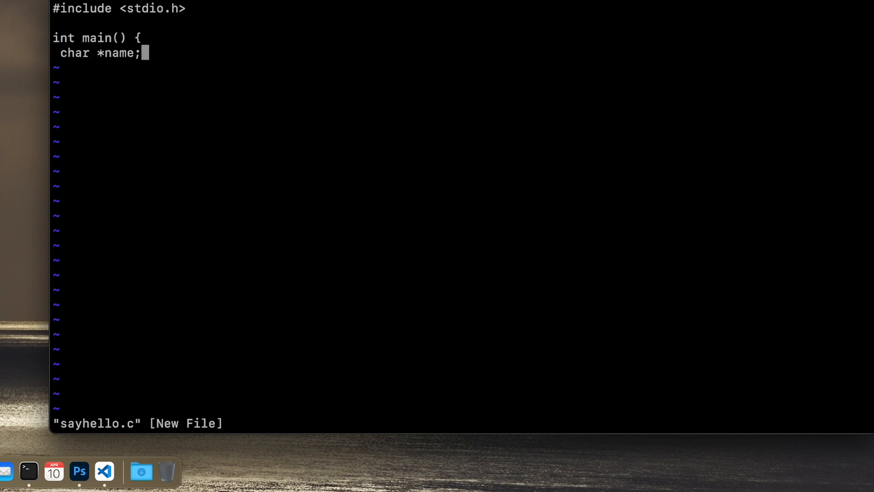
type("nam")
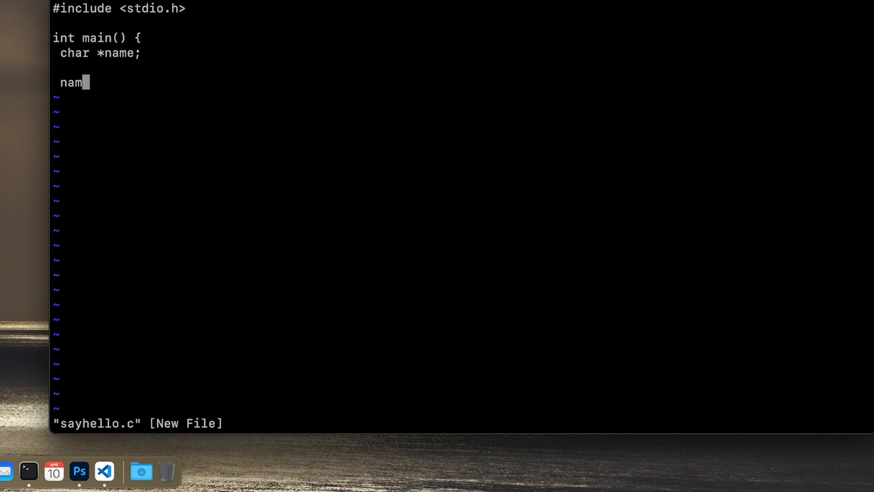
type("e =")
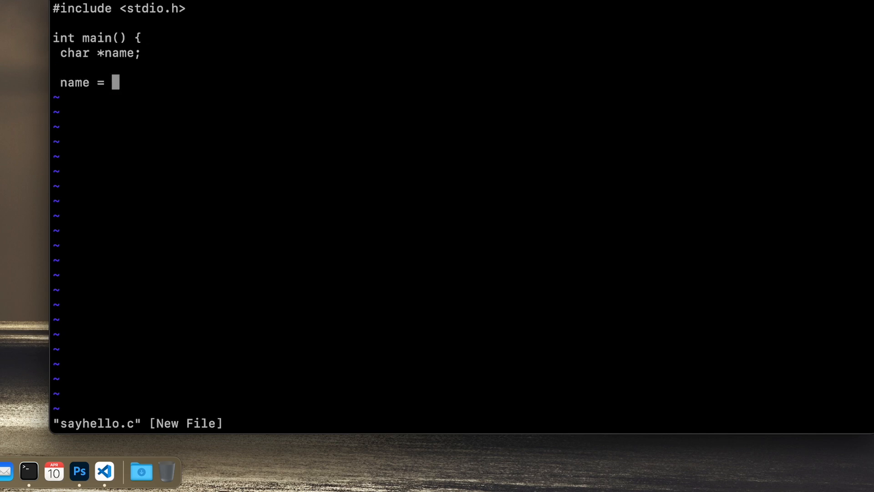
type("\"Jonas\";")
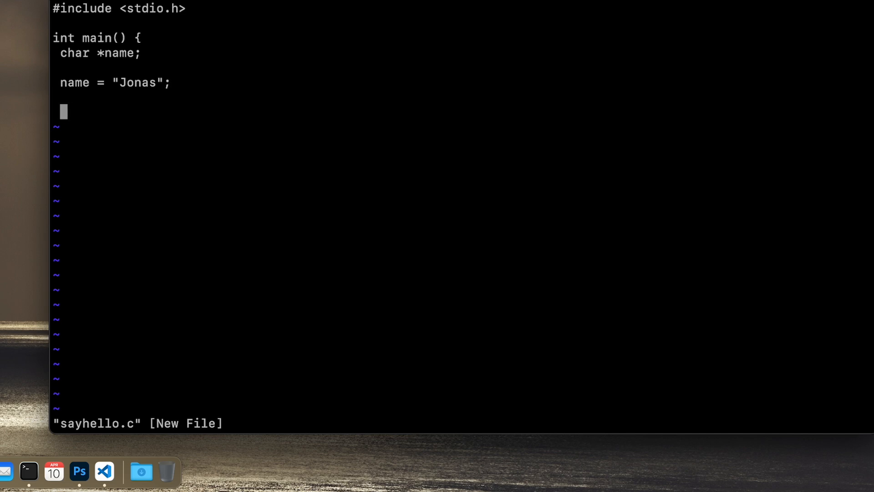
Finish main with sayhello(name); and return 0;, then leave insert mode.
type("sayhell")
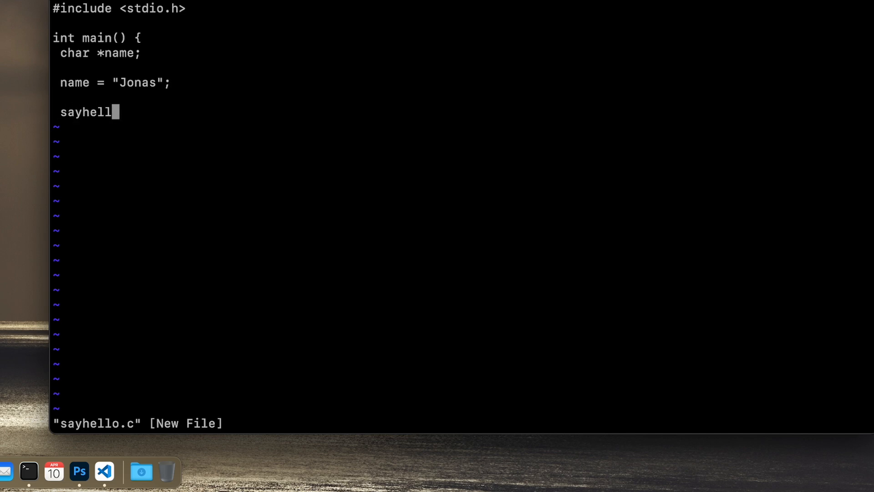
type("o(")
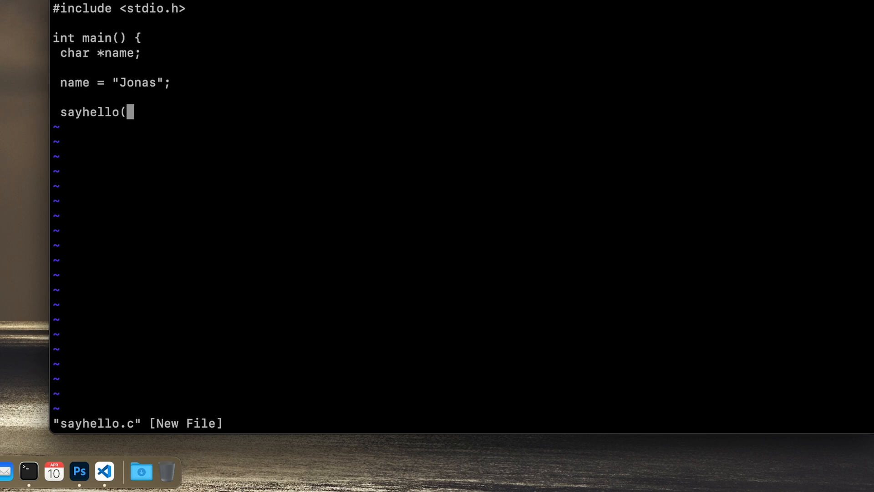
type("n")
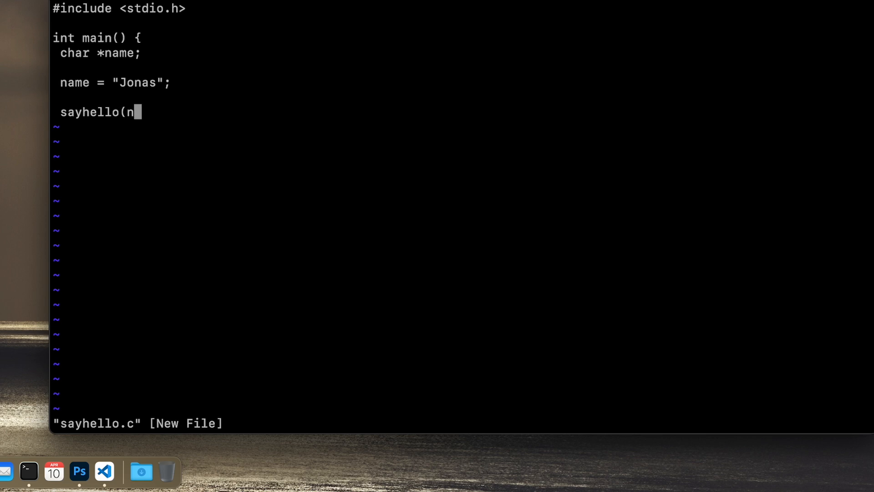
type("ame);")
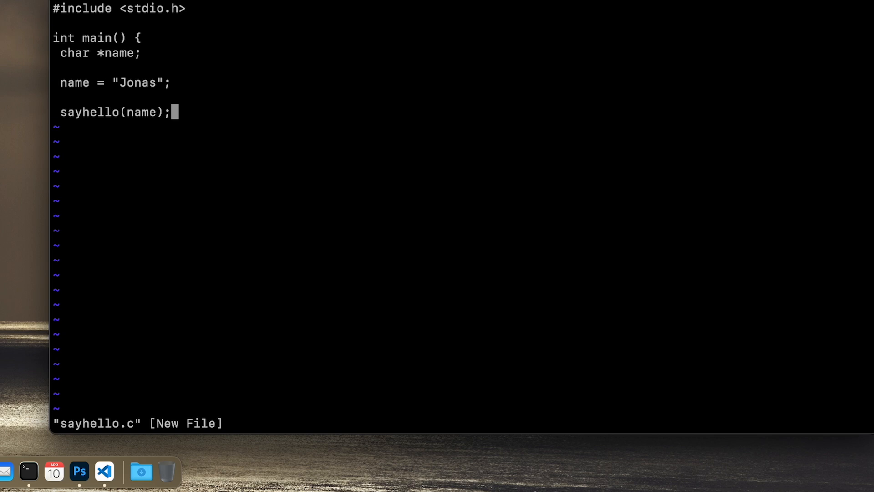
type("return")
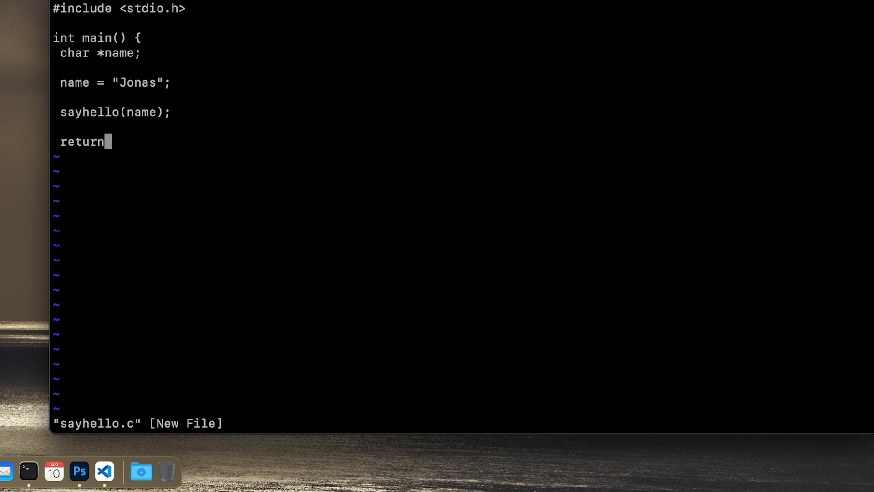
type("0;")
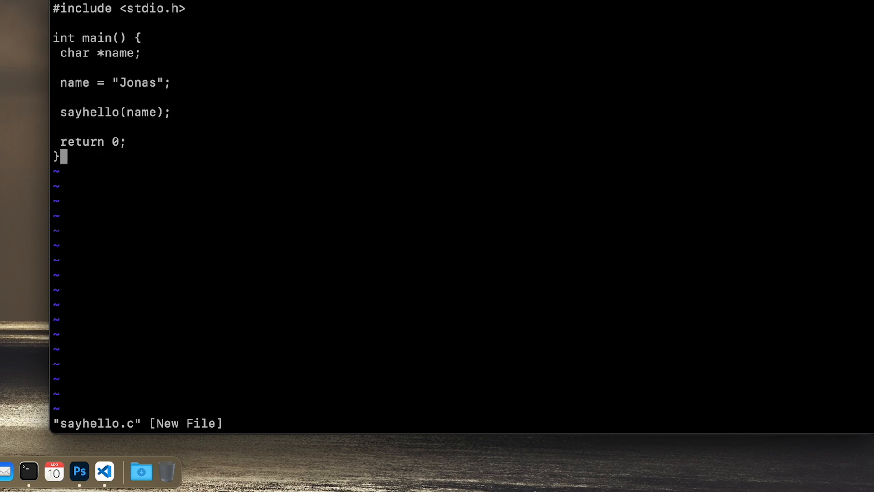
key("Up")
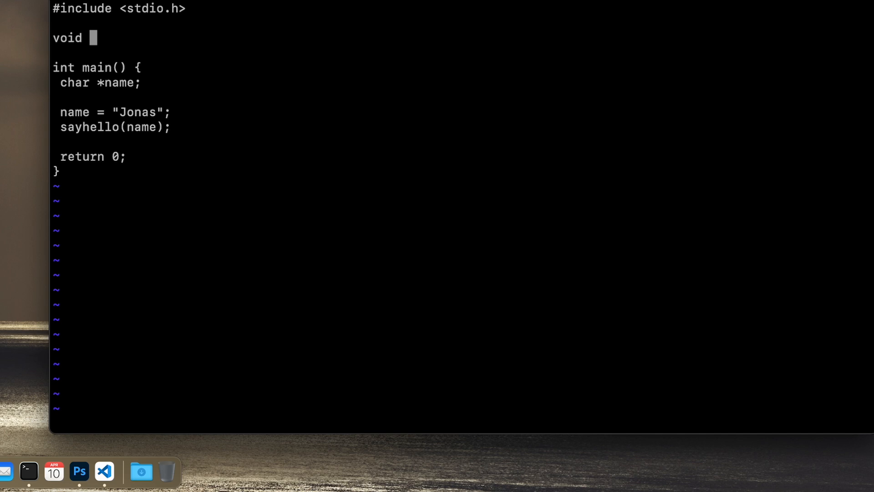
Start the function header sayhello(char *p) { above main.
type("sayhell")
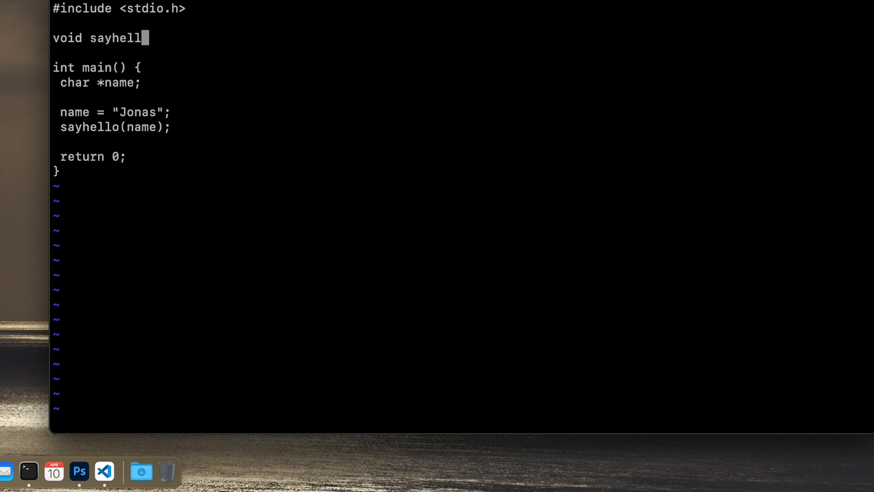
type("o(char")
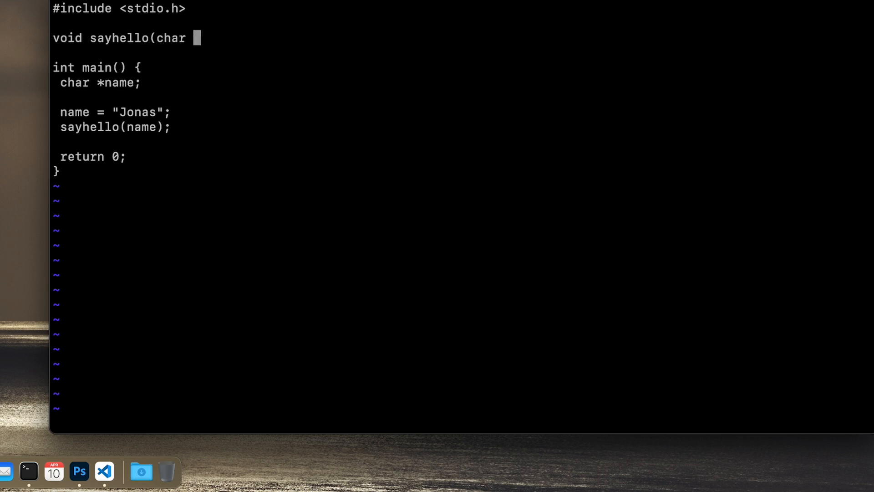
type("*p")
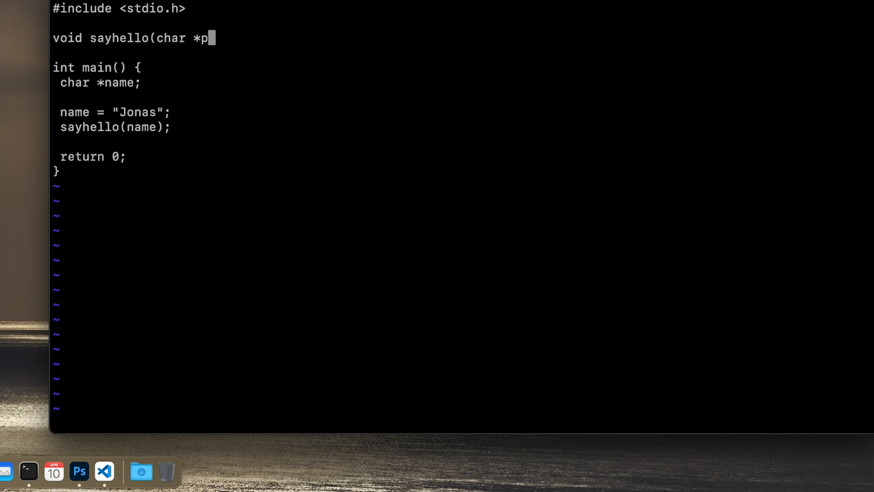
type(")")
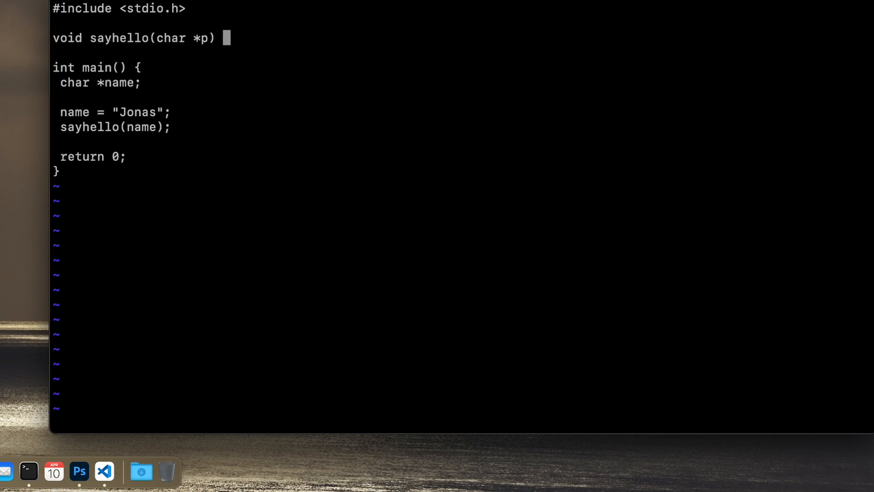
type("{")
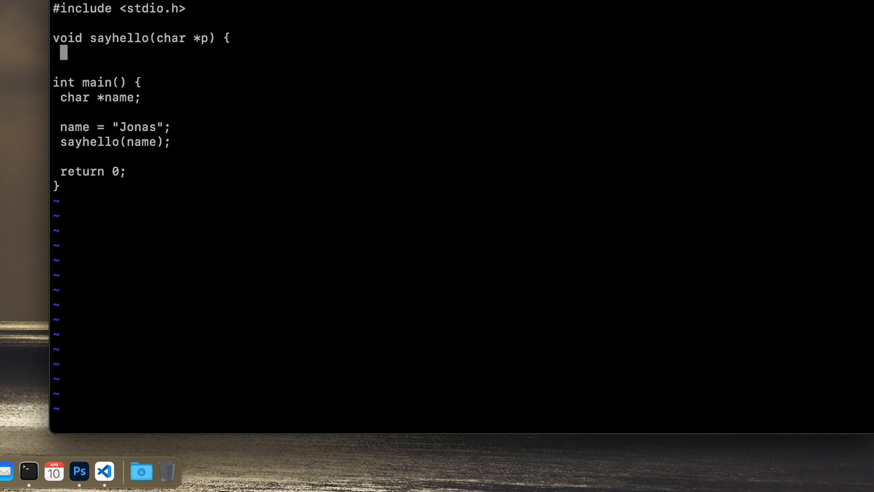
Fill the function body with printf("Hello %s\n", p); and a return statement.
type("printf")
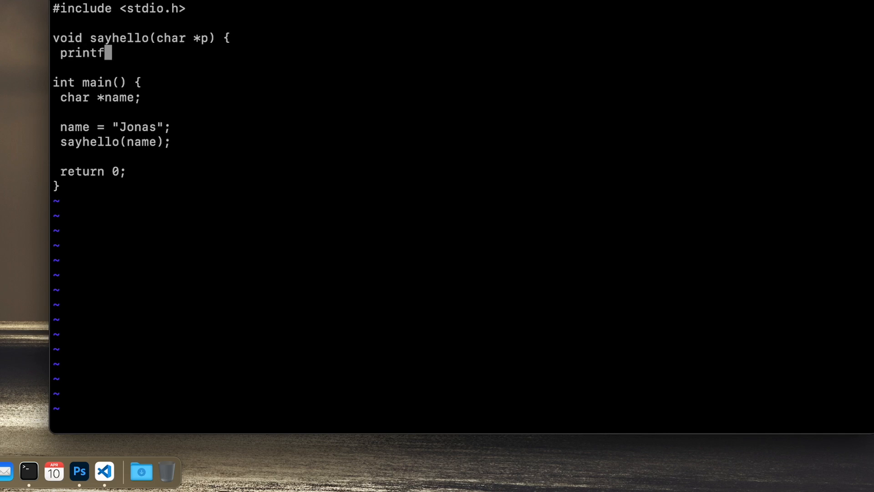
type("(\"")
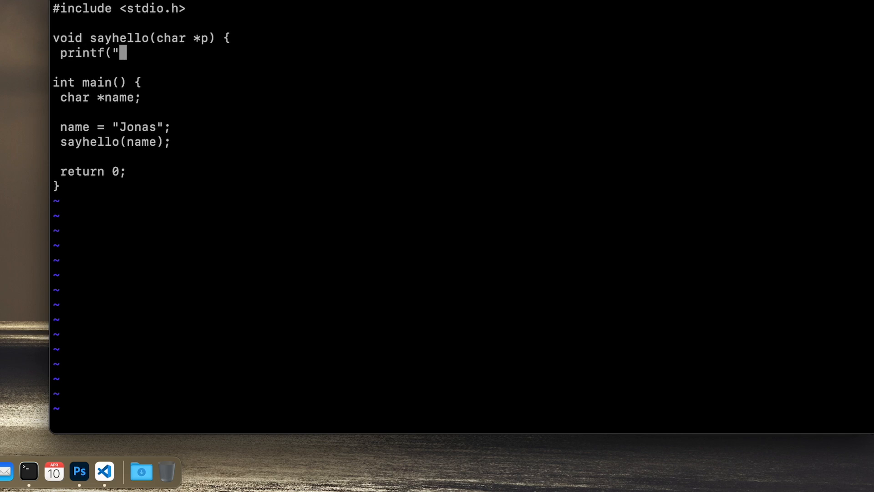
type("Hello")
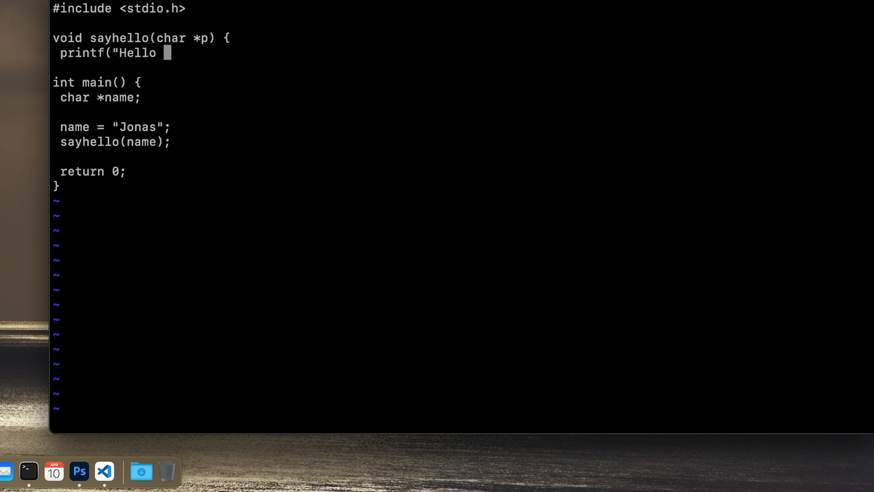
type("%s\\n\",")
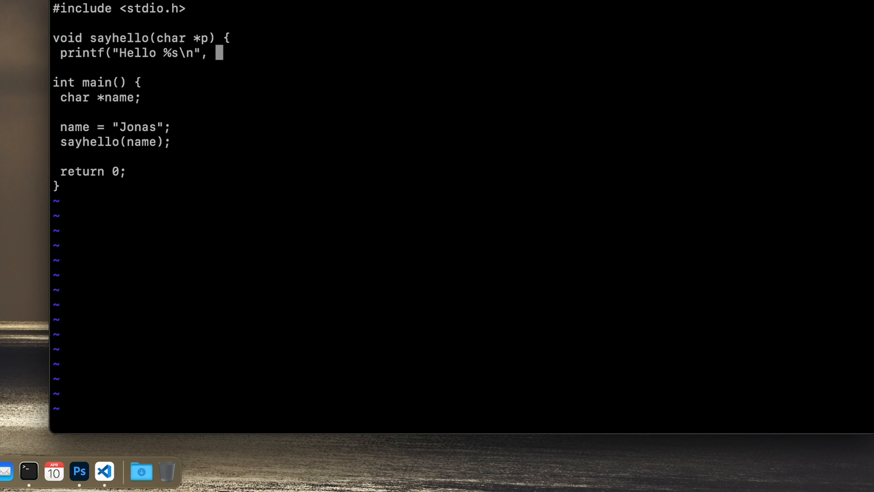
type("p);")
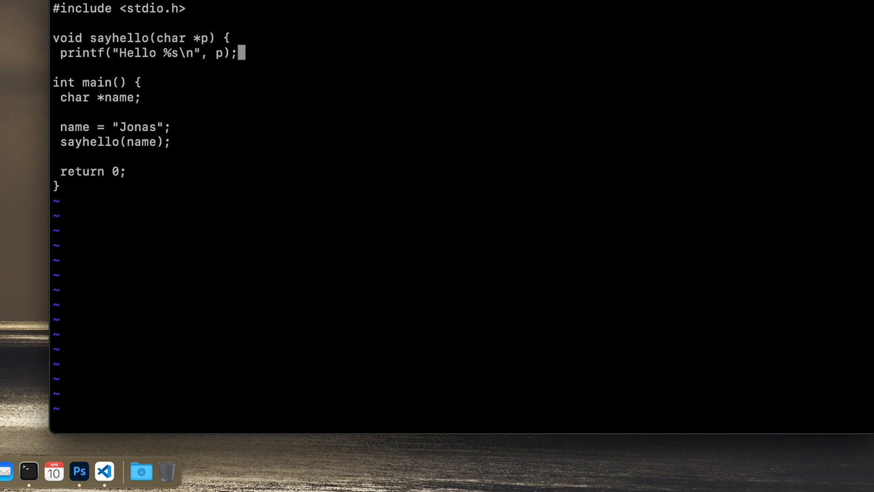
type("return;")
type("}")
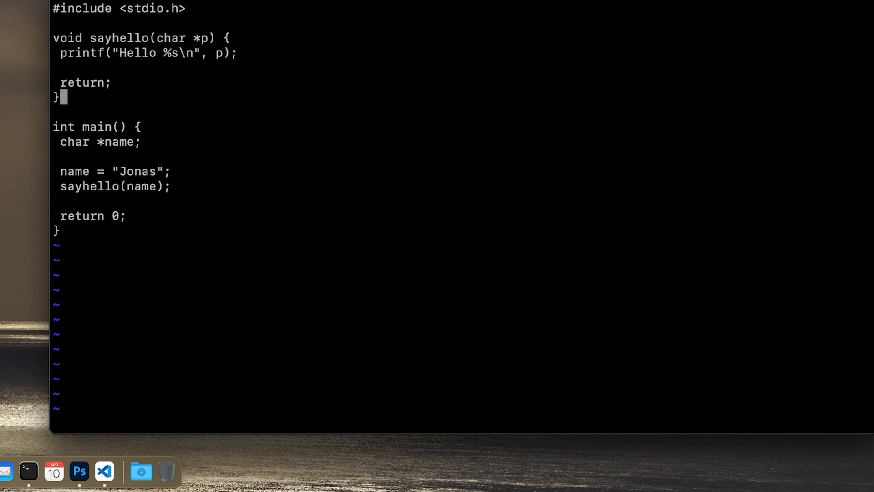
mouse_move(40, 58)
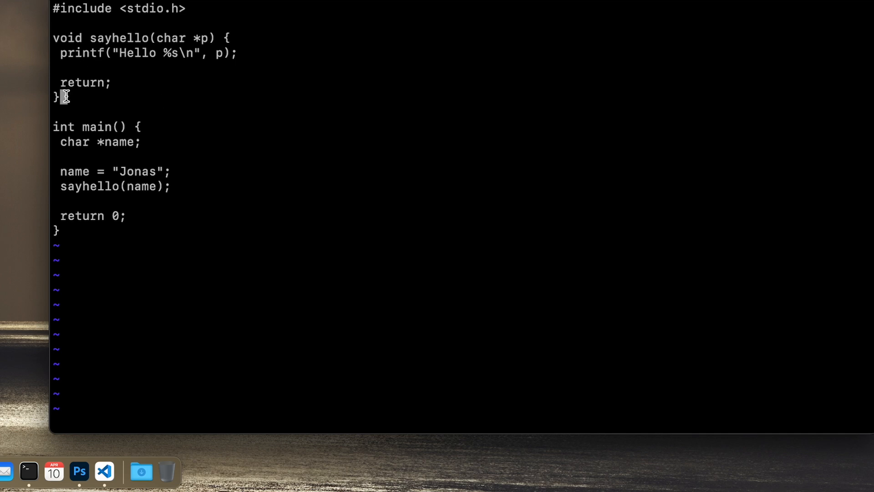
double_click(85, 83)
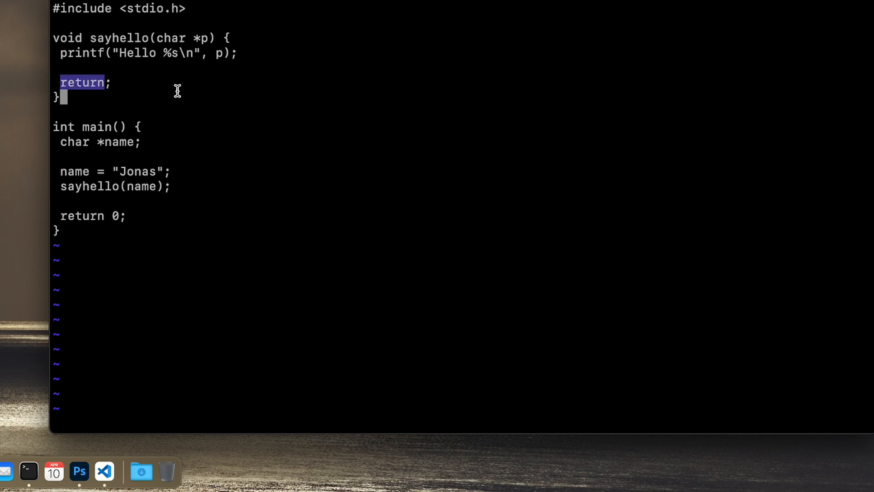
mouse_move(160, 93)
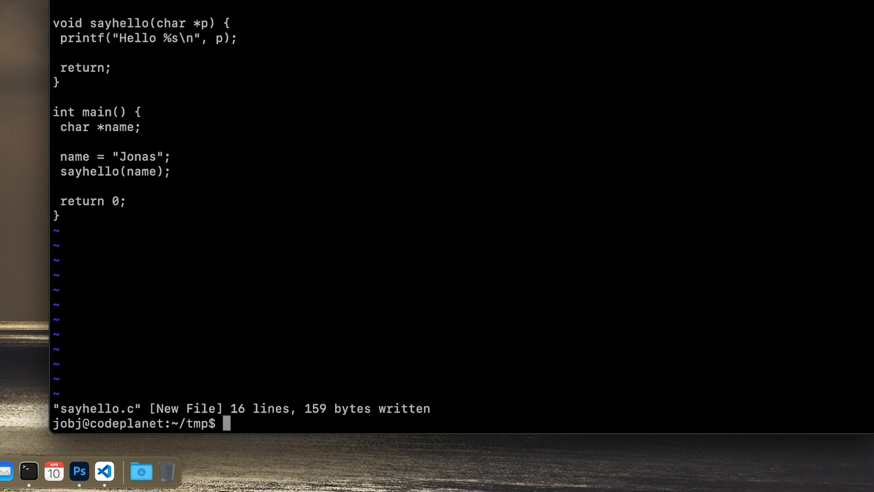
Compile sayhello.c with gcc into the program sayhello.
type("gcc")
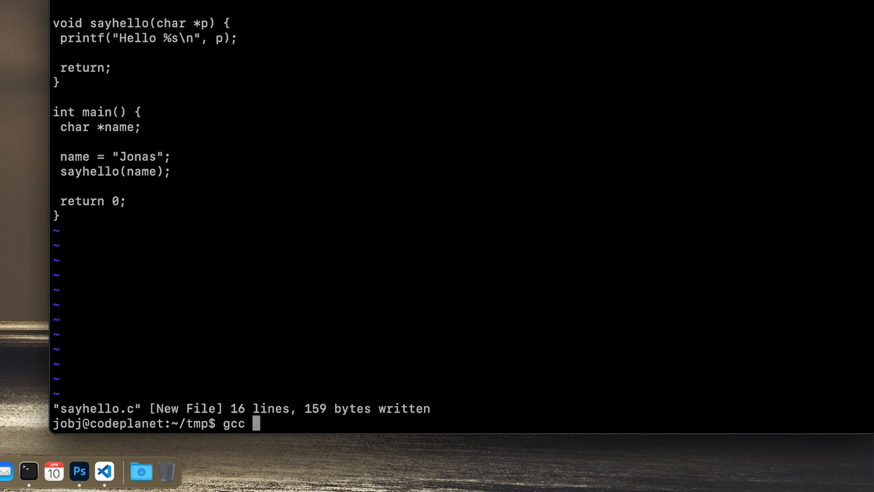
type("sa")
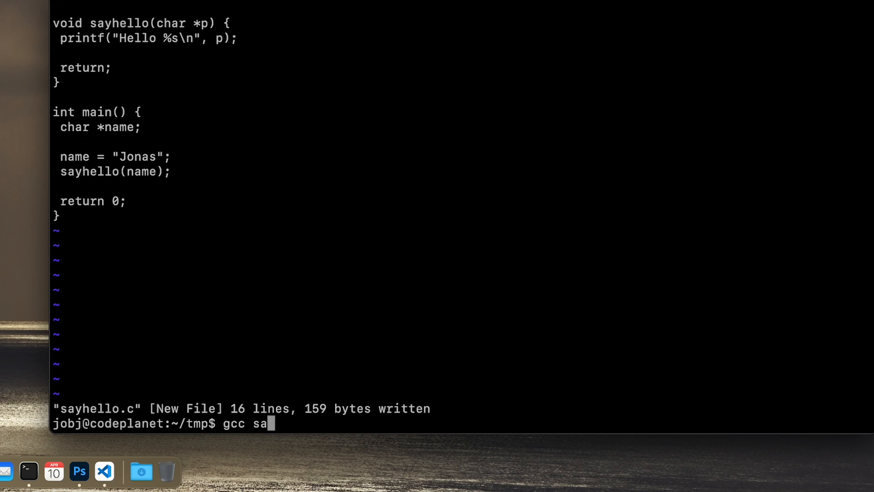
type("yhello.c")
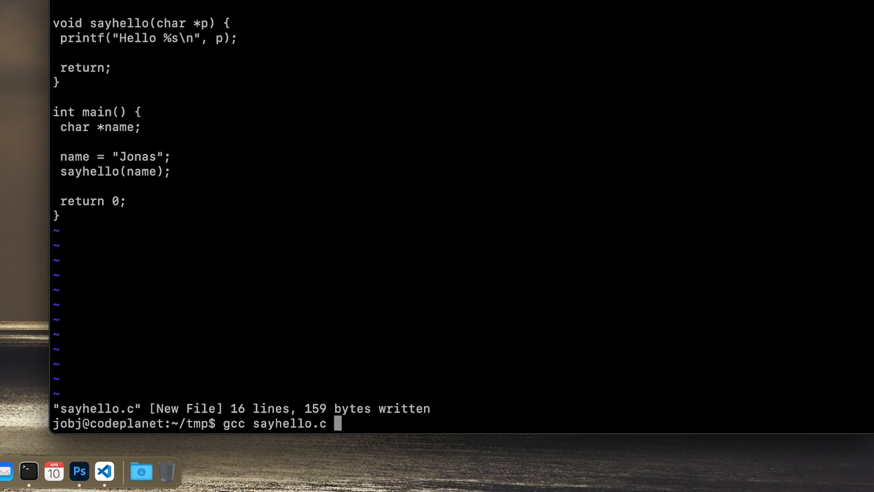
type("-o sayhello")
type("./sayhello")
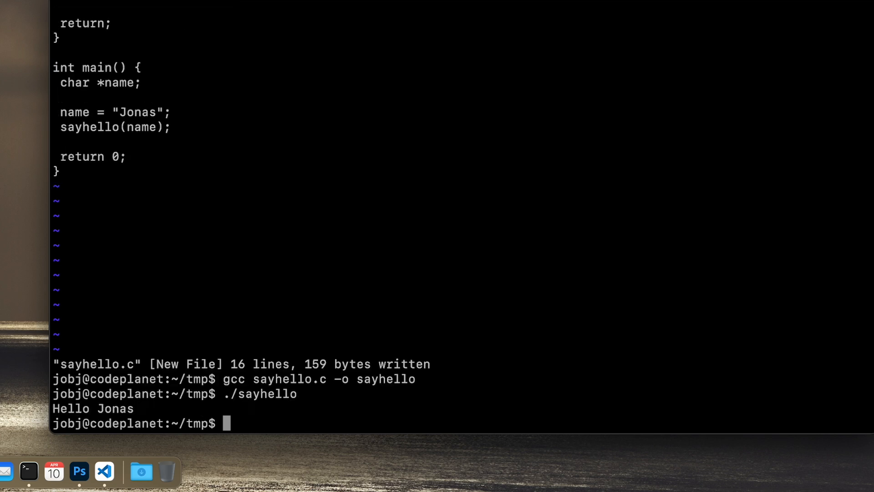
type("vi say")
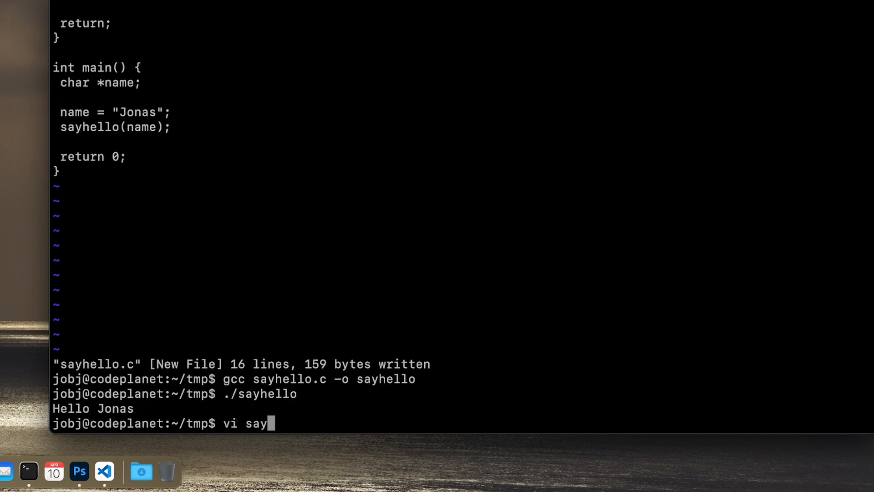
Reopen sayhello.c in vi.
type("hello-")
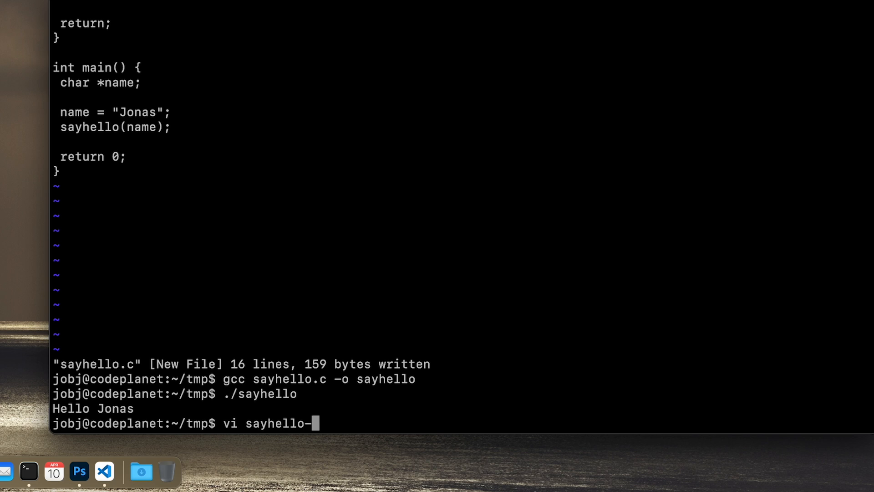
type("c")
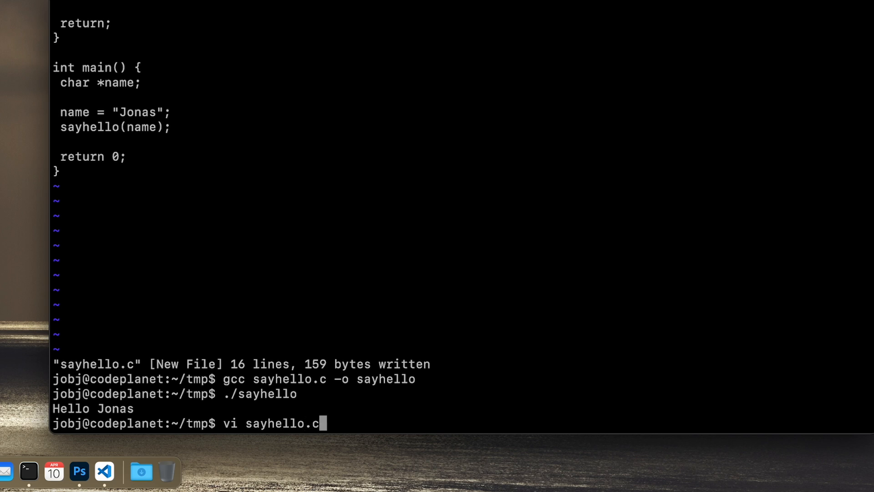
key("Enter")
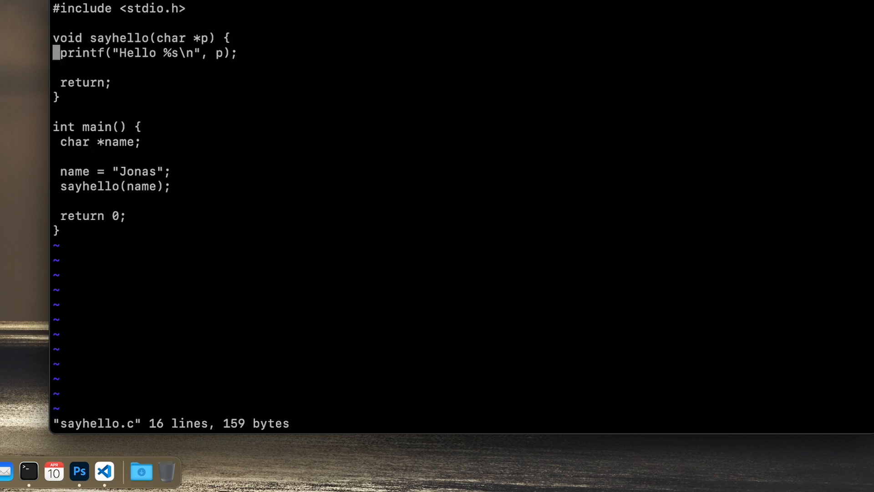
Move to the sayhello function with j/k and delete its lines with dd.
key("j")
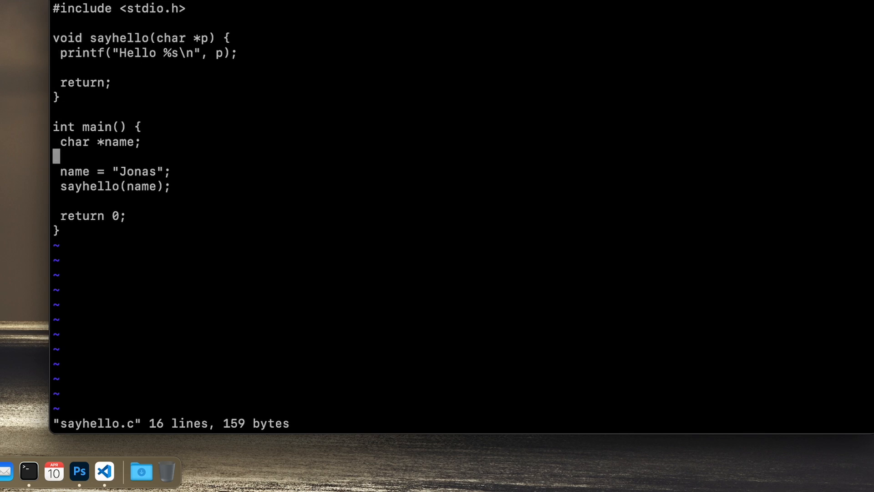
key("Up")
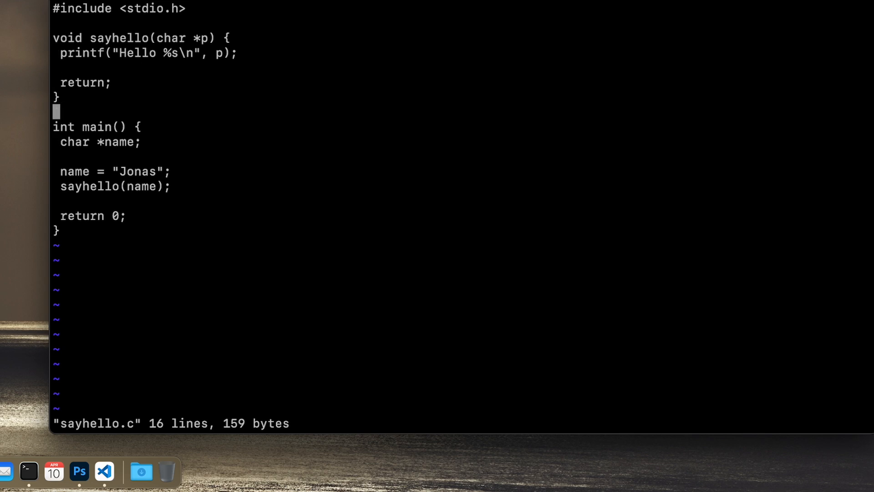
key("j")
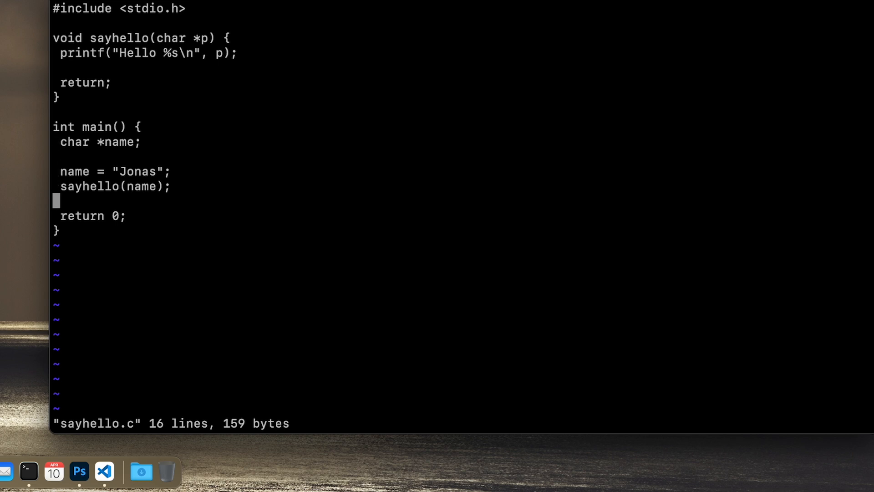
key("k")
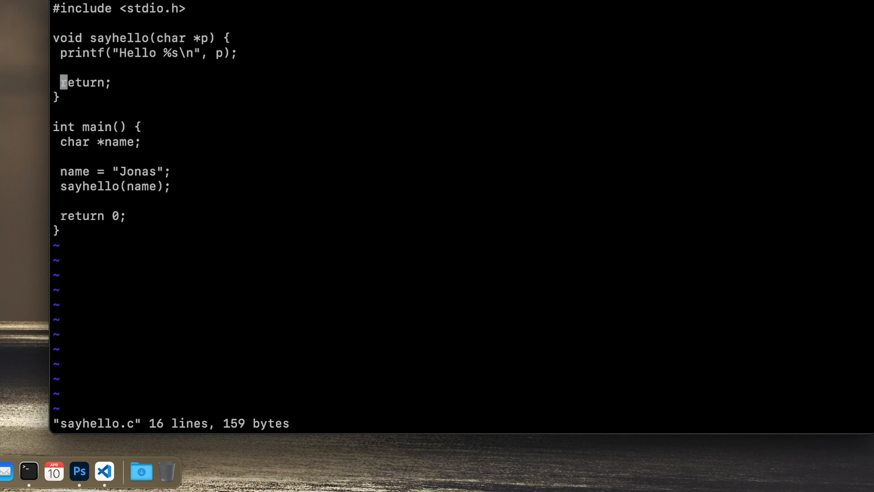
key("Up")
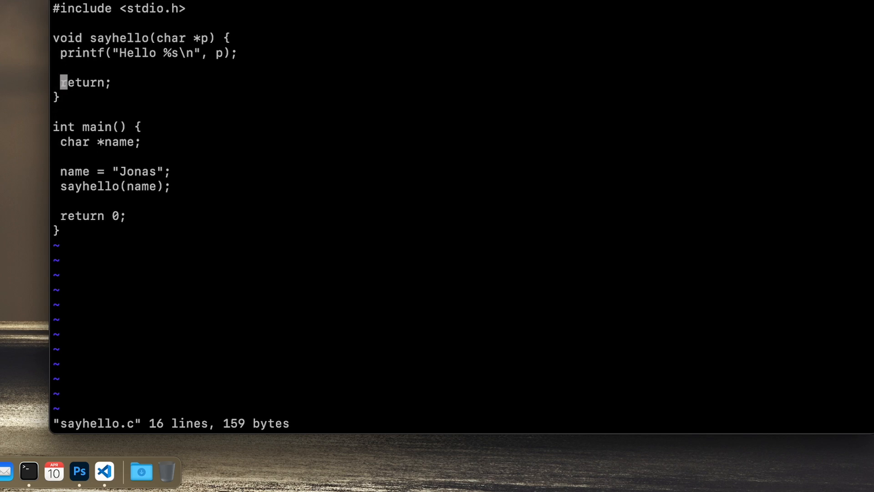
key("j")
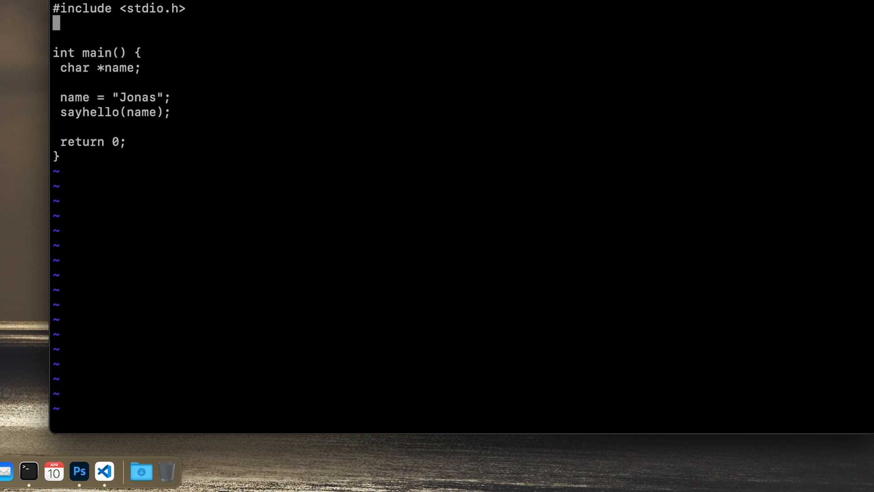
Add #define FLOWER "daffodil" below the include.
type("#d")
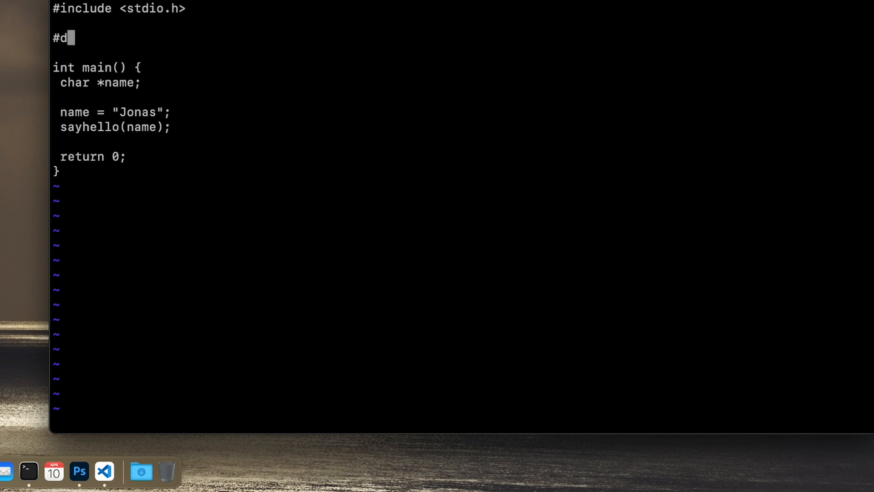
type("efine")
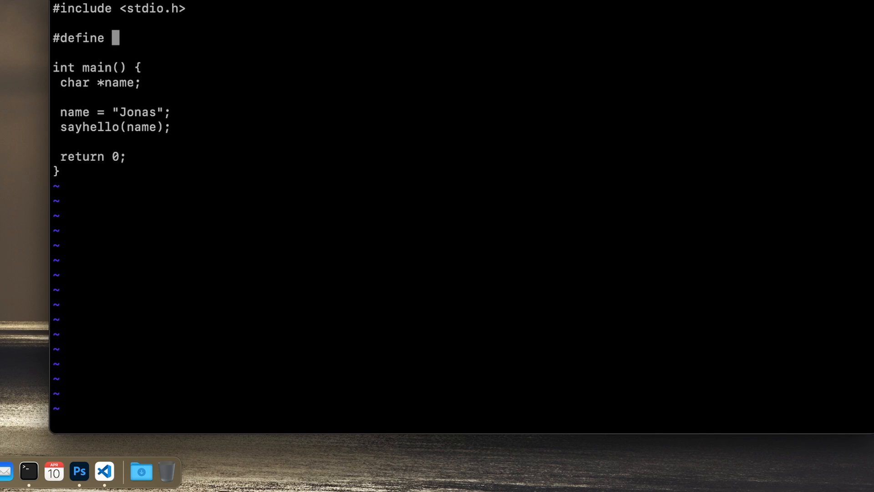
type("FL")
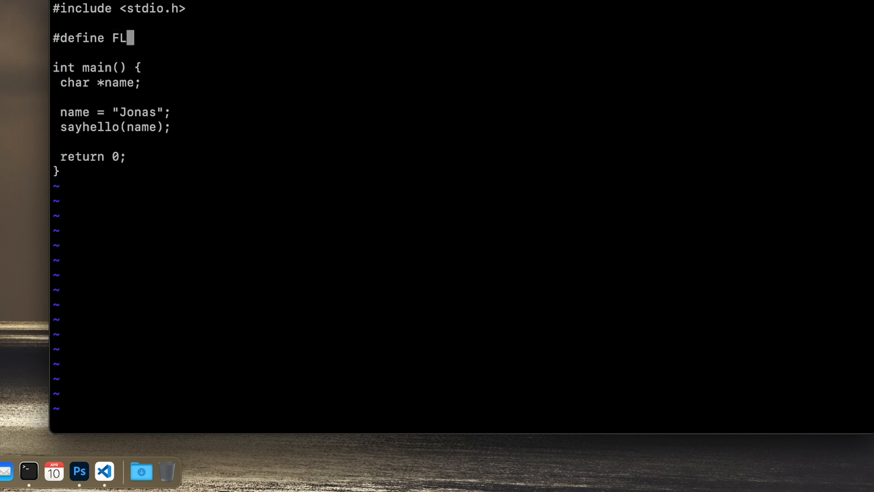
type("OWER")
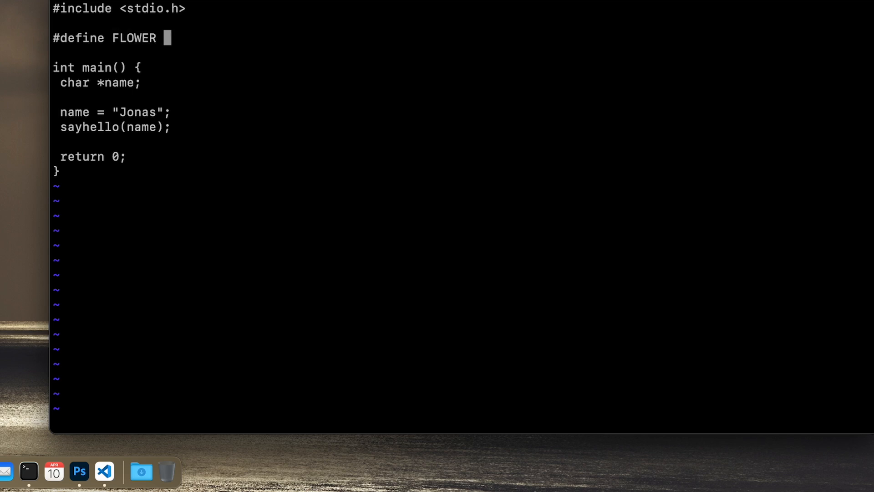
type("\"daf")
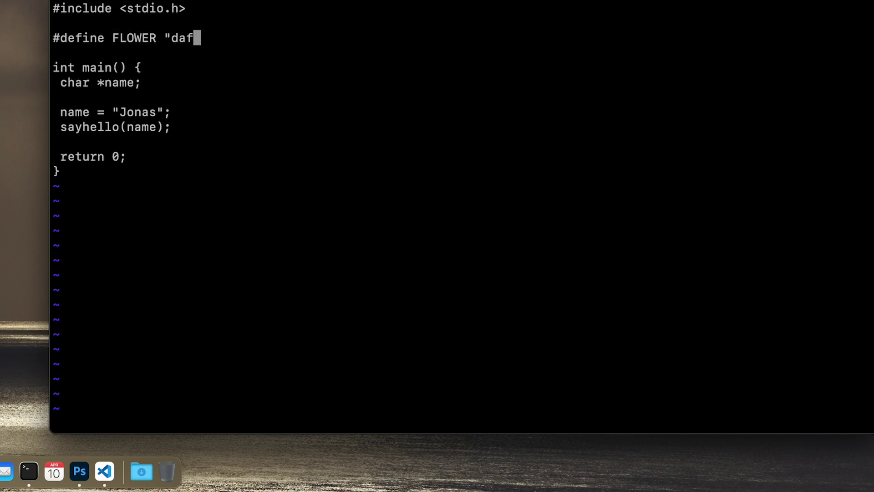
type("f")
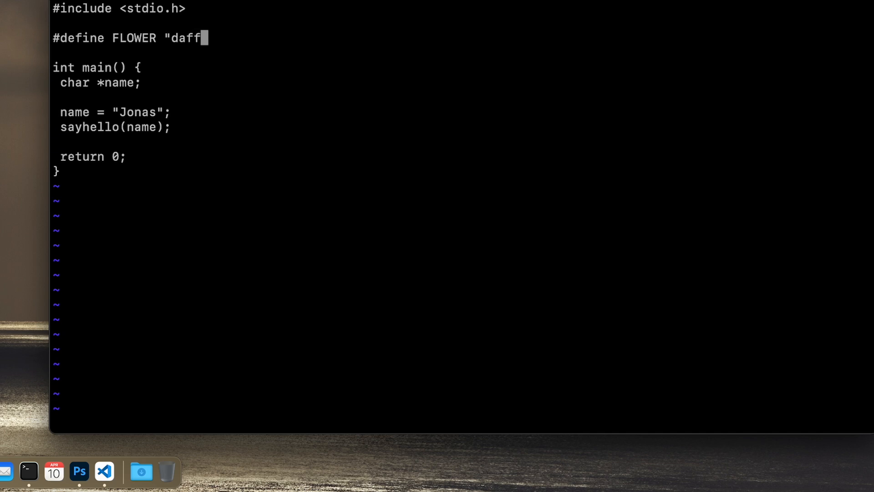
type("odil")
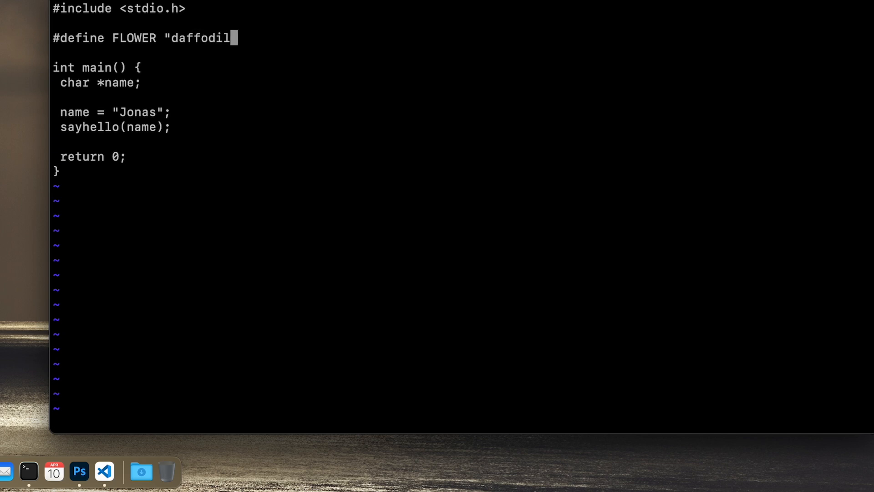
type("\"")
type("#")
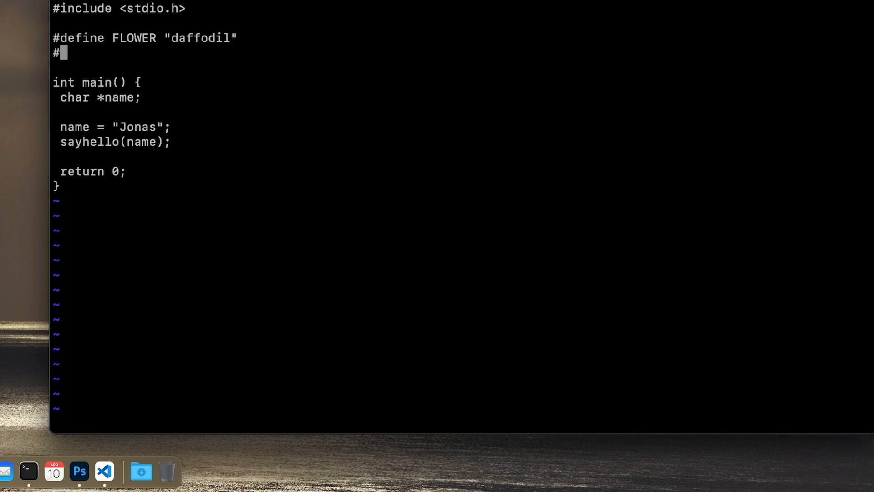
Add #define NUMBER 5 on the next line.
type("define")
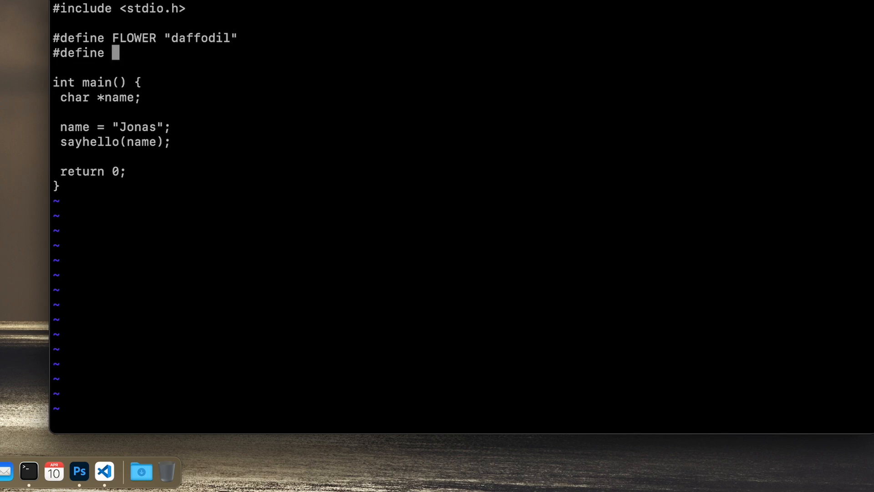
type("NUMBER")
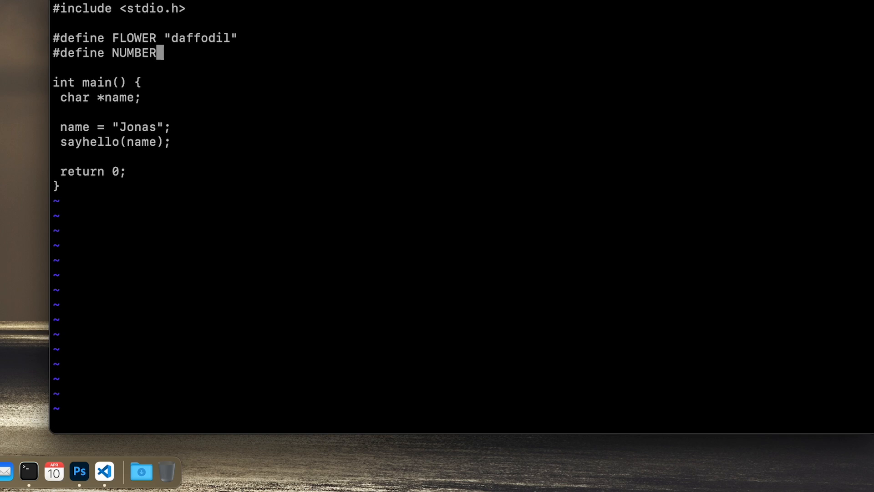
type("5")
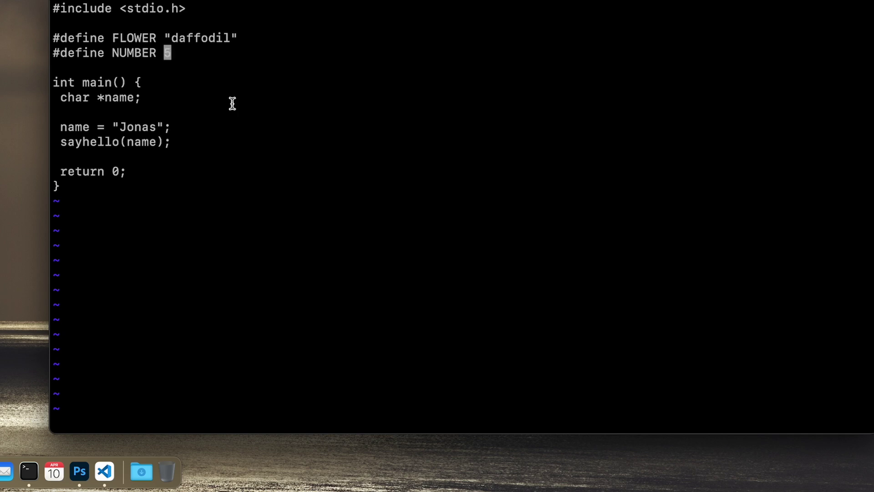
Complete #define NUMBER 5 and highlight the FLOWER name, daffodil text and value.
double_click(134, 53)
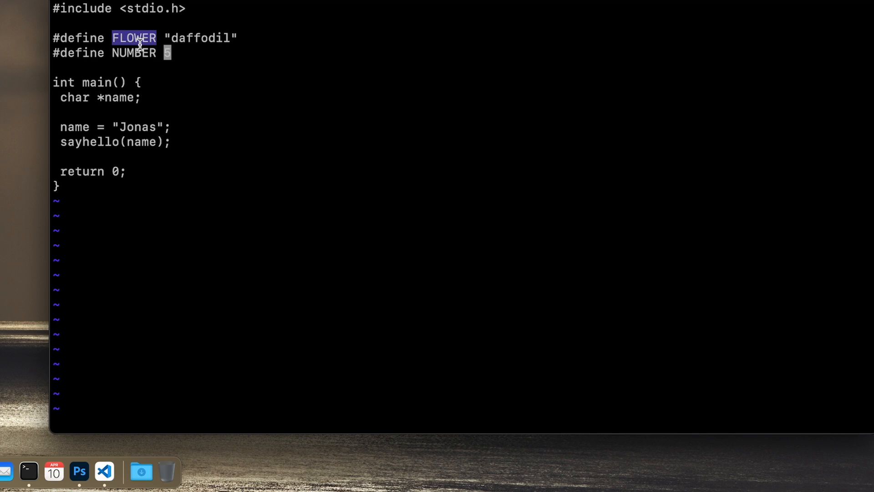
mouse_move(109, 95)
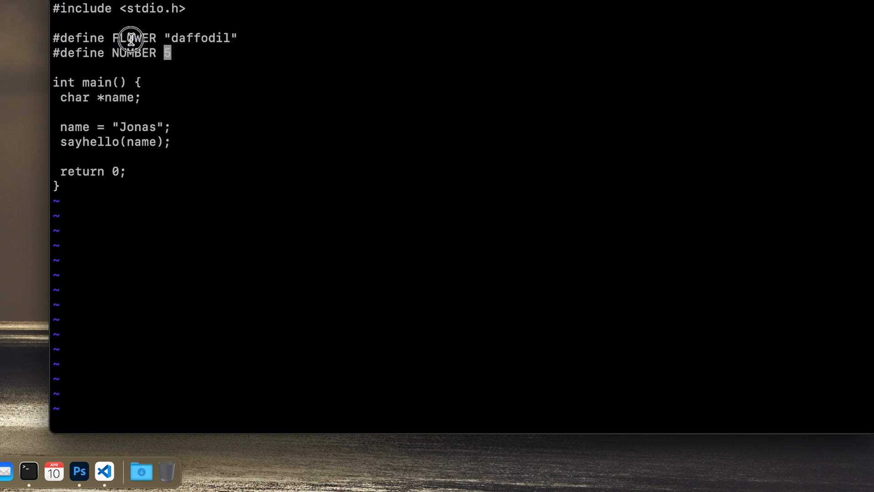
double_click(132, 37)
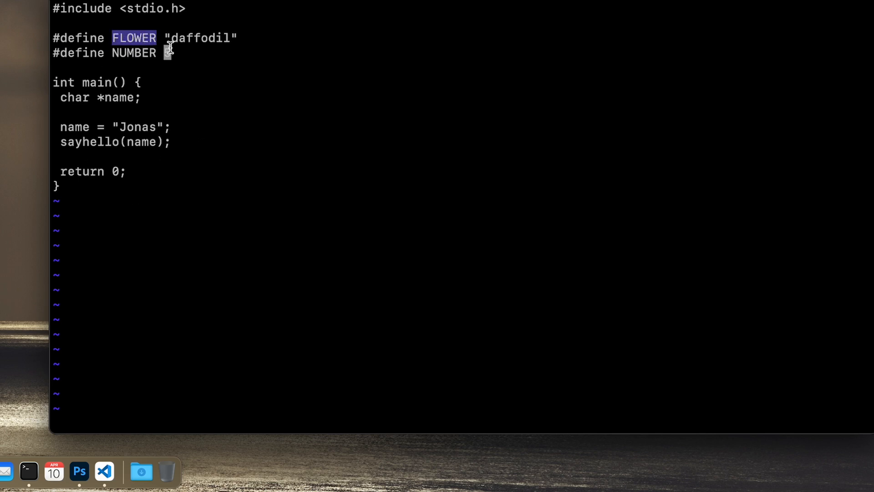
type("5")
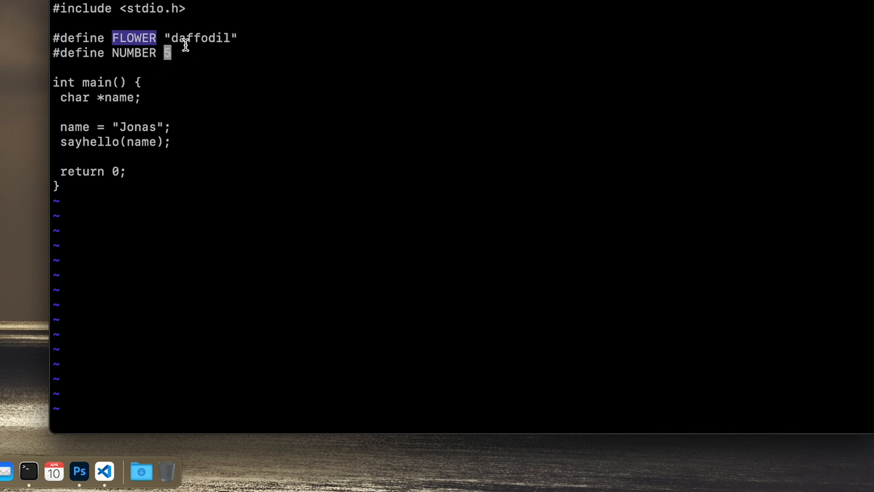
double_click(200, 38)
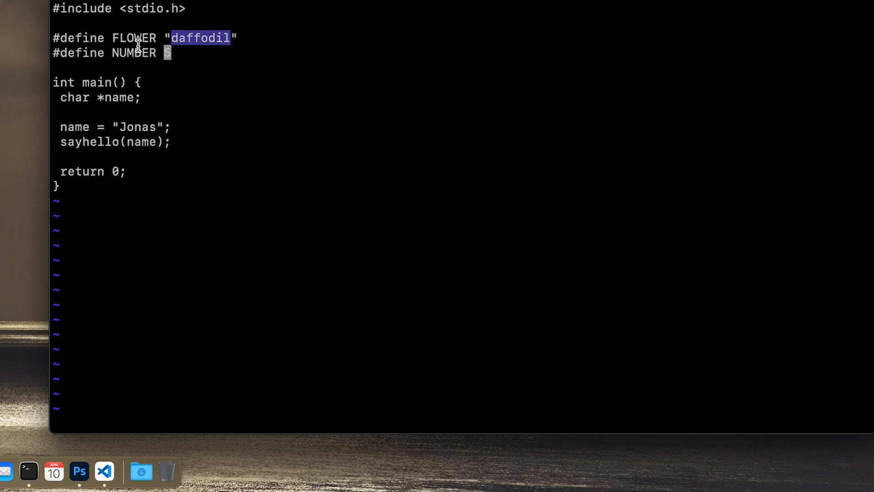
double_click(135, 38)
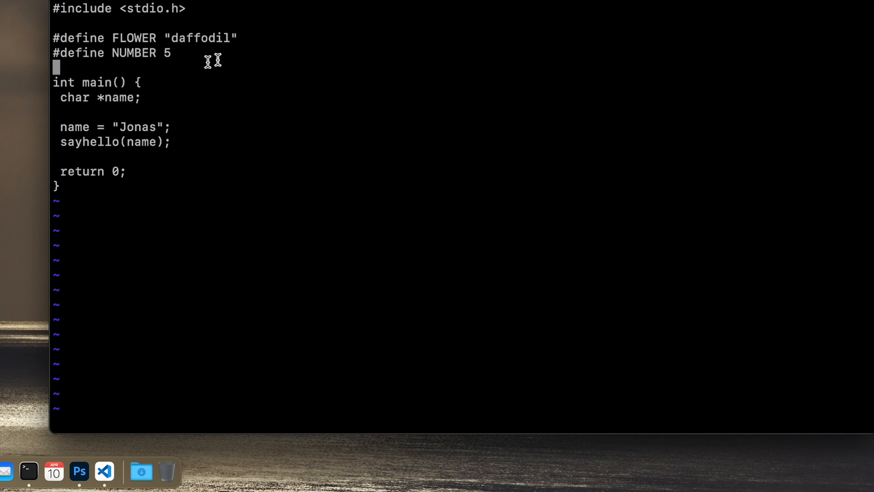
mouse_move(268, 142)
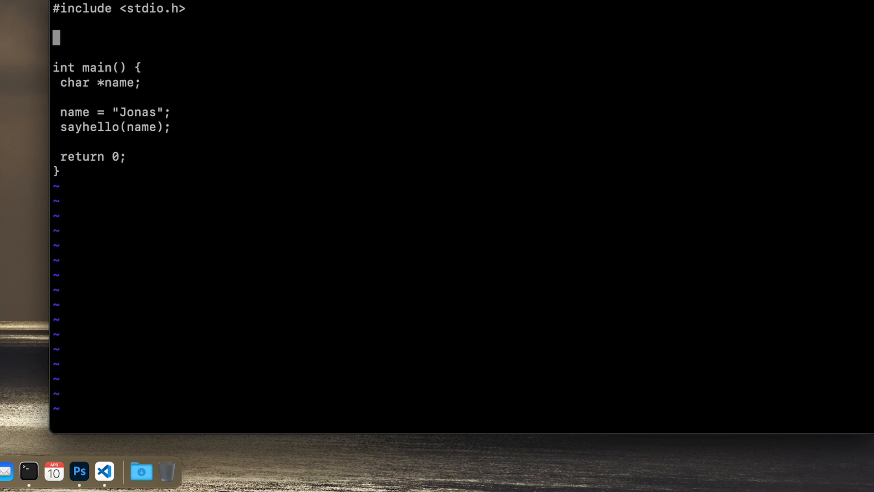
Type the macro header #define sayhello(x) on the line below the include.
type("#")
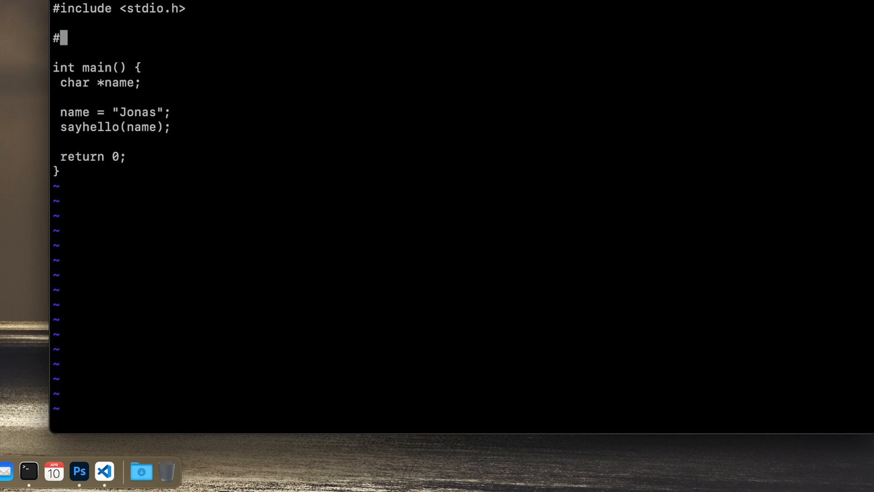
type("define")
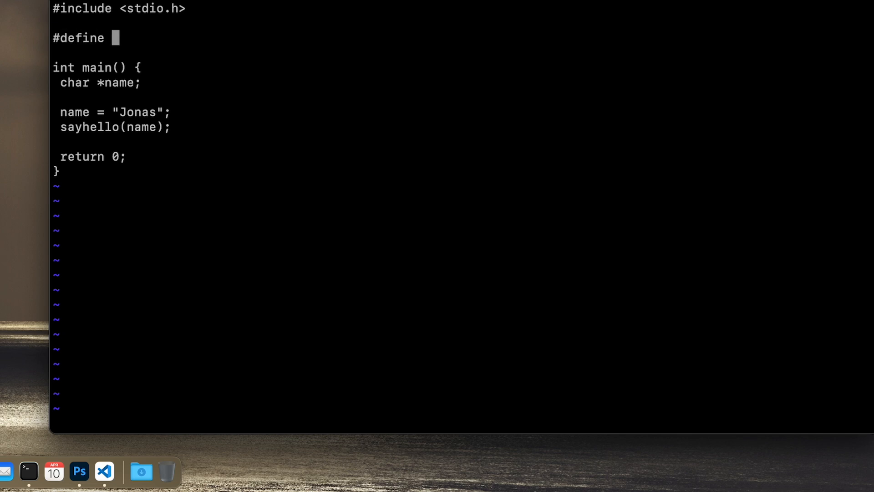
type("sa")
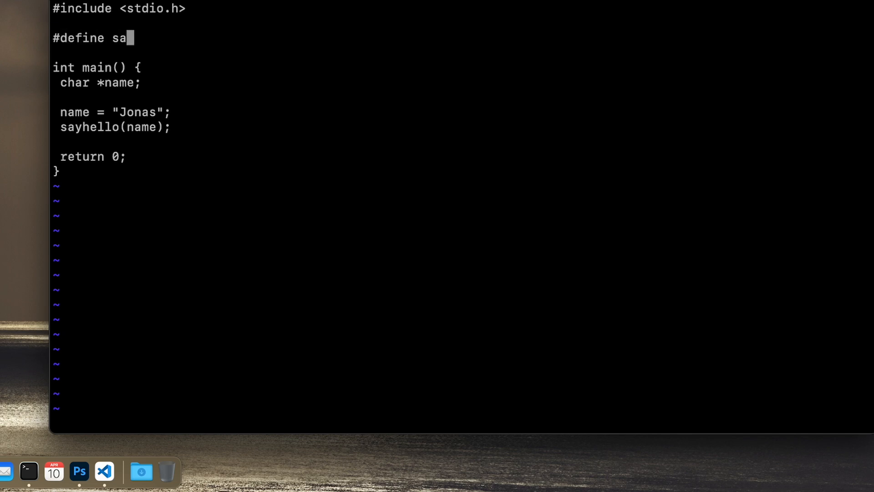
type("yhello")
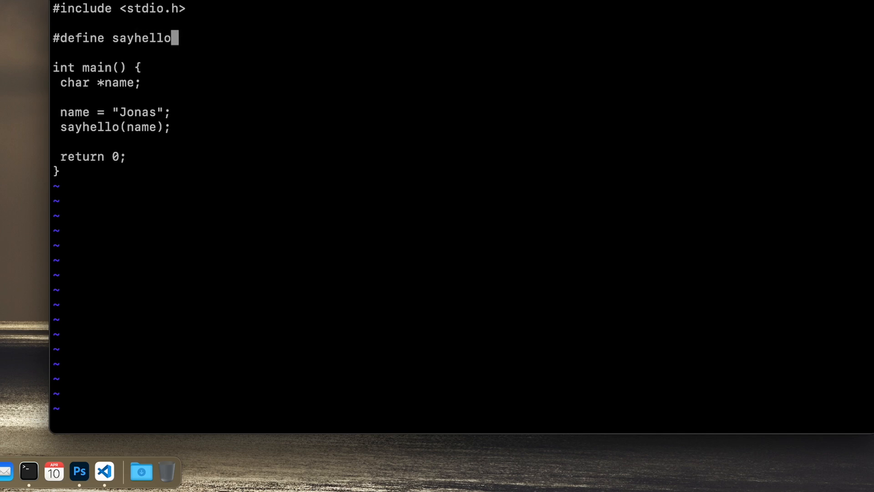
type("(")
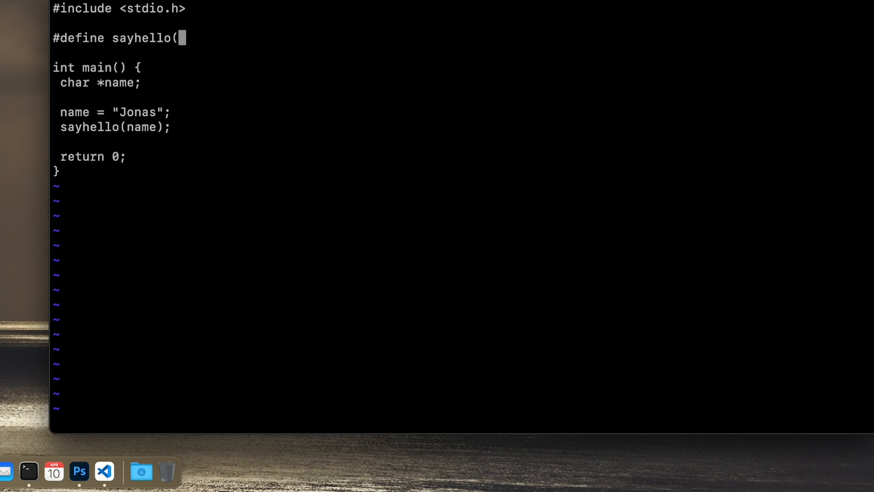
type("x")
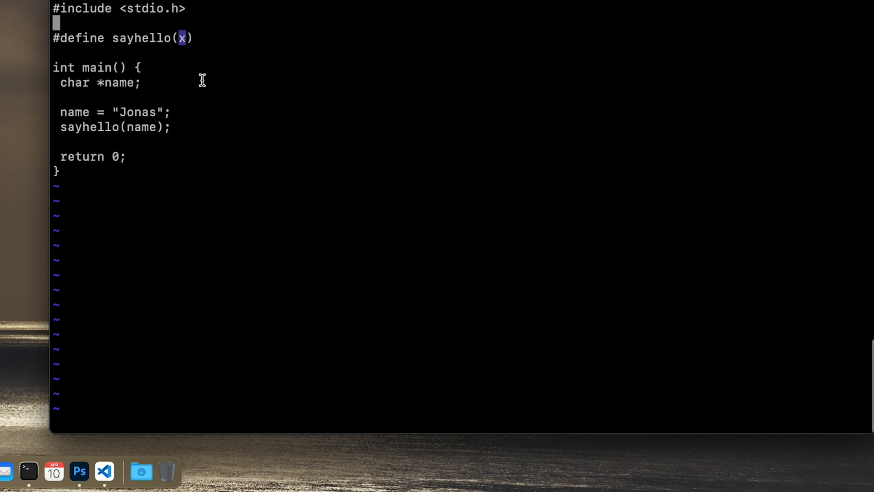
mouse_move(171, 76)
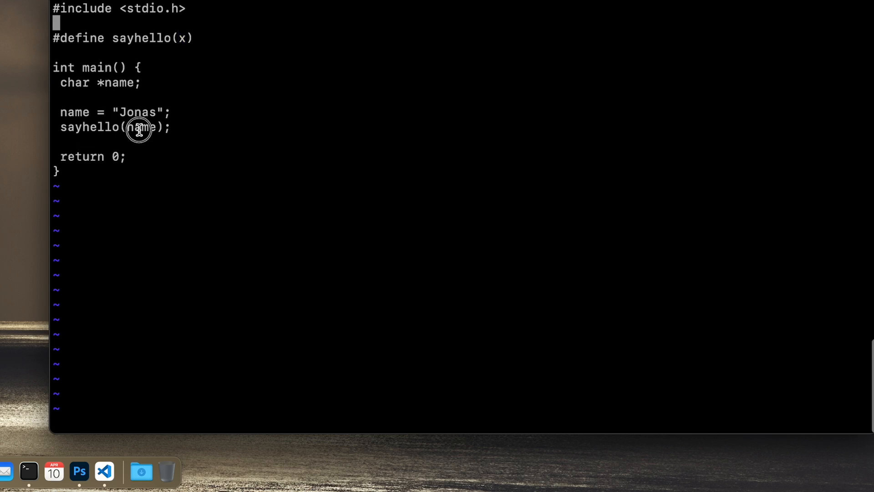
double_click(141, 127)
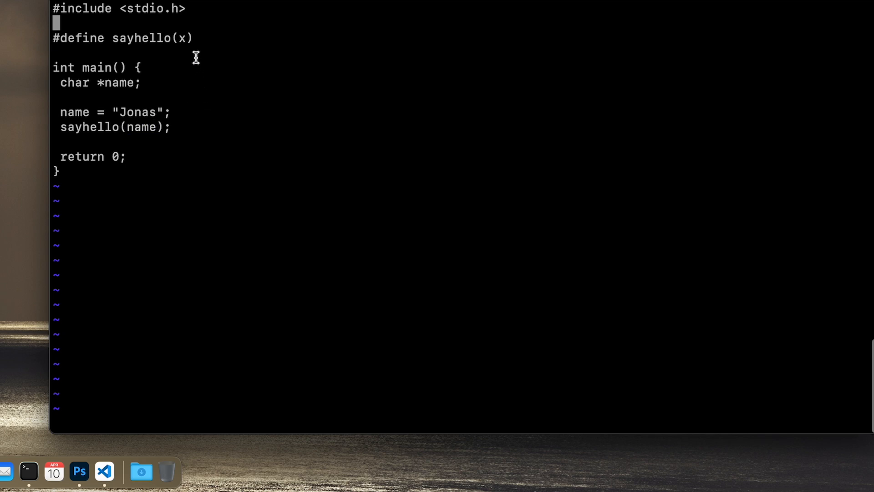
double_click(185, 38)
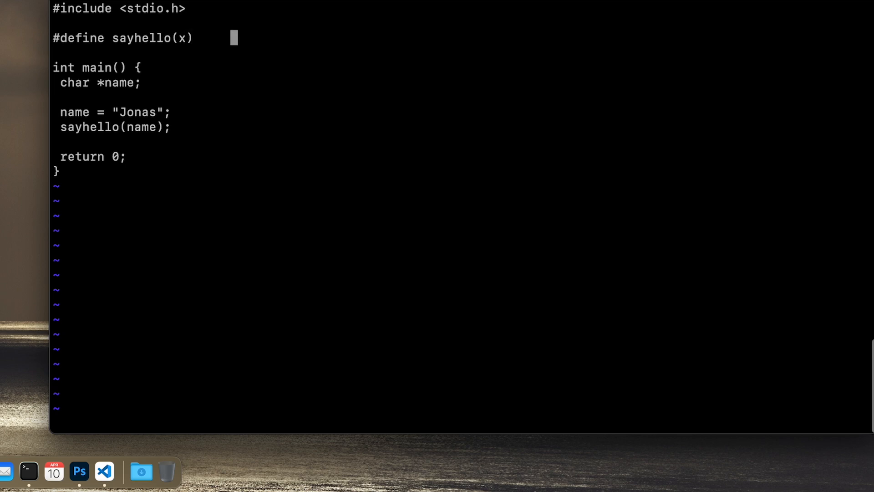
Type the macro body printf("Hello %s\n", x) after sayhello(x).
type("printf")
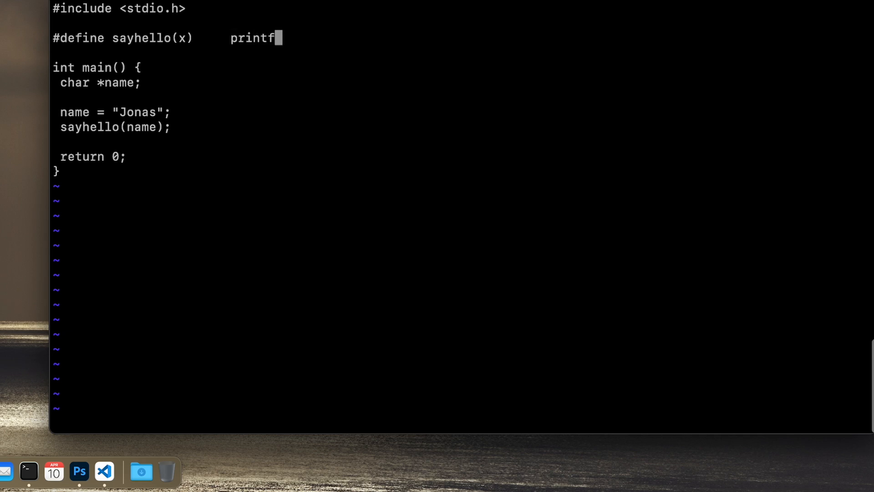
type("(\"")
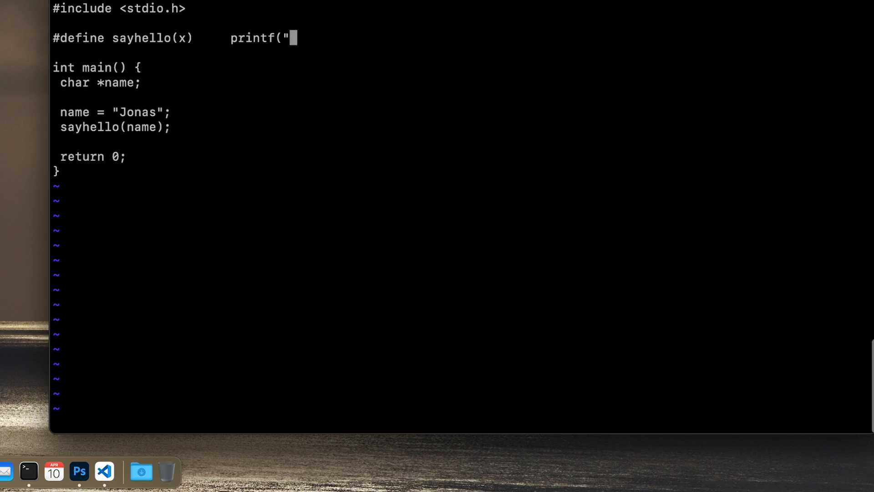
type("Hello %s")
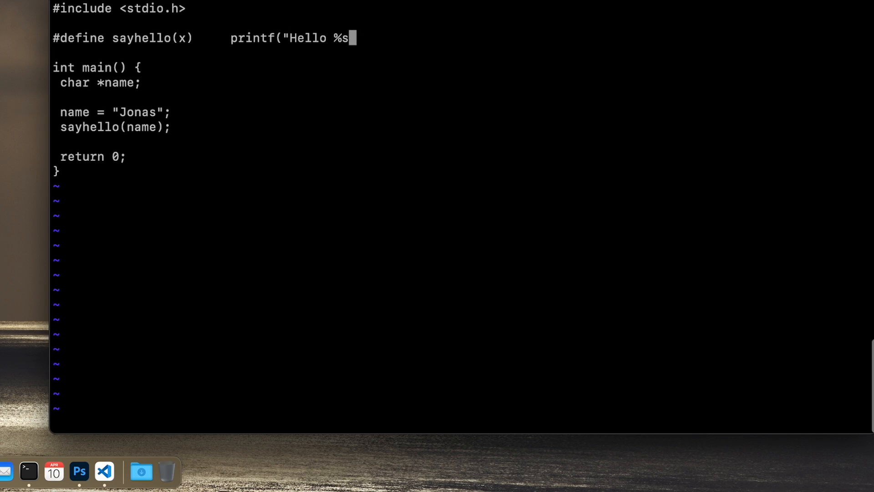
type("\\n\"")
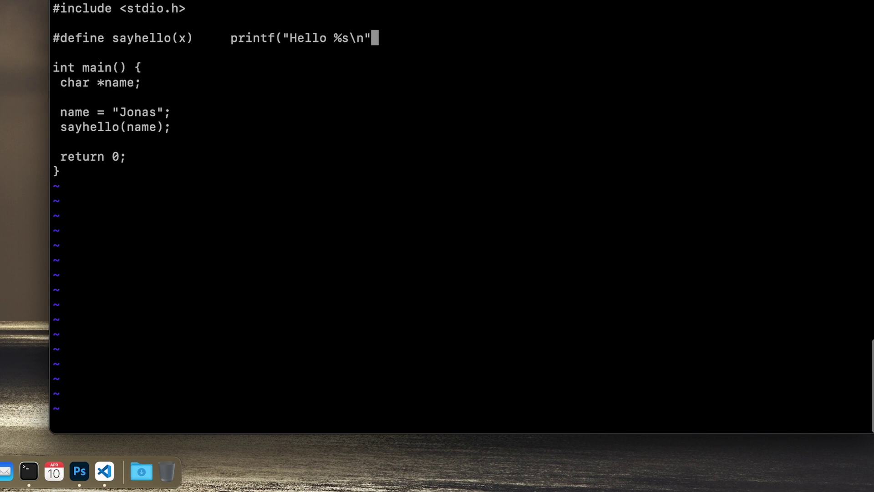
type(",")
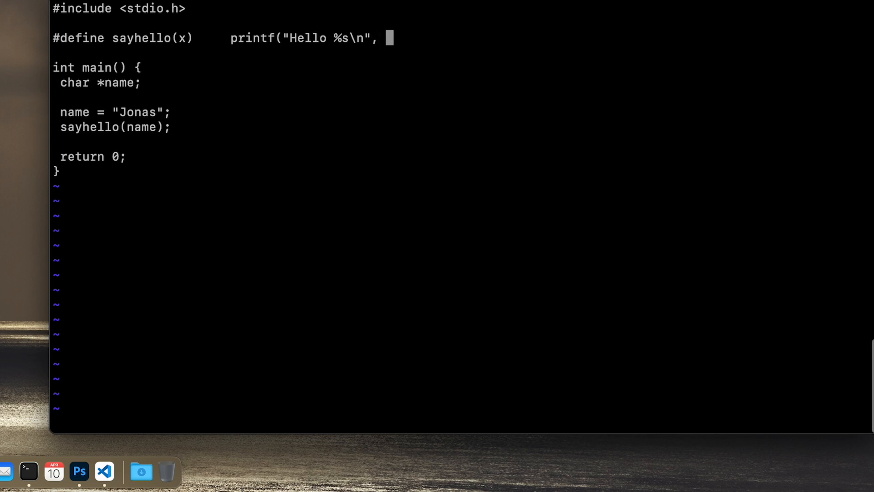
type("x)")
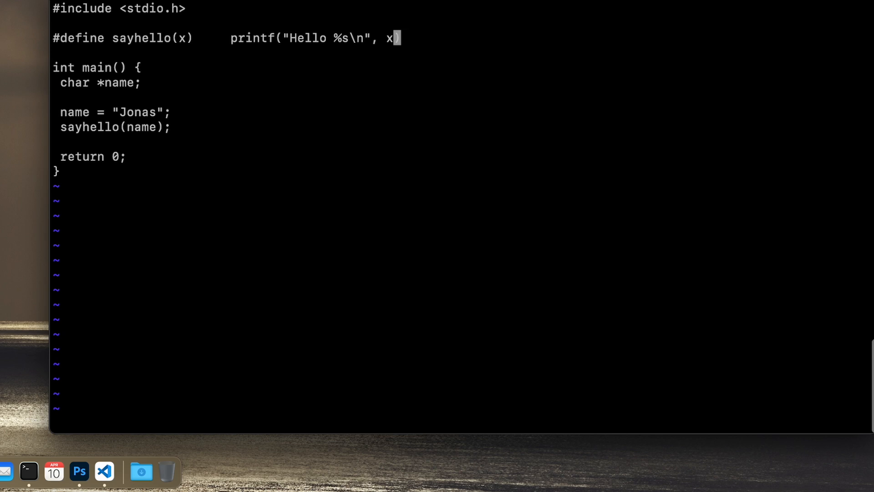
mouse_move(463, 112)
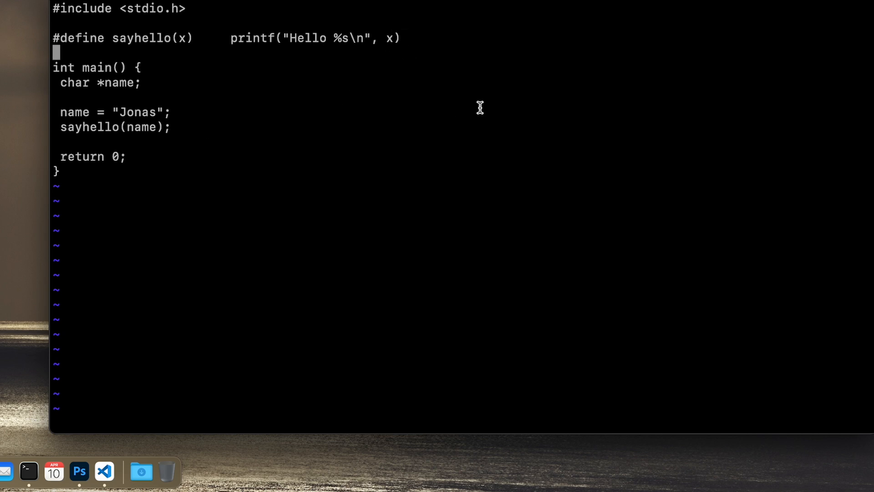
mouse_move(252, 113)
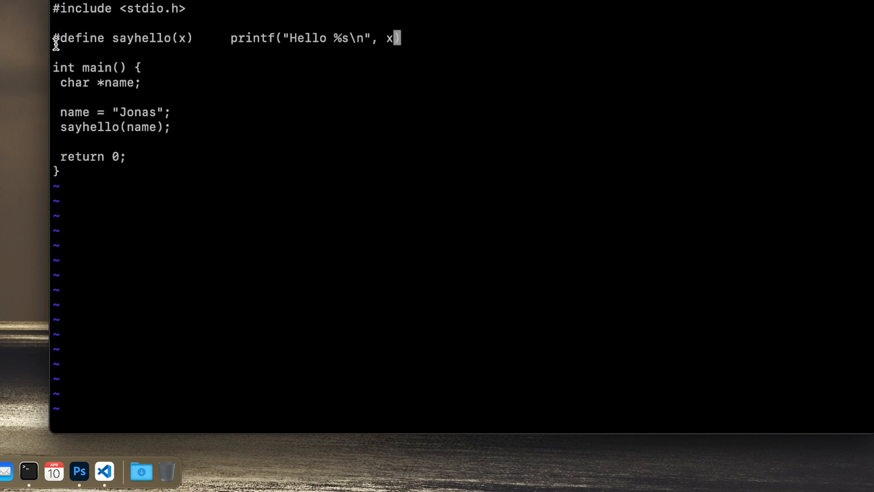
mouse_move(228, 61)
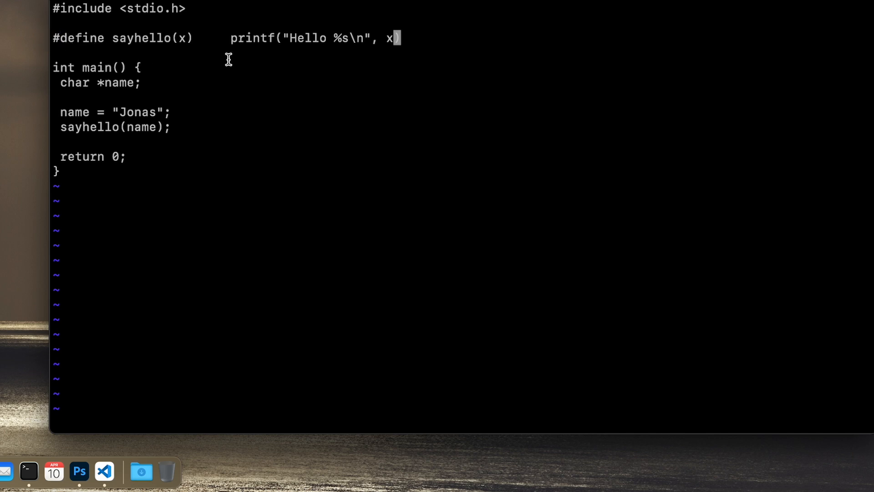
mouse_move(352, 76)
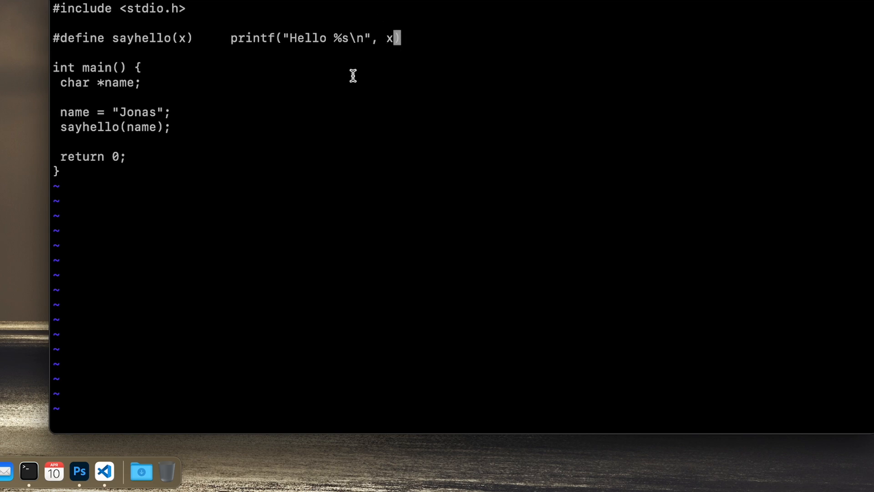
mouse_move(203, 157)
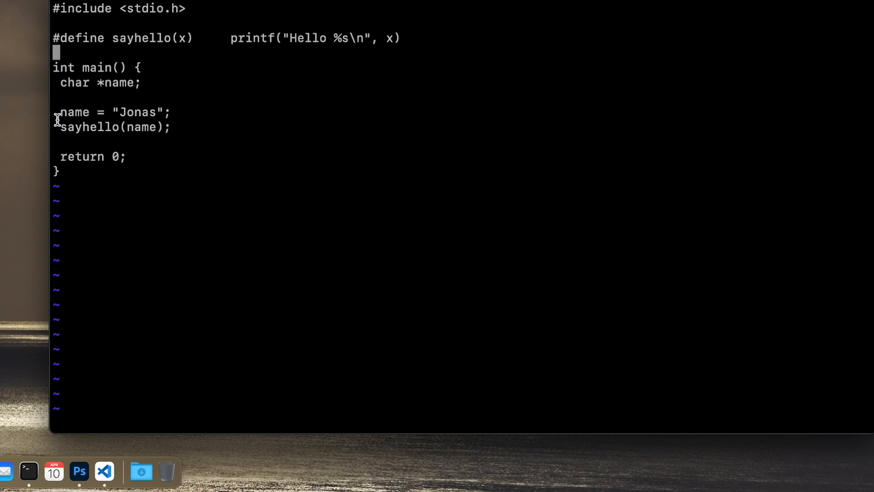
Save and quit with :wq, compile with gcc -o sayhello, and run ./sayhello.
type(":wq")
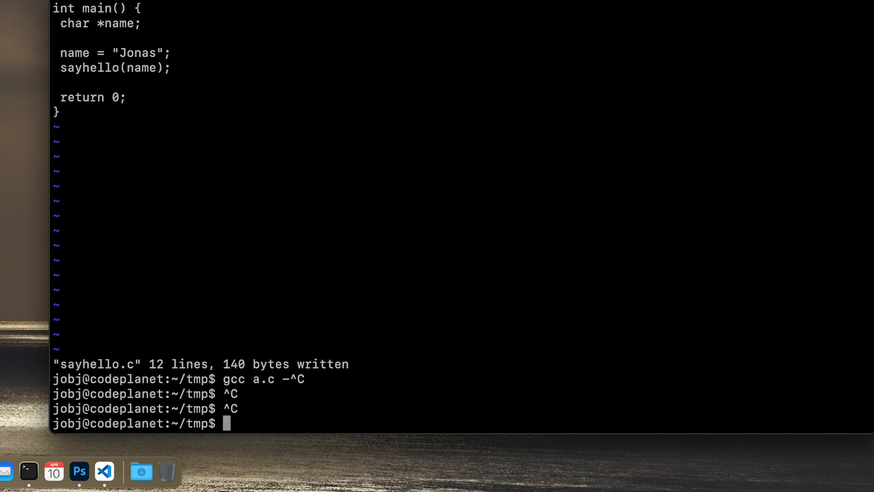
type("gcc sayhello.c -o sayhello")
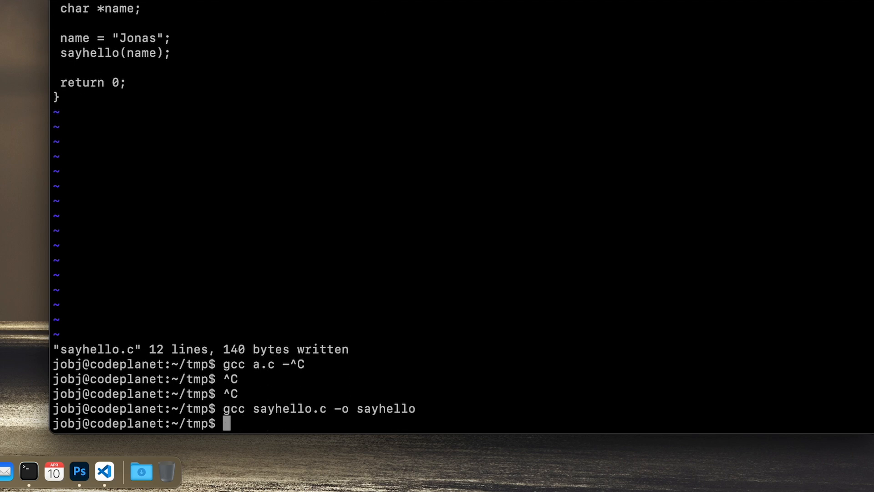
type("./say")
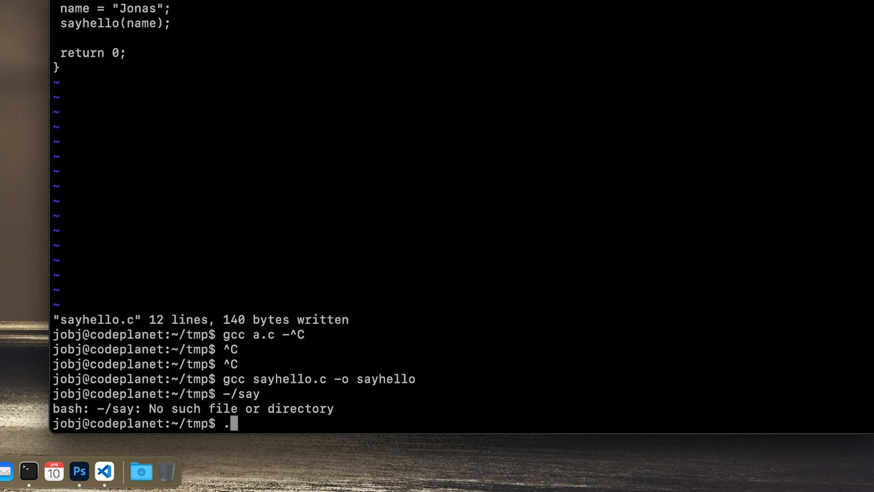
type("/sayhello")
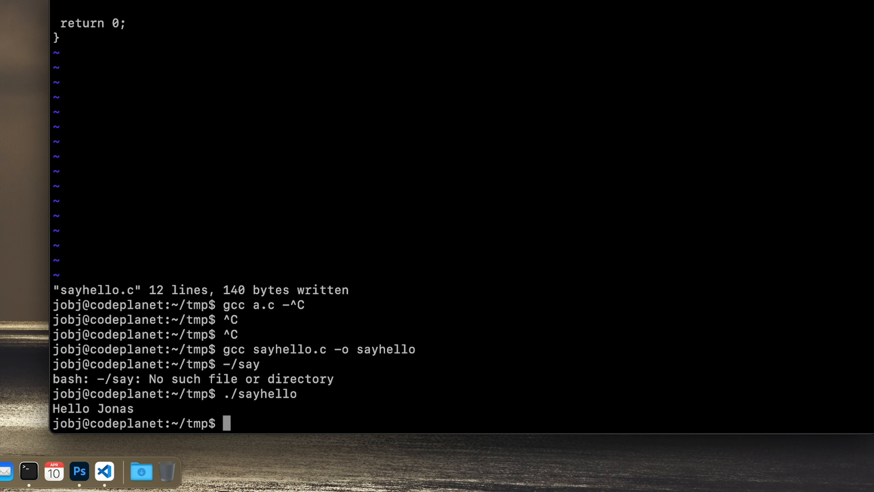
Cancel the stray 'vi a.' command and reopen sayhello.c in vi.
type("vi a.")
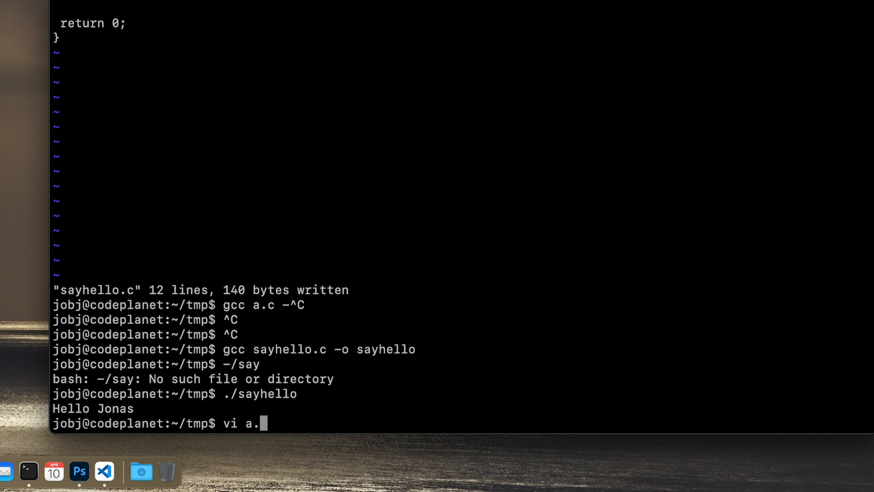
key("ctrl+c")
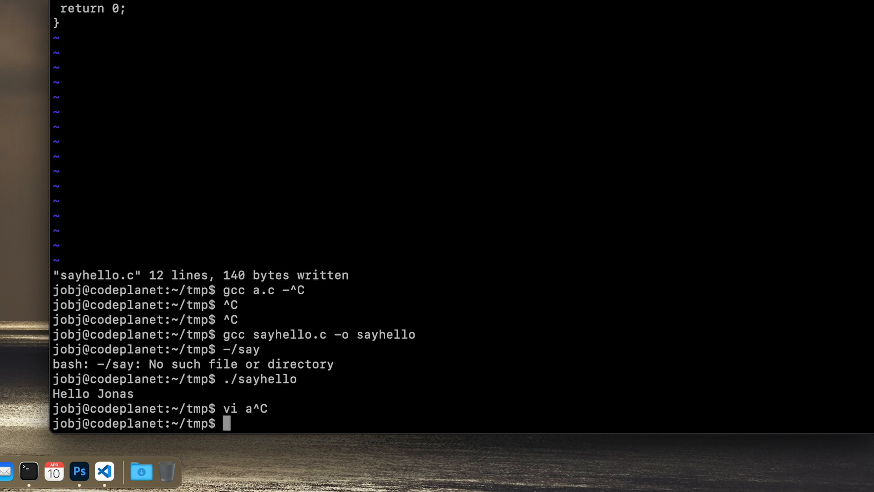
type("vi sayhello")
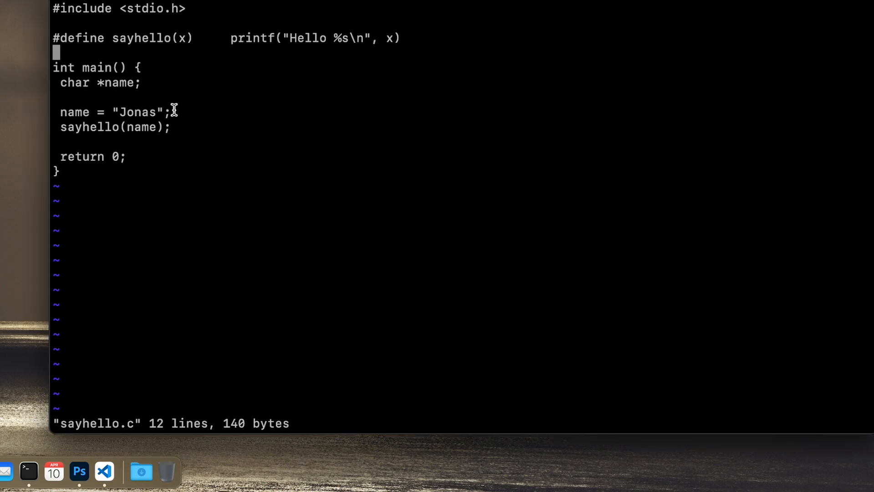
mouse_move(201, 109)
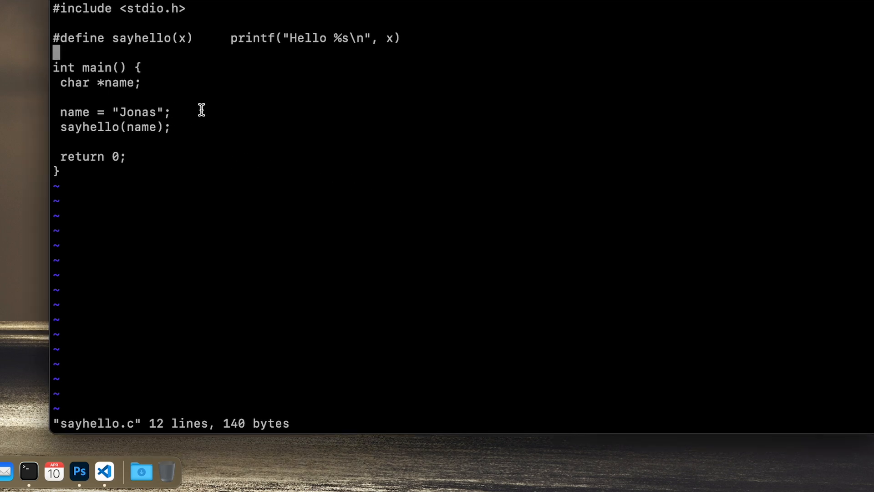
mouse_move(92, 54)
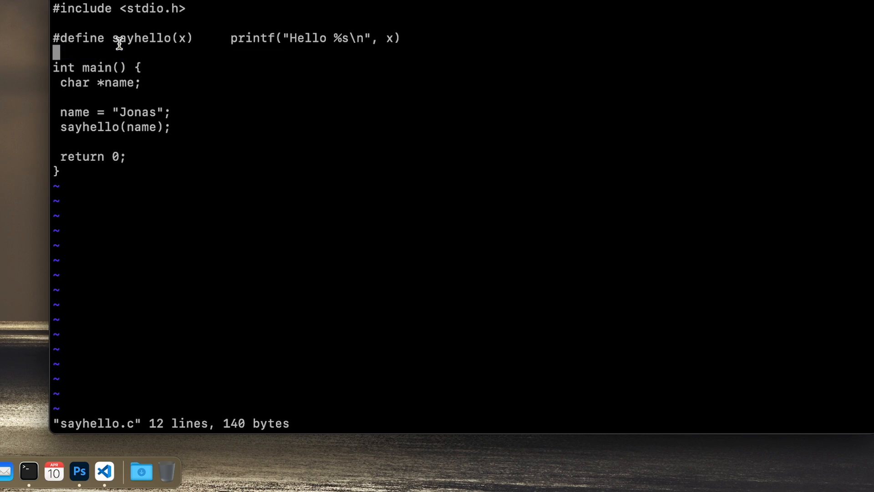
Highlight the parameter x and other parts of the #define sayhello line while explaining it.
double_click(144, 38)
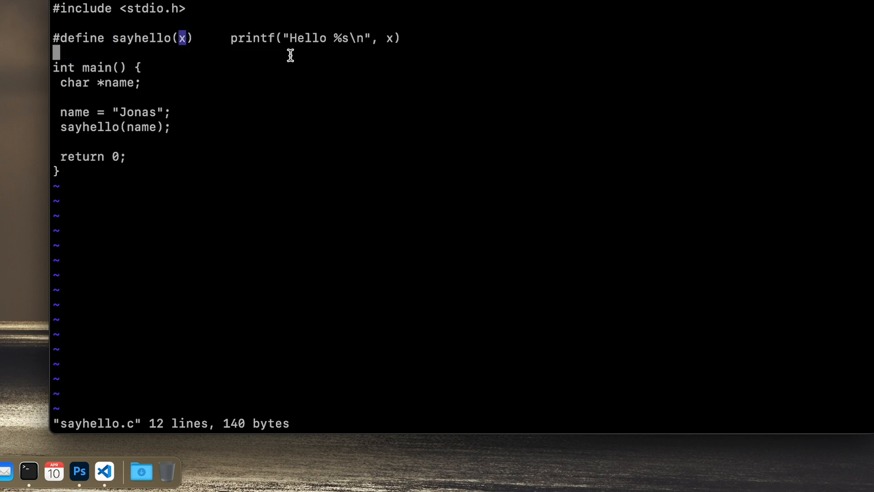
mouse_move(266, 56)
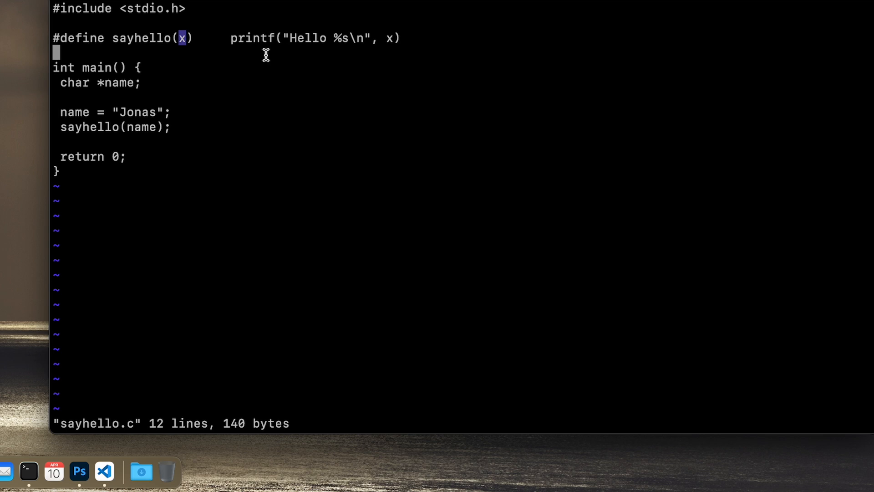
mouse_move(240, 62)
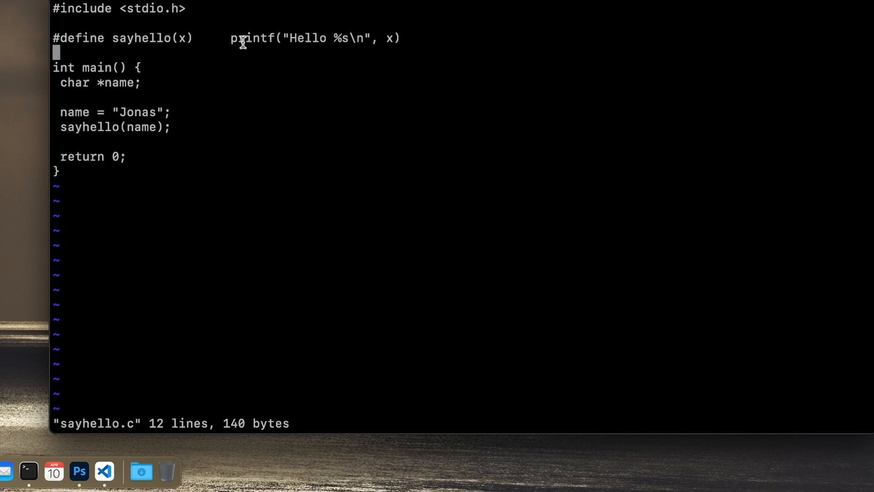
mouse_move(237, 51)
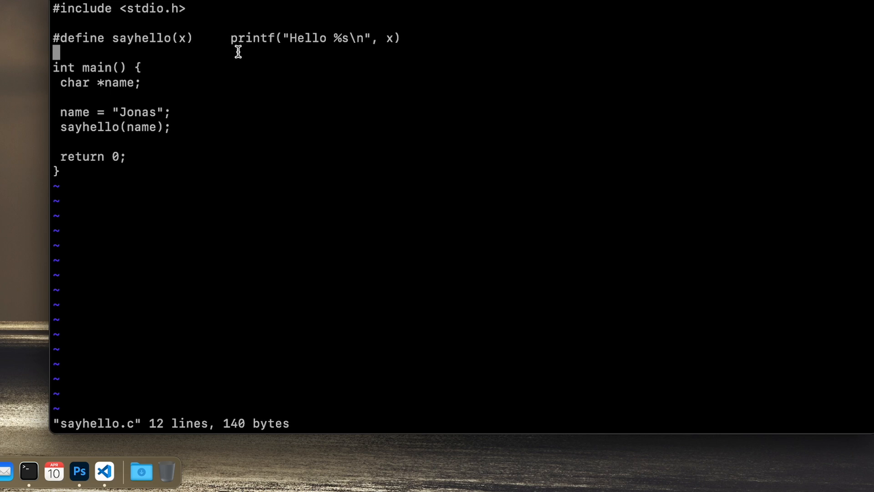
left_click_drag(231, 37, 326, 38)
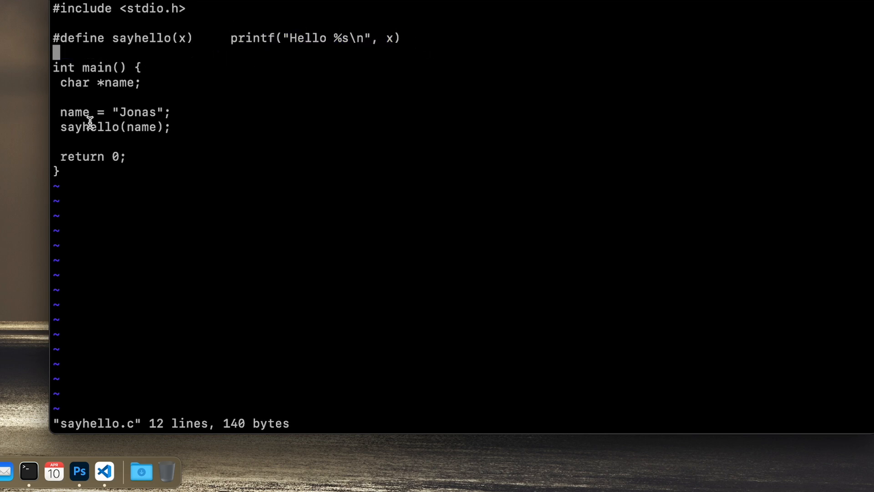
double_click(88, 127)
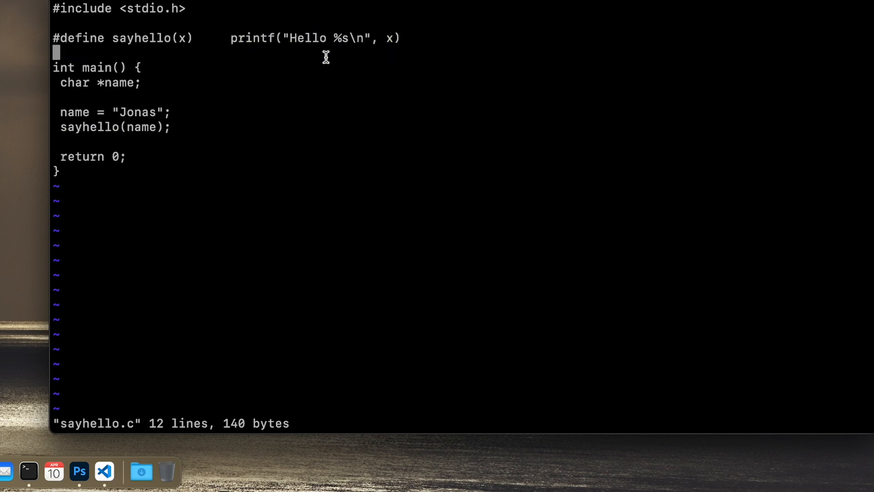
mouse_move(183, 83)
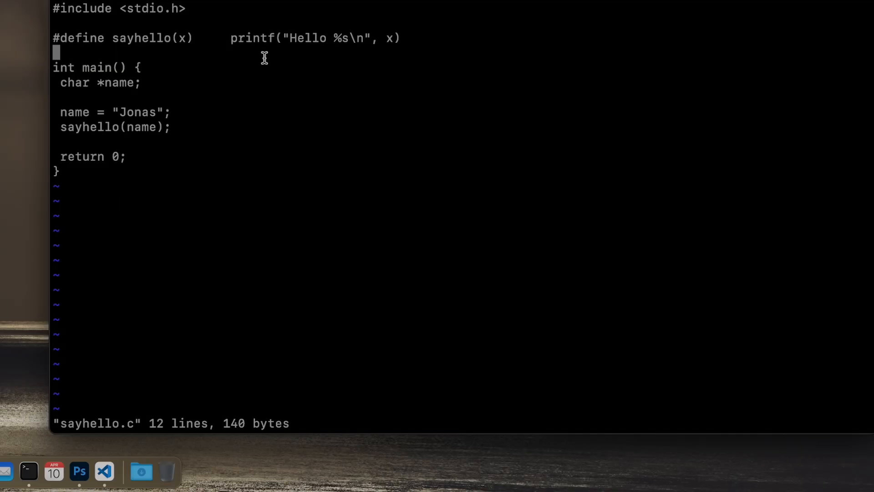
mouse_move(274, 114)
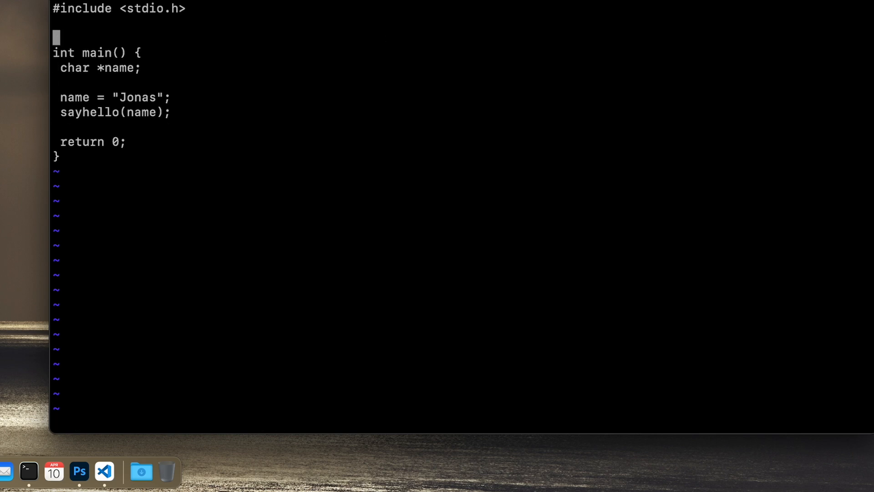
Replace the sayhello macro with a new '#define min(x,y)' line under the include.
key("dd")
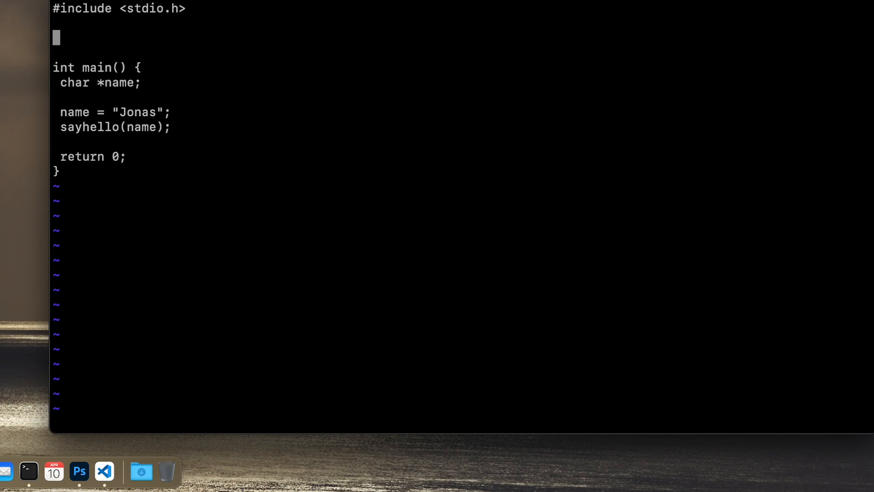
type("#")
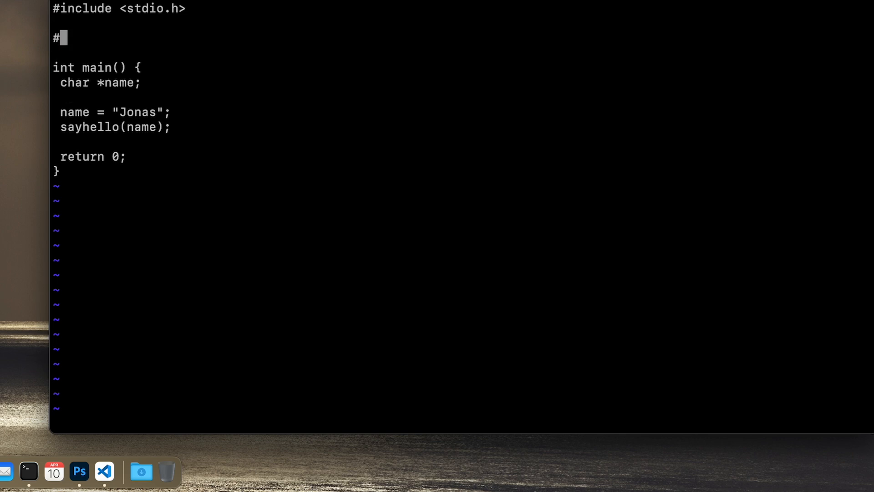
type("define")
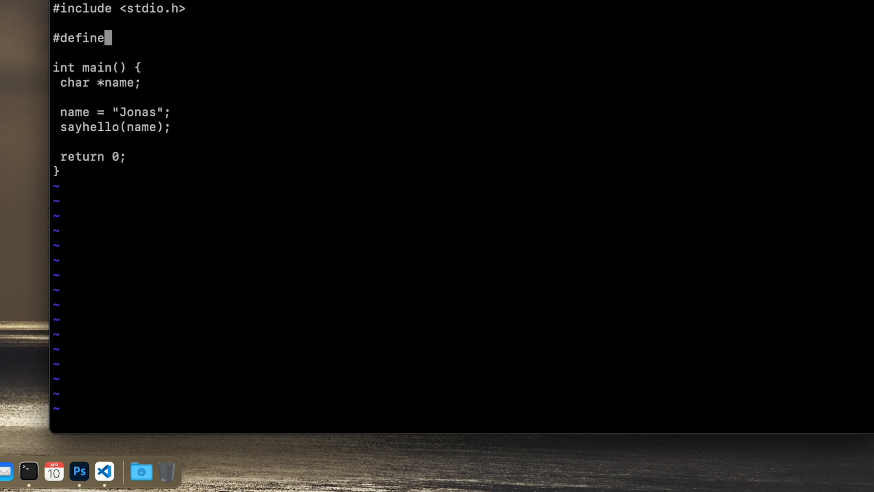
type("min")
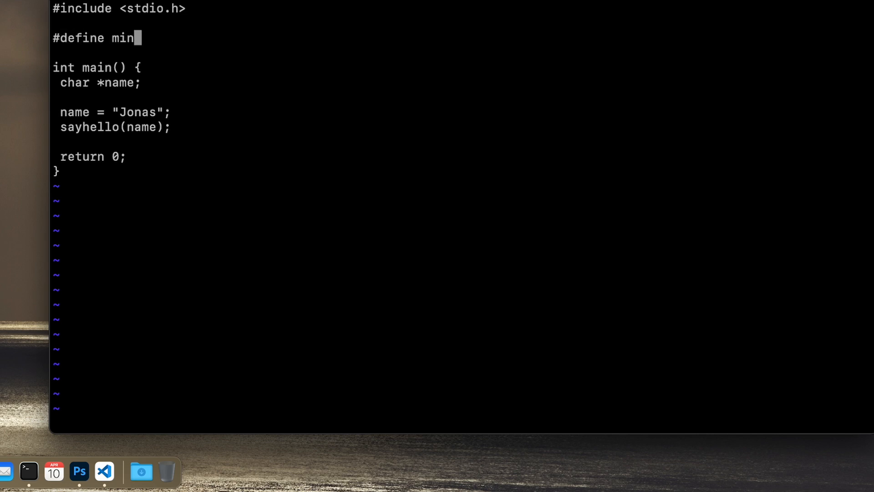
type("(")
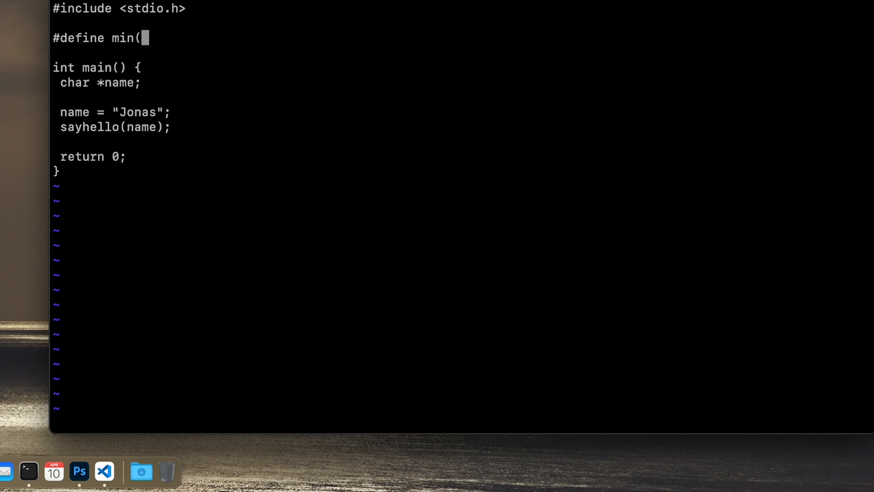
type("x,")
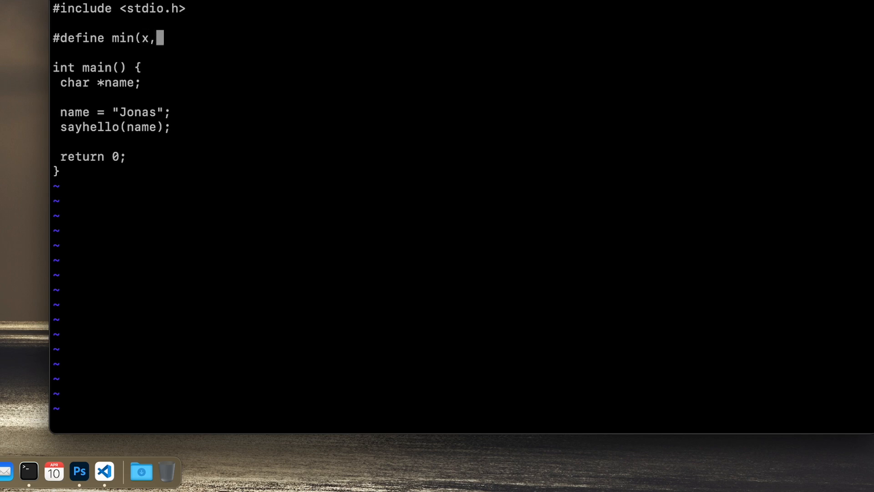
type("y)")
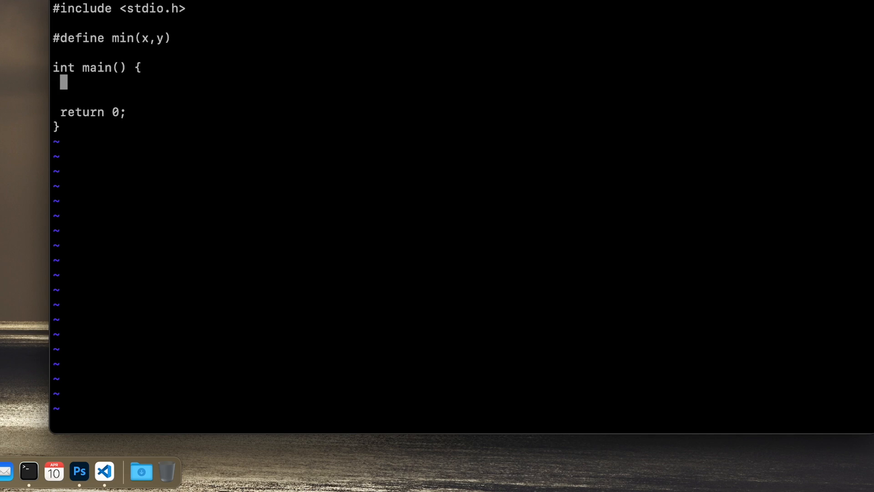
Write printf("%d\n", min(10, 5)); inside main above return 0.
type("printf")
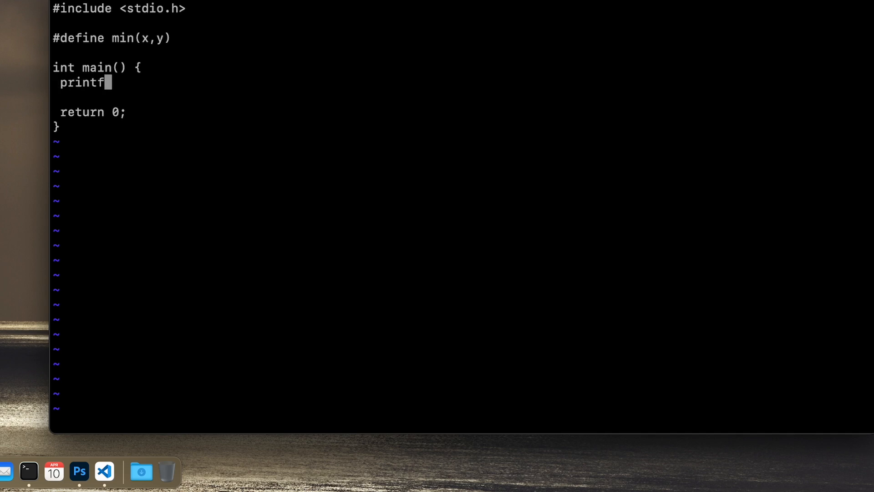
type("(")
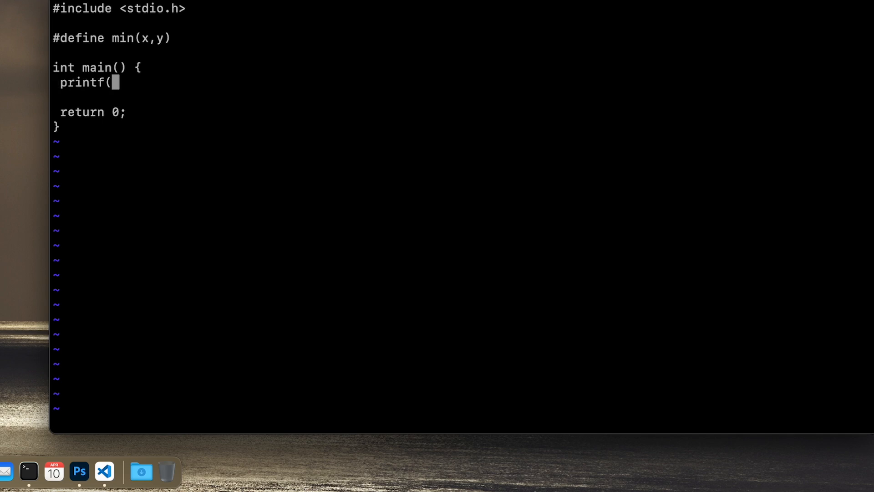
type("\"%d")
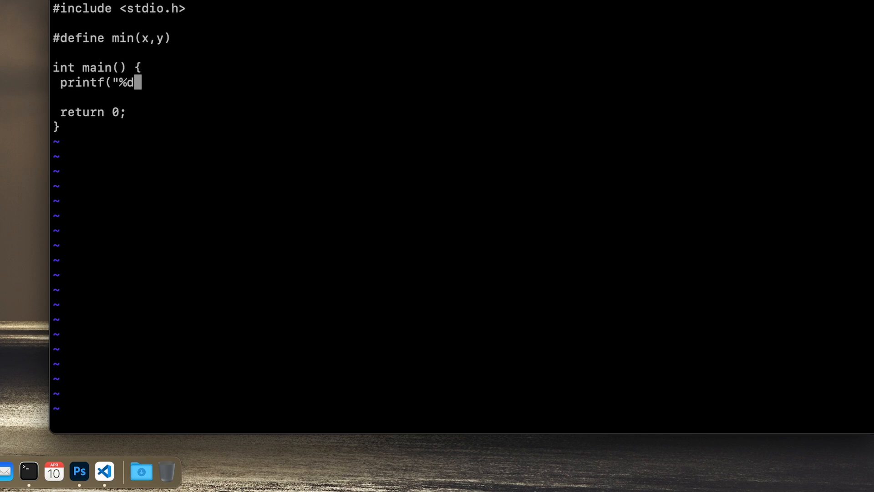
type("\\n\"")
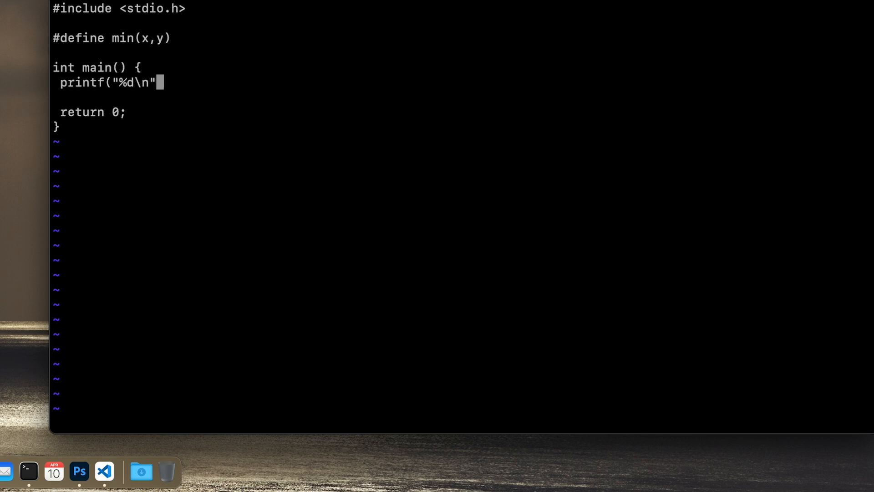
type(",")
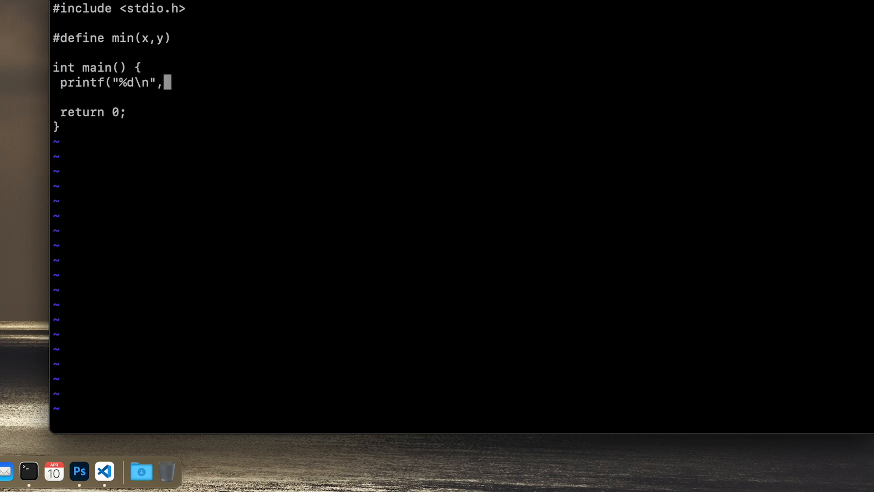
type("\" \"")
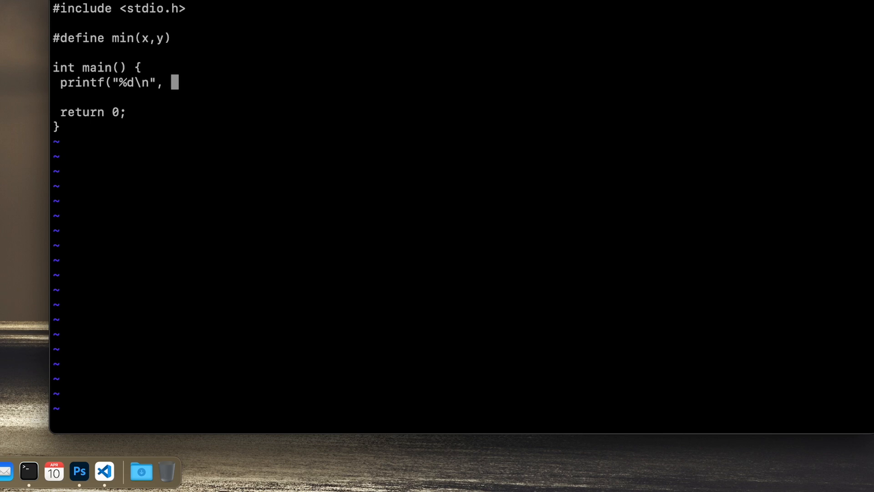
type("mix")
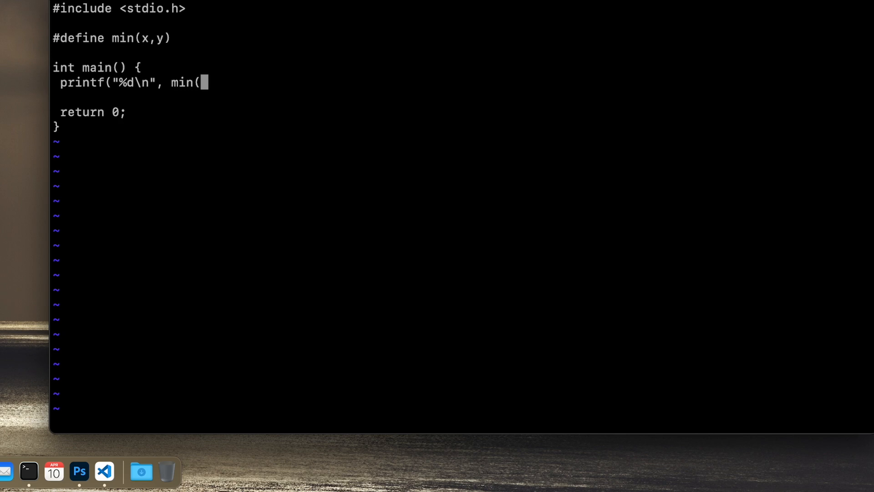
type("10")
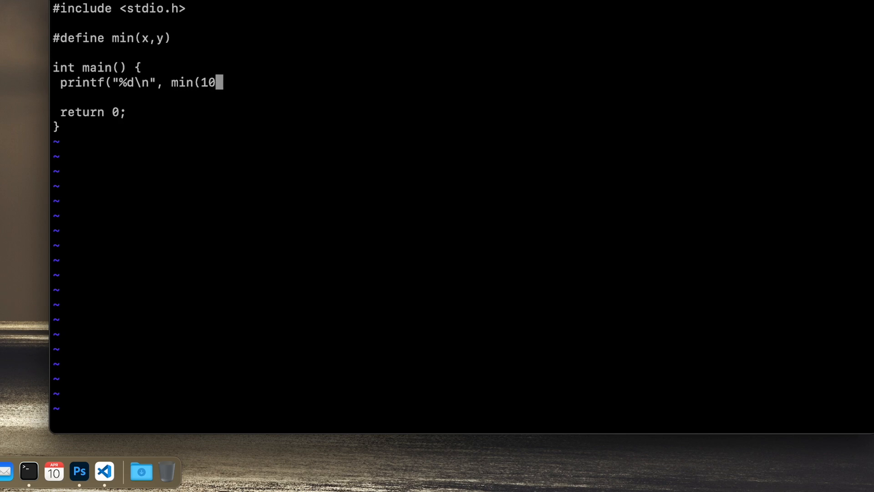
type(", 5")
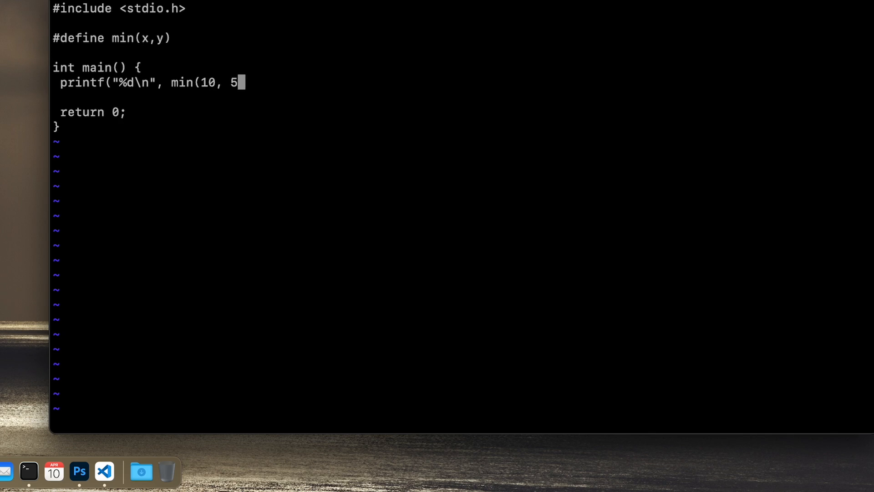
type("));")
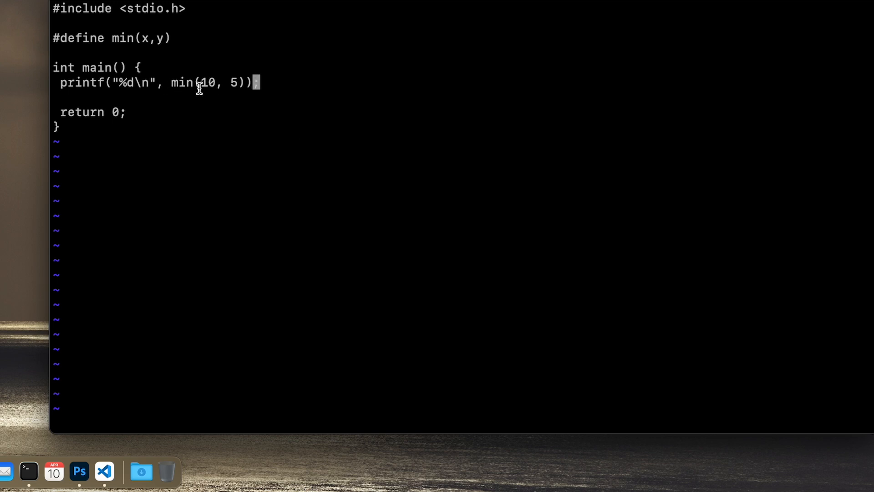
mouse_move(195, 88)
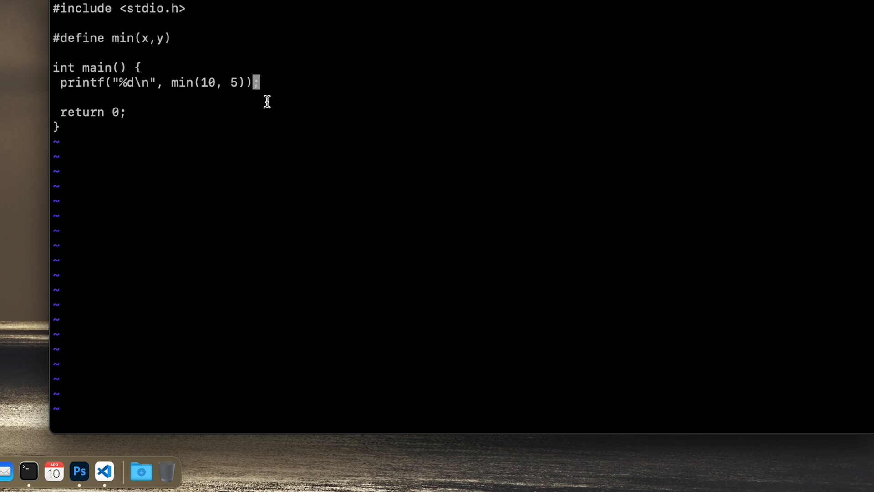
mouse_move(237, 99)
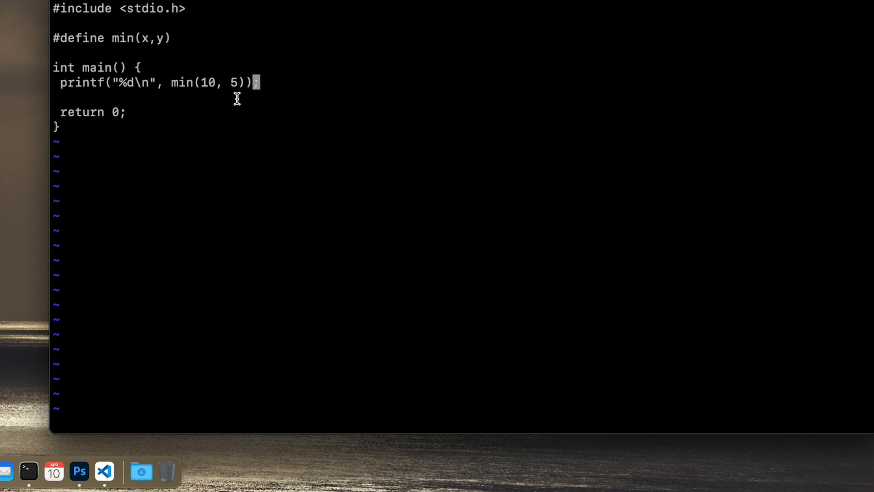
mouse_move(245, 109)
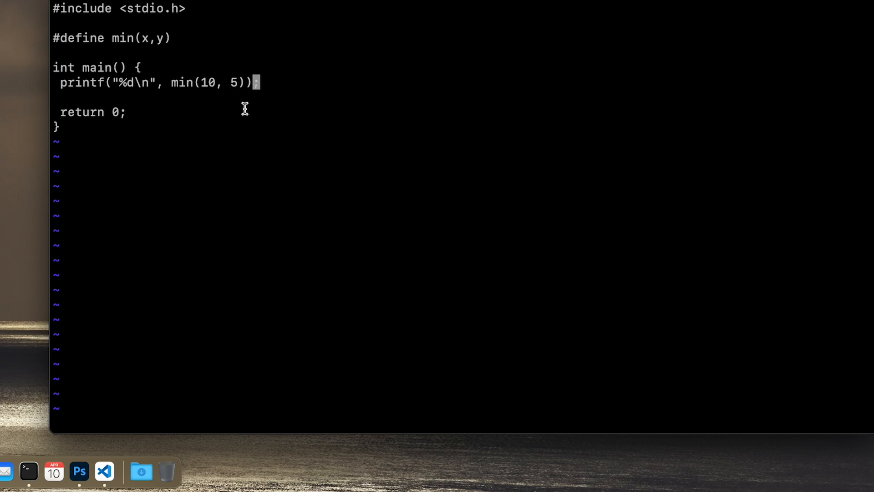
mouse_move(345, 110)
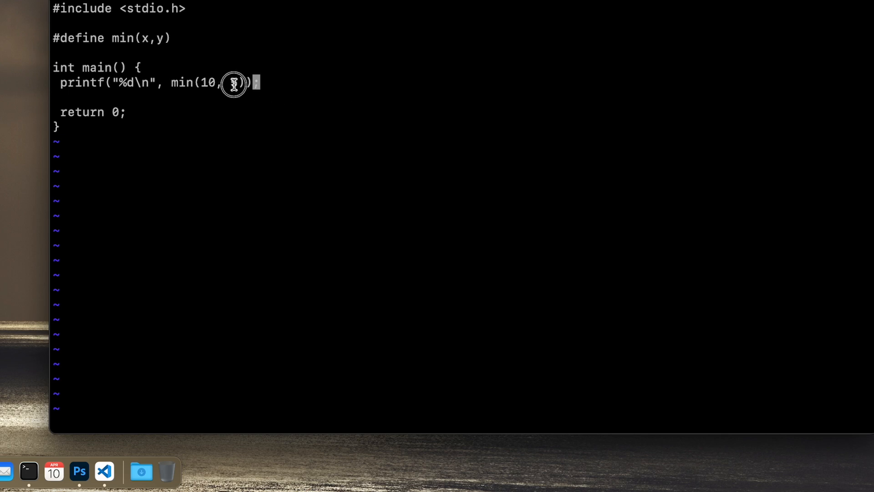
type("5")
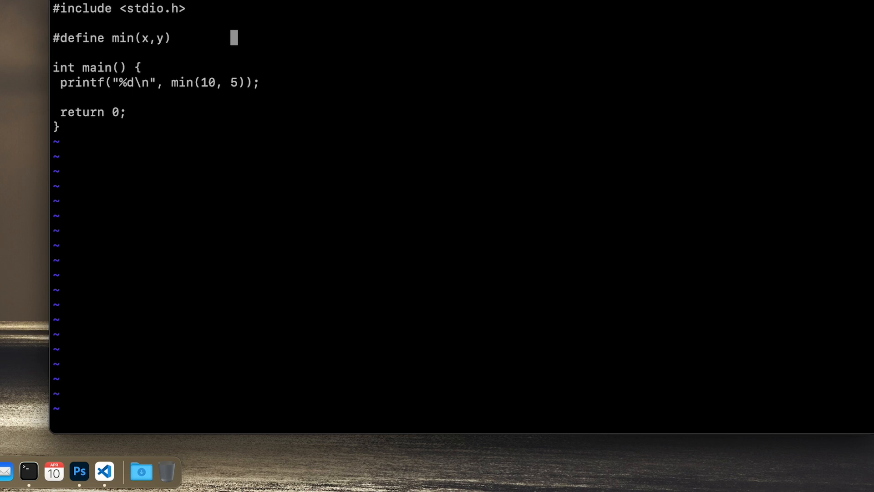
Type the macro body (y<x) ? y : x after #define min(x,y).
type("(")
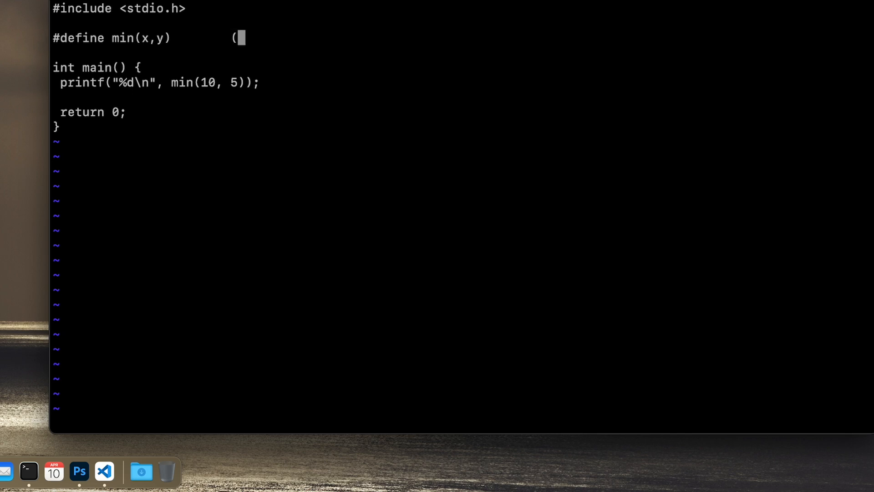
type("y<")
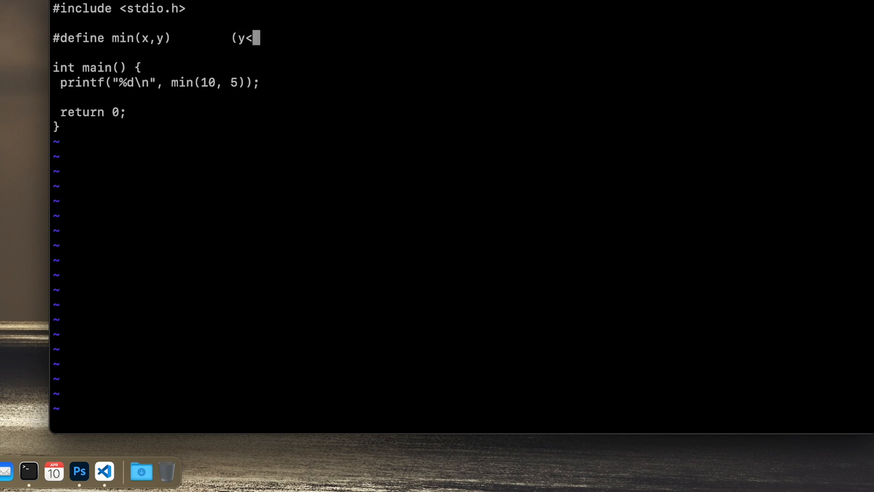
type("x")
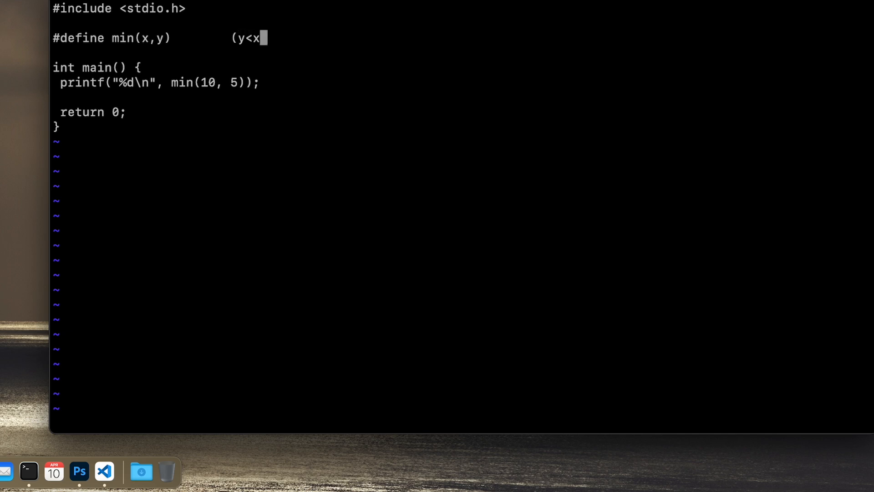
type(")")
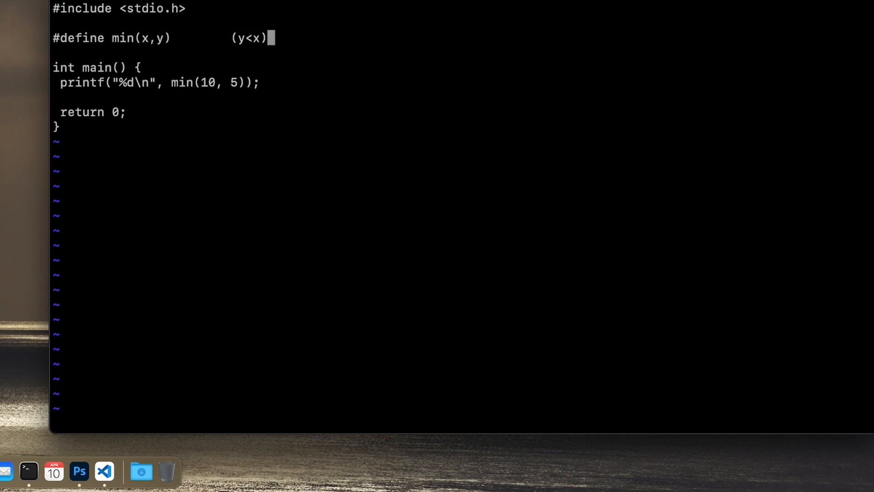
type("?")
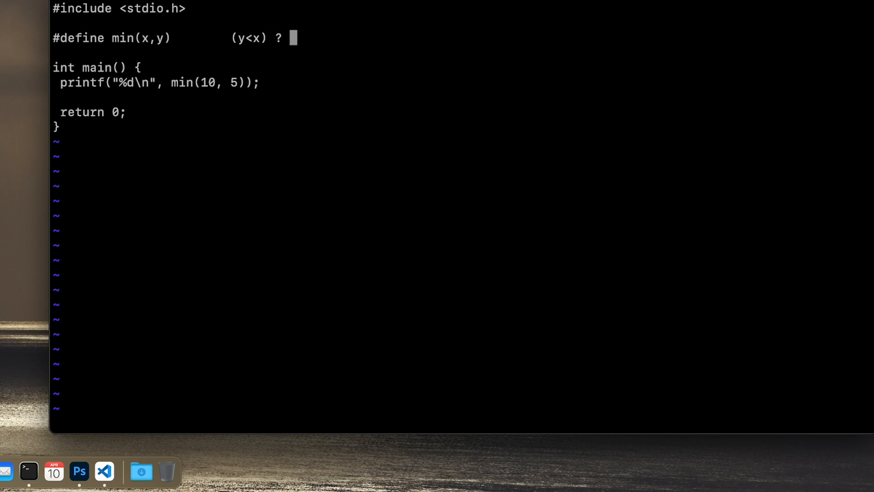
type("y")
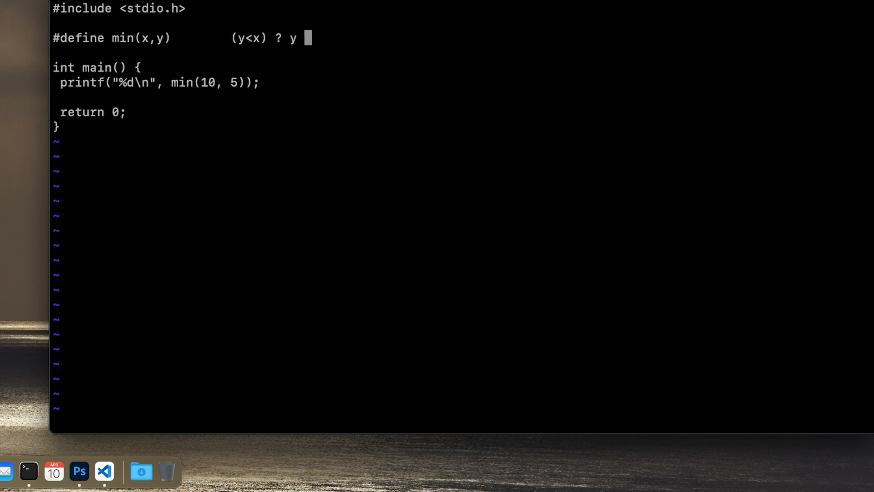
type(":")
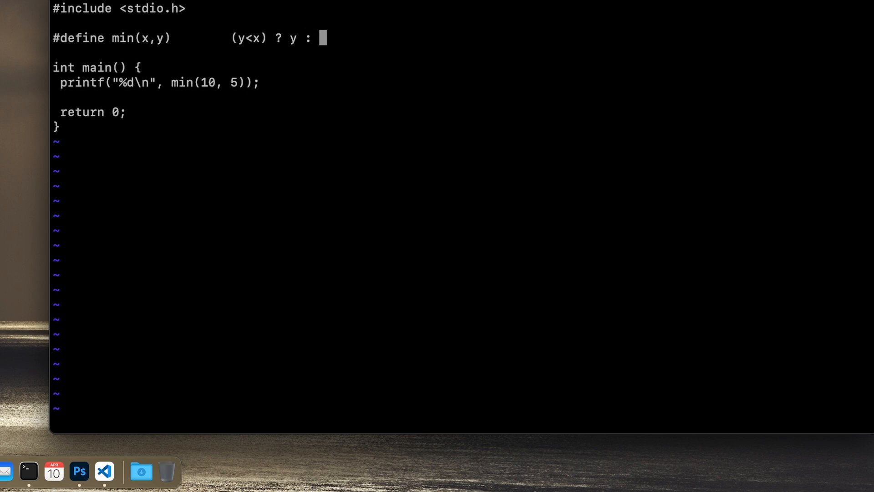
type("x")
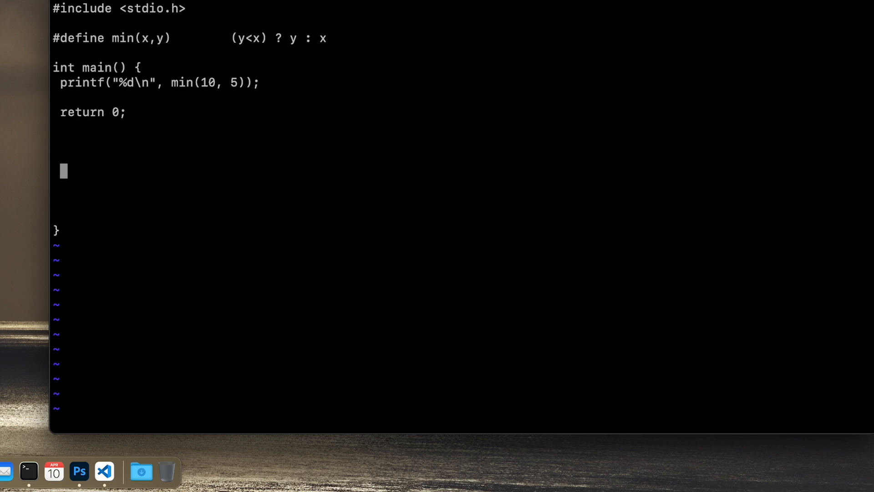
Type the equivalent 'if (y<x) return y; else return x;' below return 0 in main.
type("i")
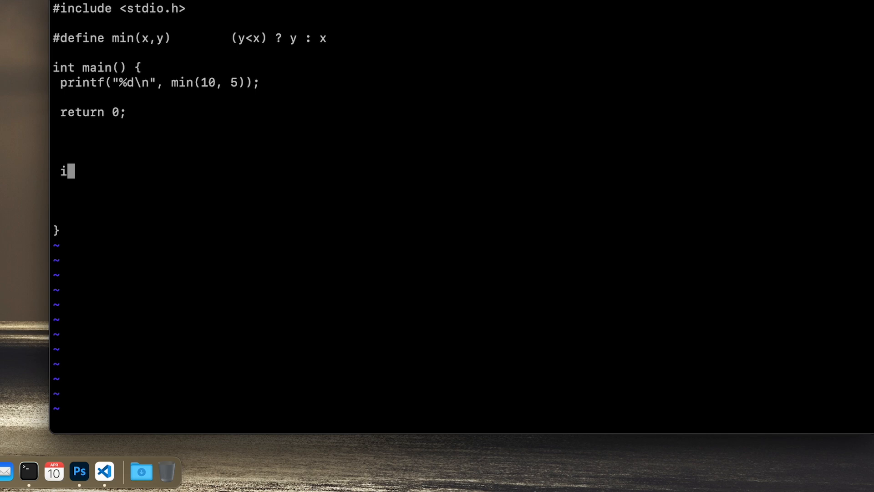
type("f")
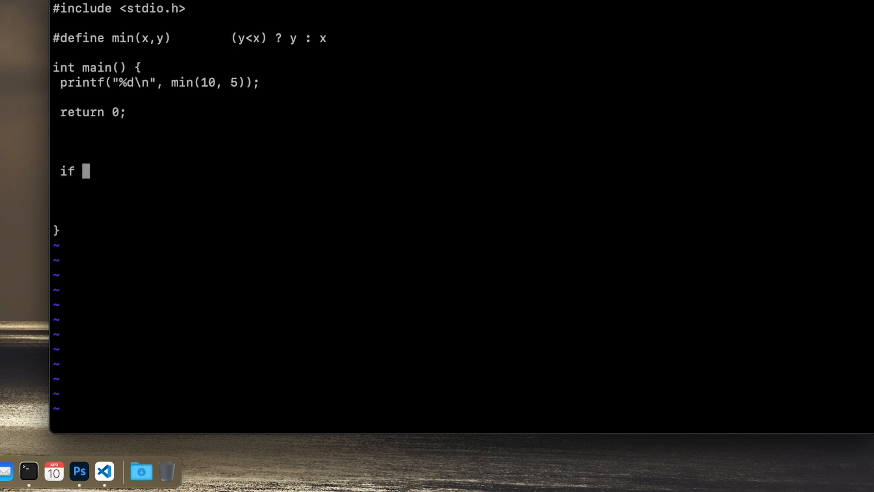
type("(")
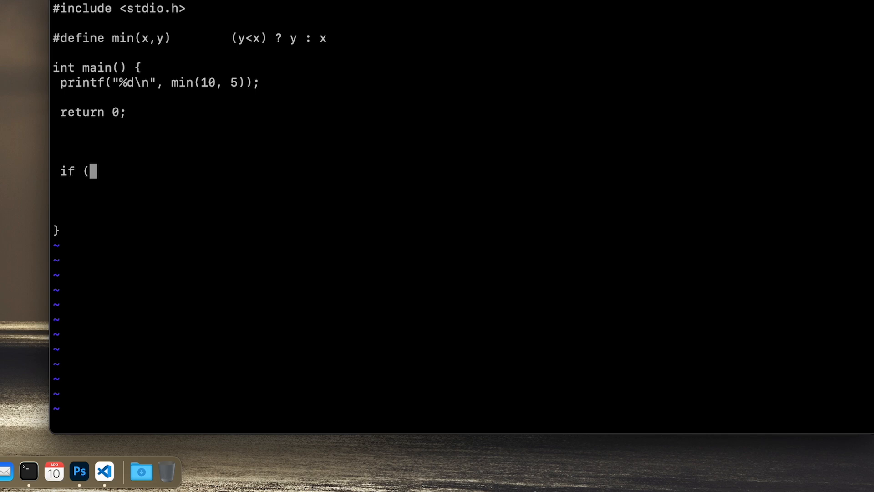
type("y")
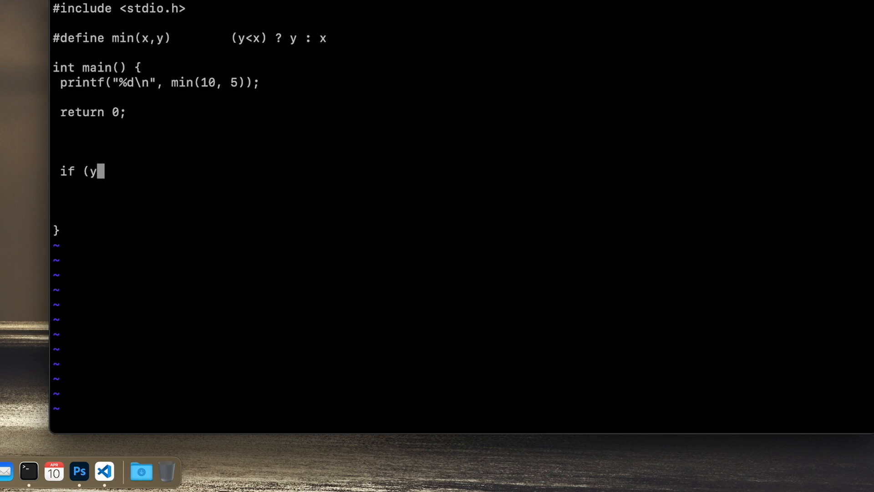
type("<x")
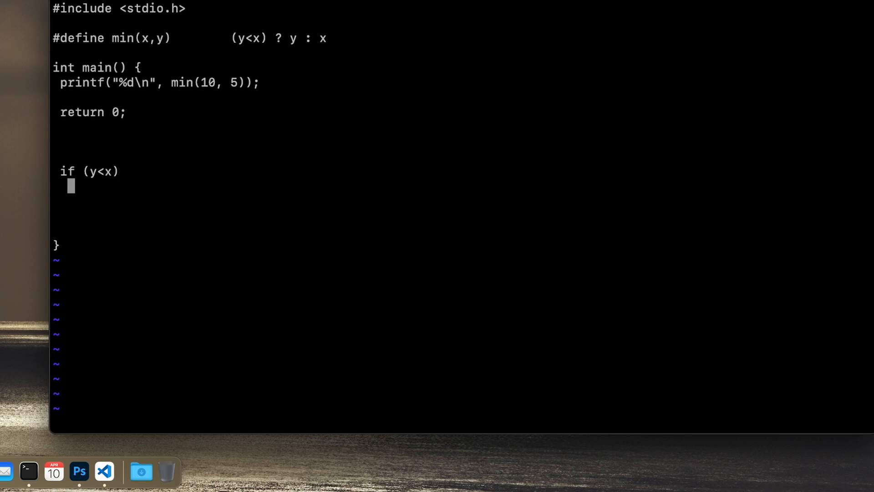
type("rertu")
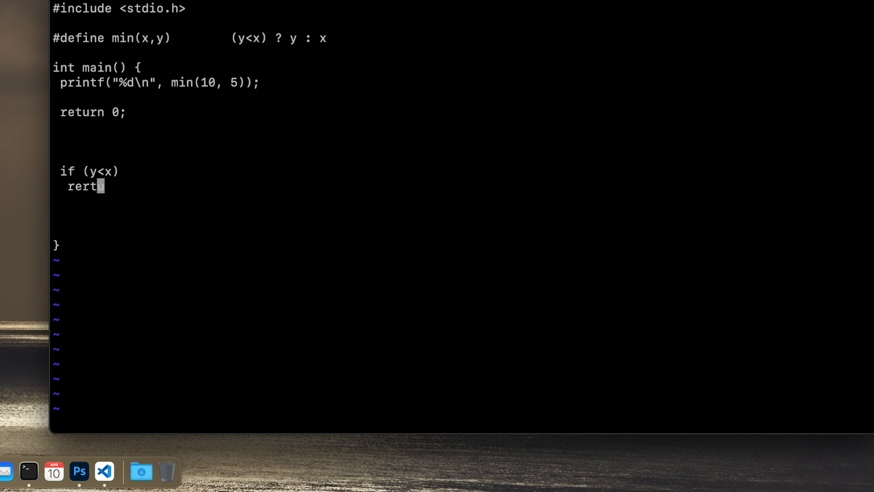
type("return")
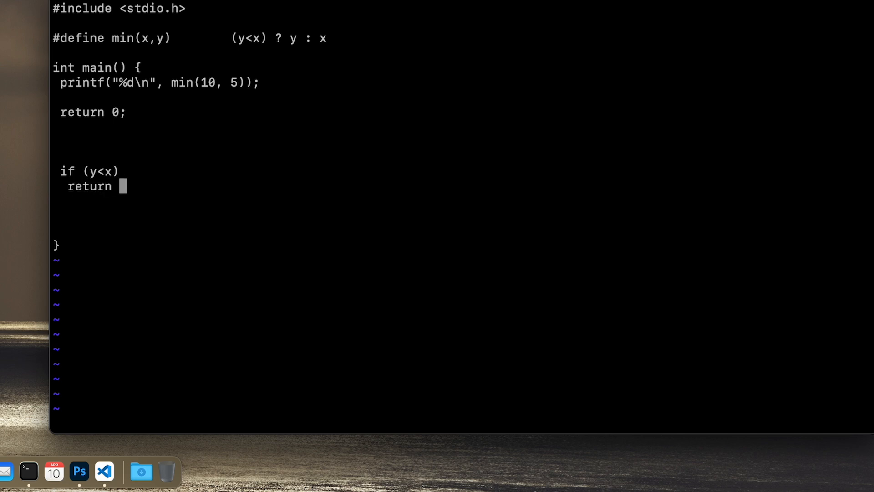
type("y")
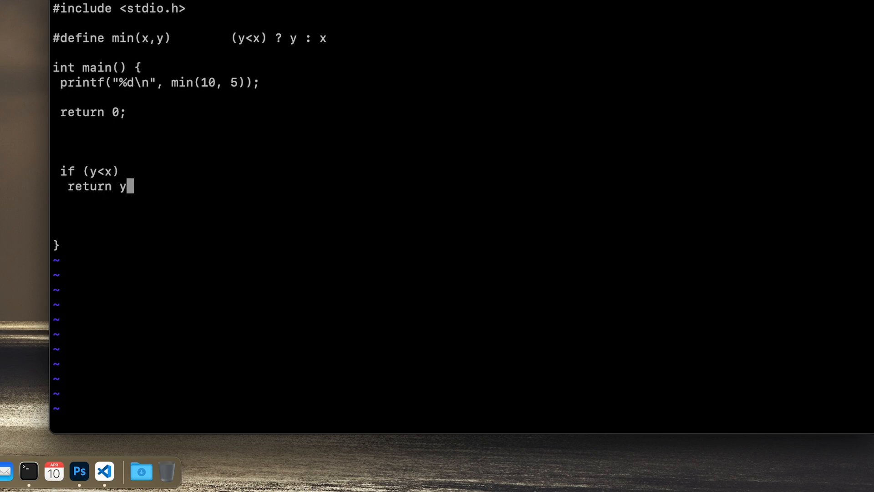
type(";")
type("else")
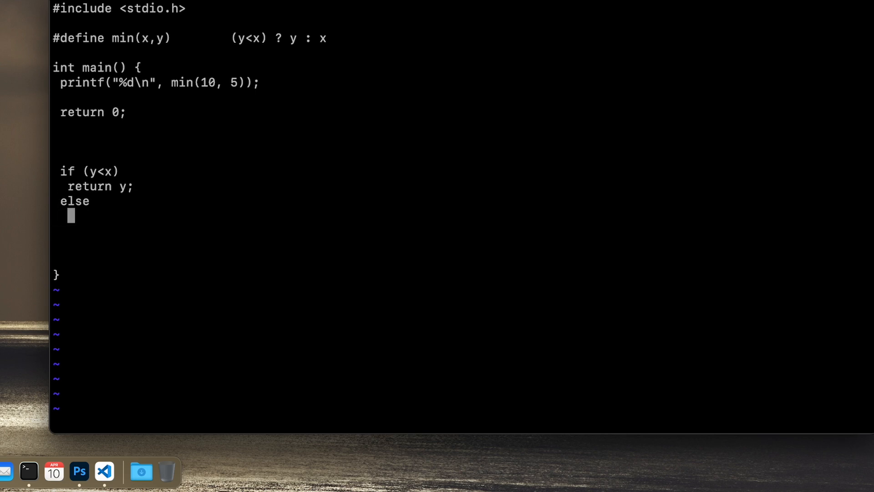
type("return x;")
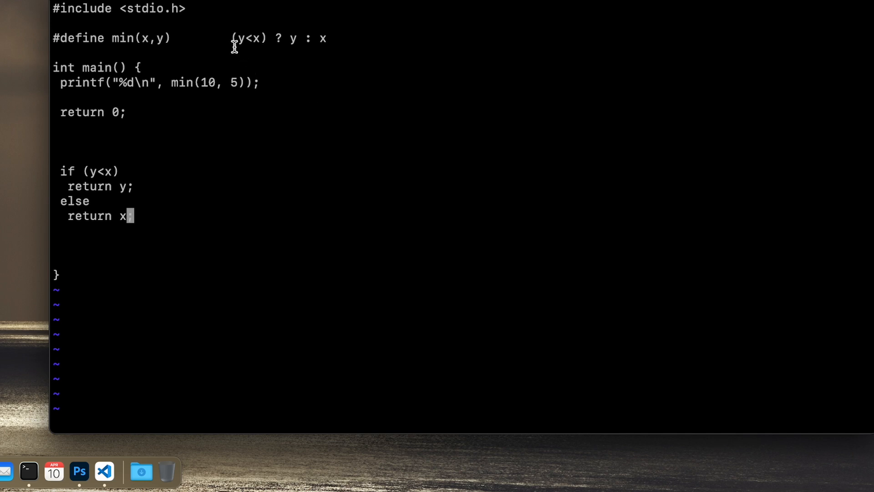
left_click_drag(229, 38, 327, 38)
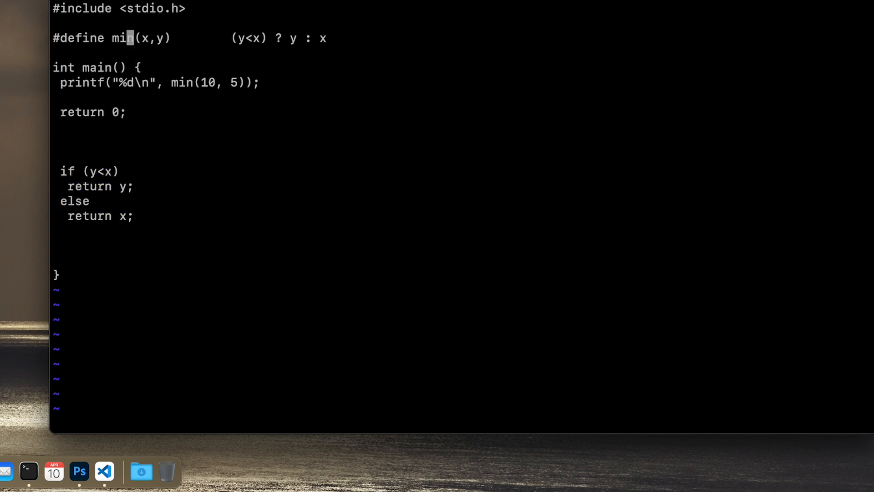
Delete the if/else lines, save with :wq, and compile with gcc sayhello.c -o sayhello.
left_click(240, 39)
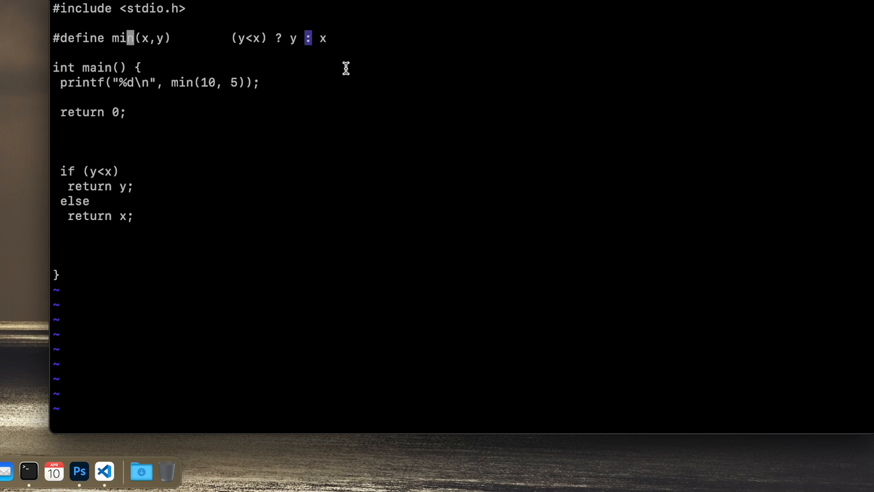
mouse_move(310, 39)
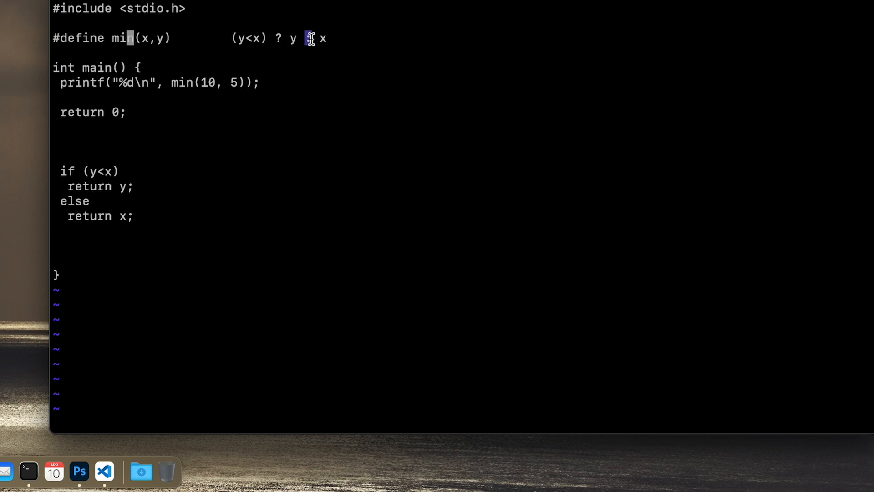
type(":")
type("./")
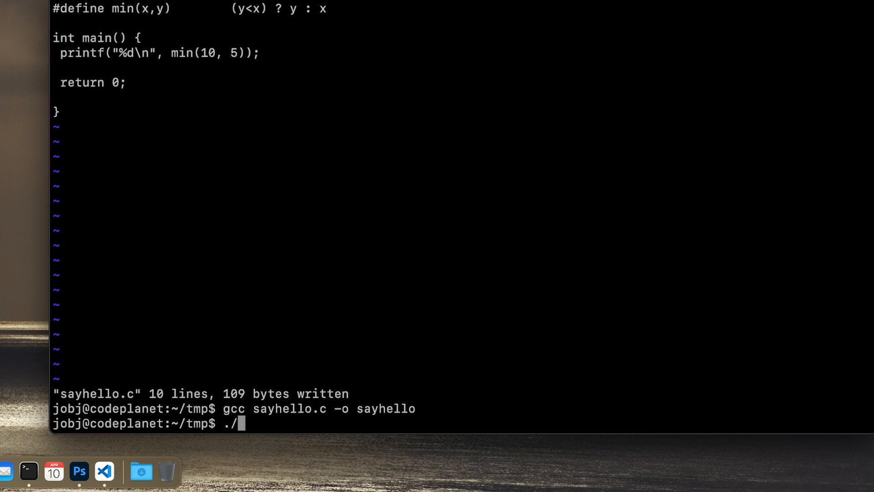
Run the compiled sayhello program and confirm it prints 5.
type("sayhello")
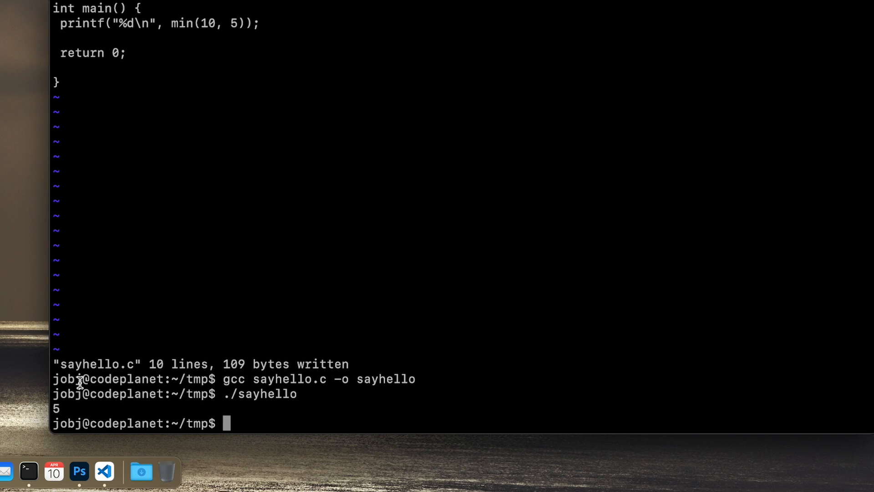
mouse_move(236, 173)
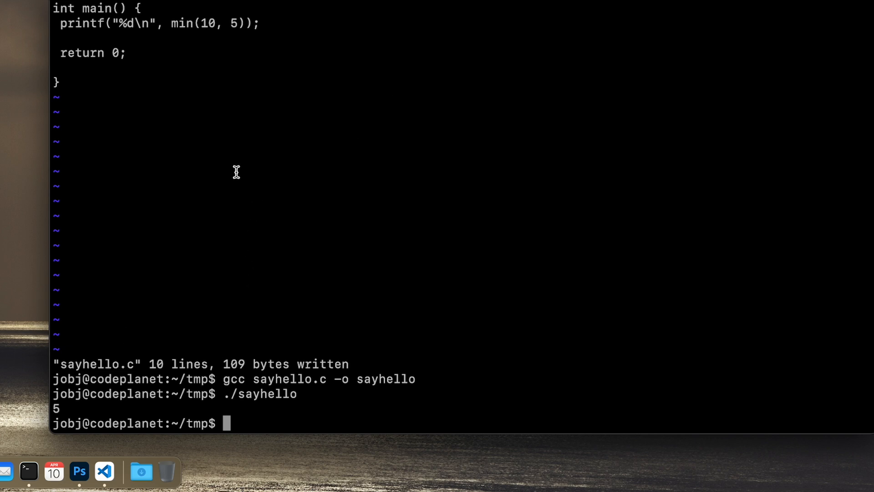
double_click(207, 24)
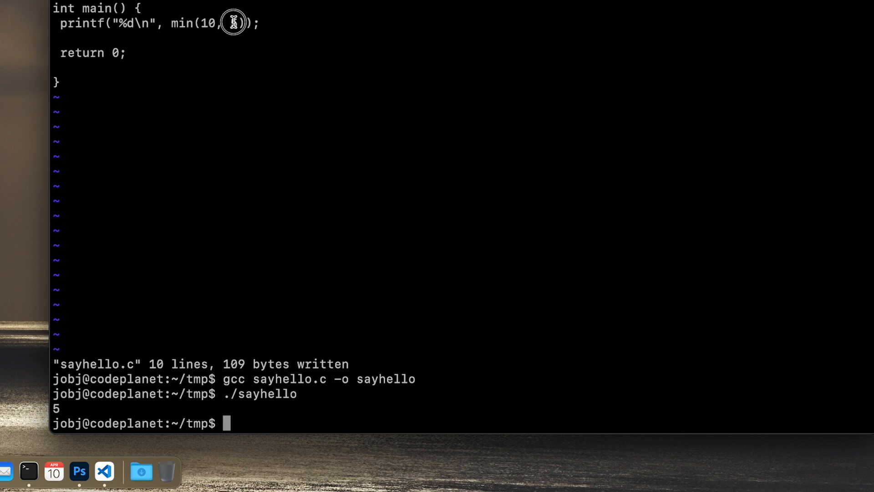
type("5")
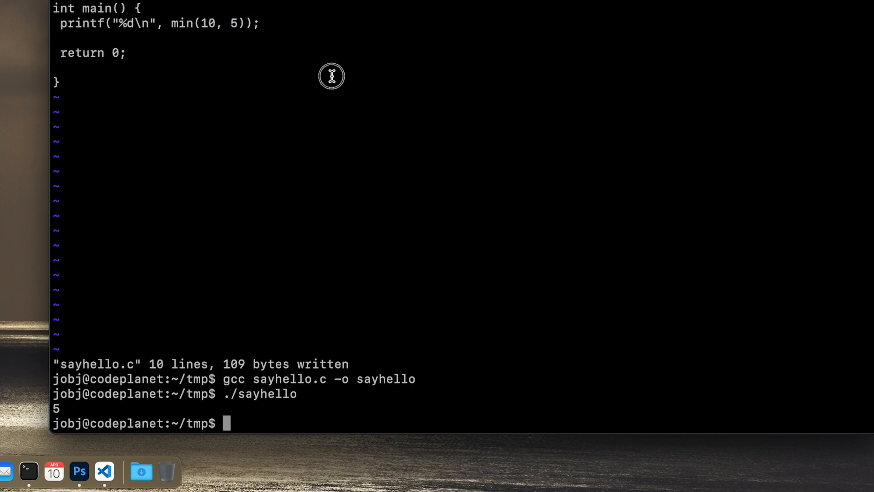
Print sayhello.c with cat to show the min macro and main.
type("cat sayh")
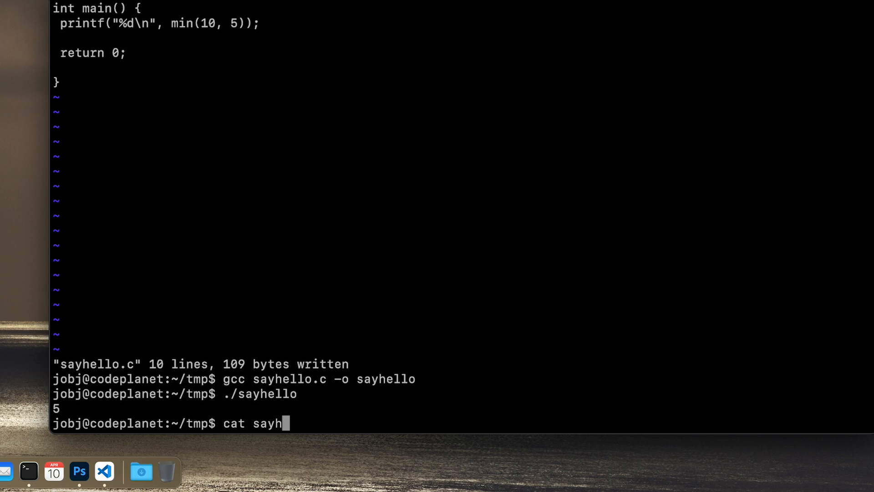
type("ello")
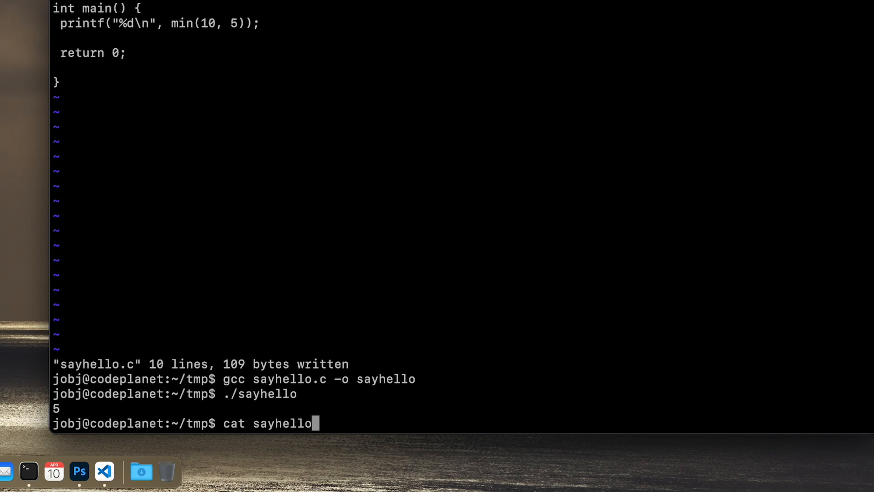
type(".")
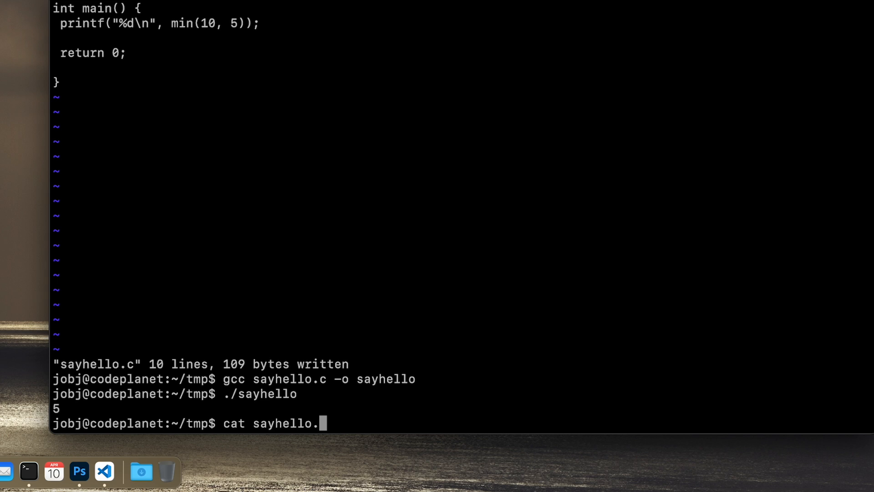
key("Enter")
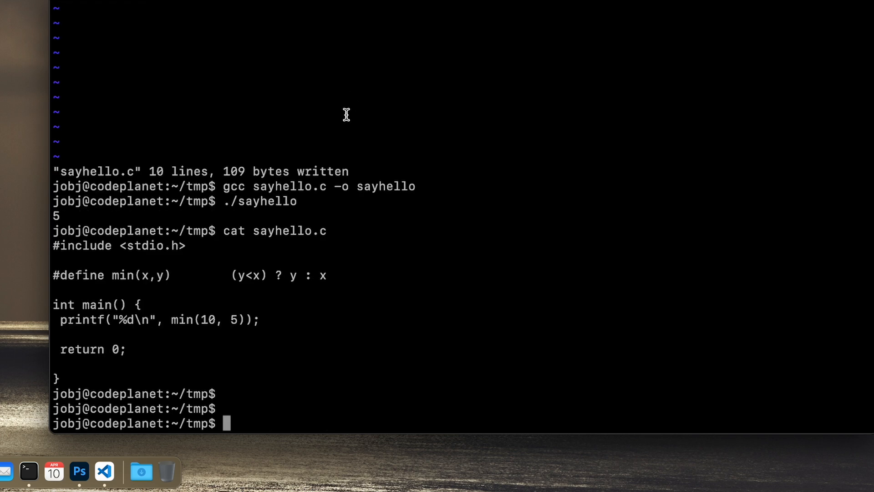
mouse_move(336, 163)
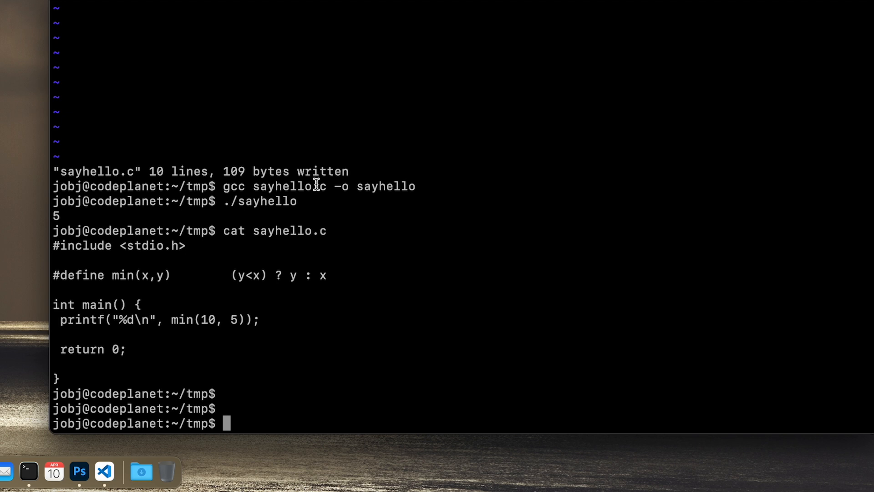
mouse_move(197, 173)
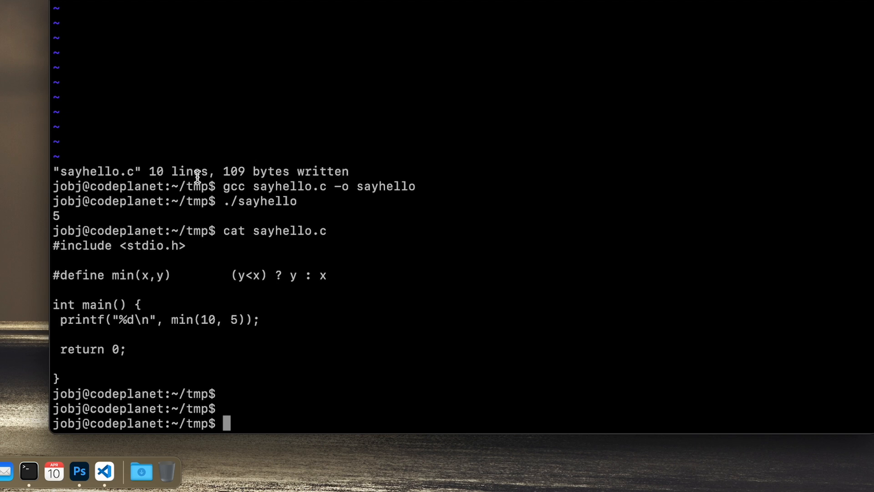
mouse_move(142, 201)
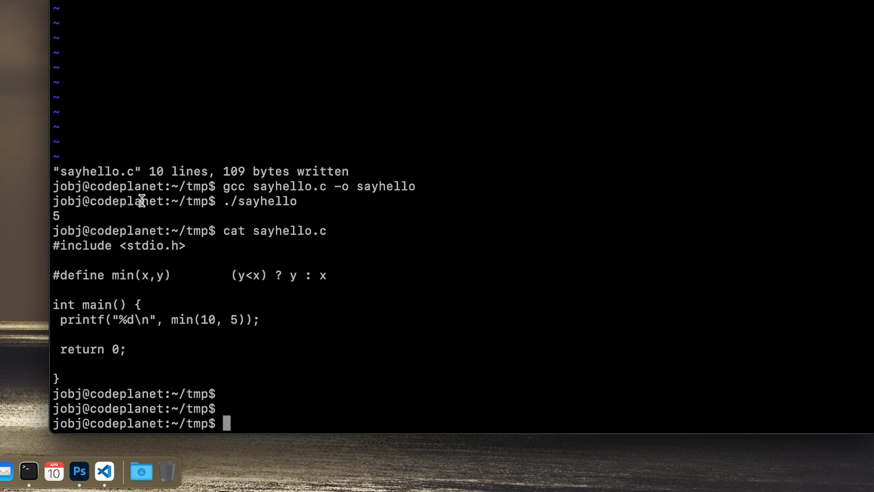
mouse_move(126, 212)
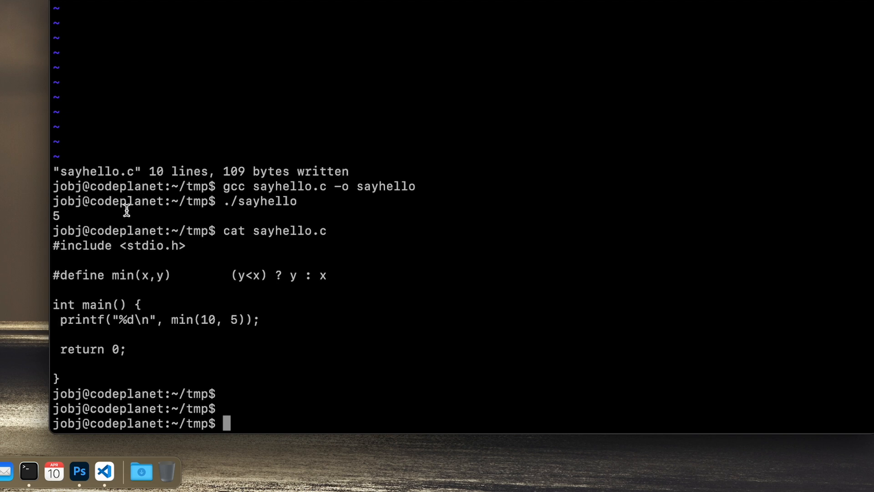
mouse_move(173, 232)
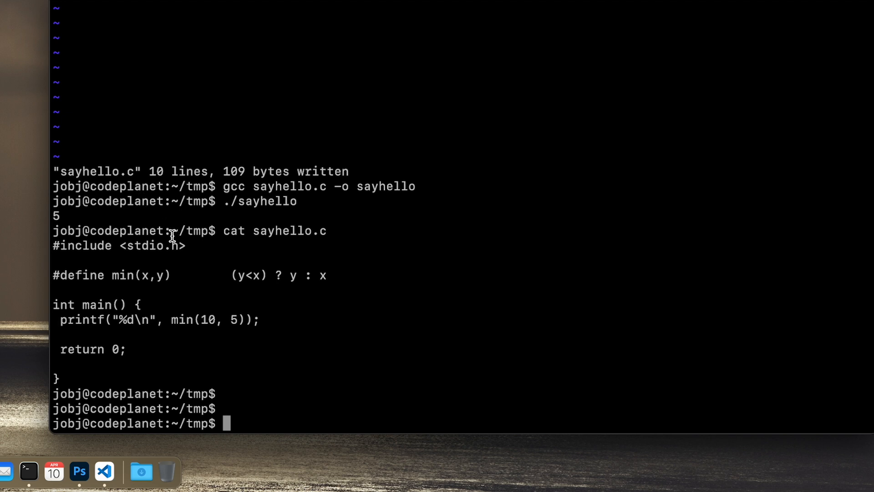
mouse_move(165, 246)
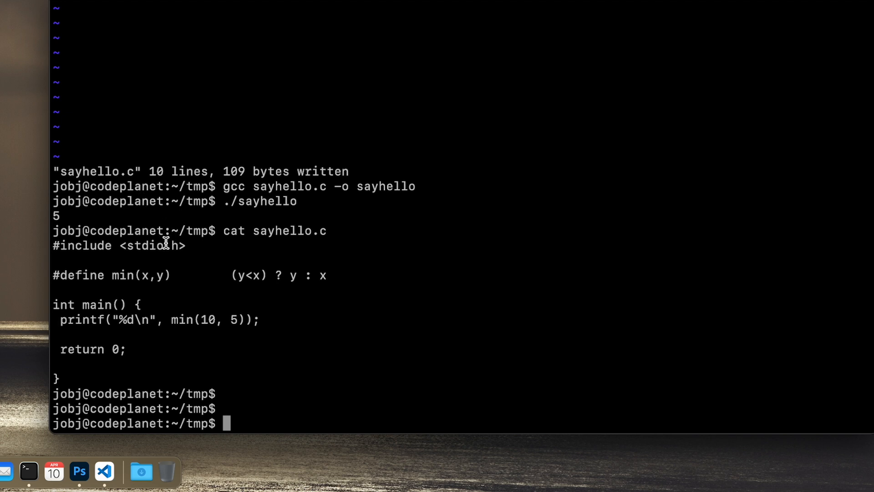
mouse_move(103, 263)
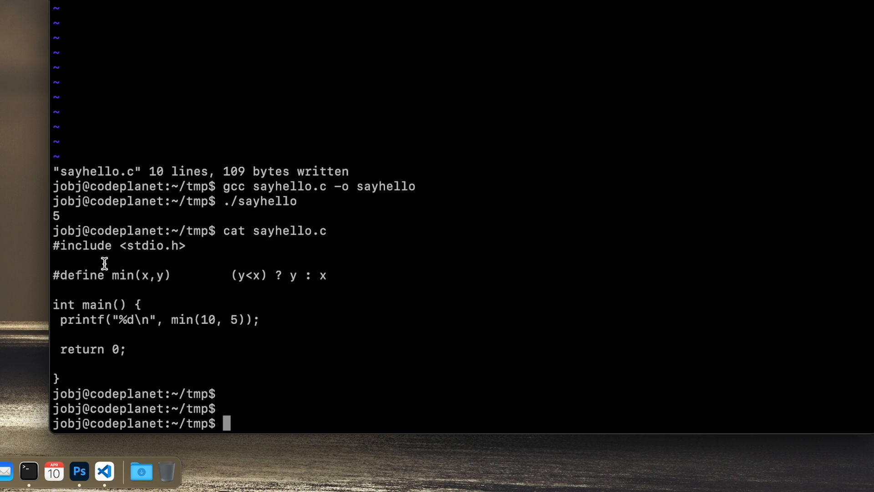
double_click(125, 275)
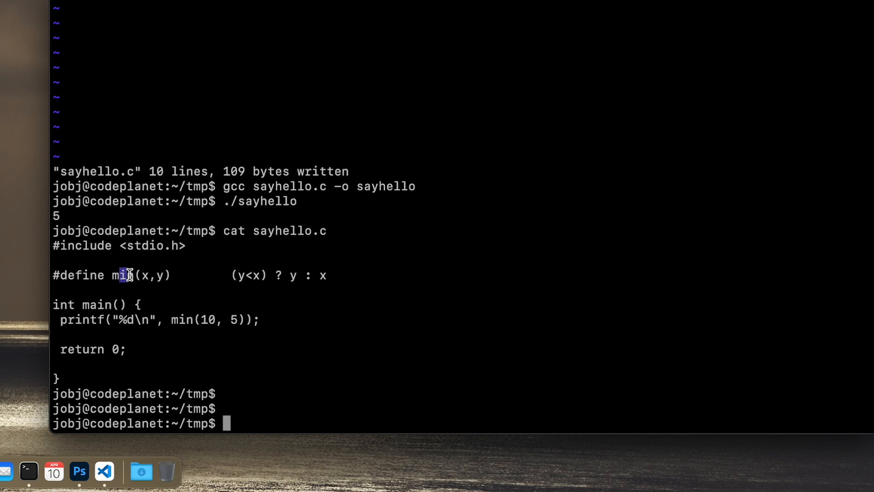
double_click(124, 275)
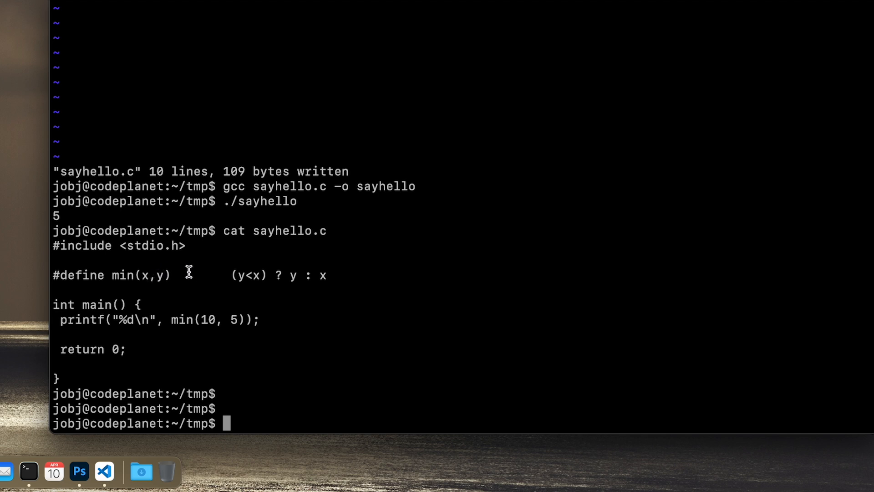
mouse_move(231, 274)
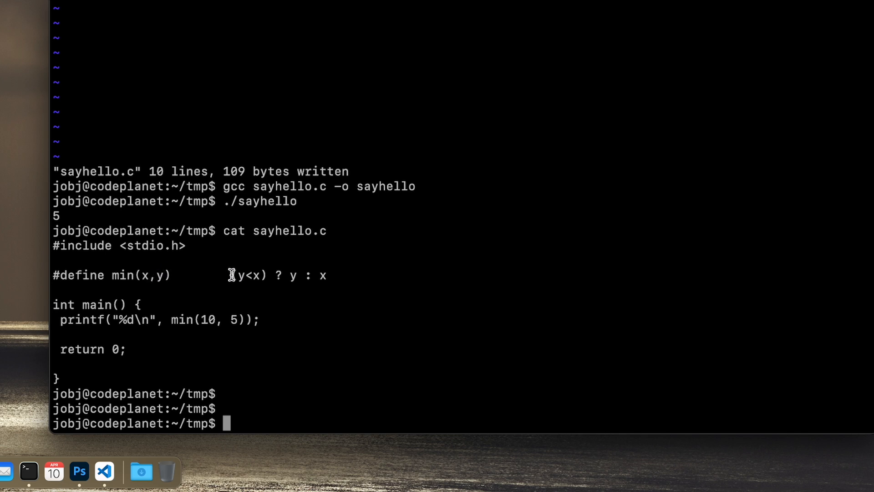
mouse_move(108, 266)
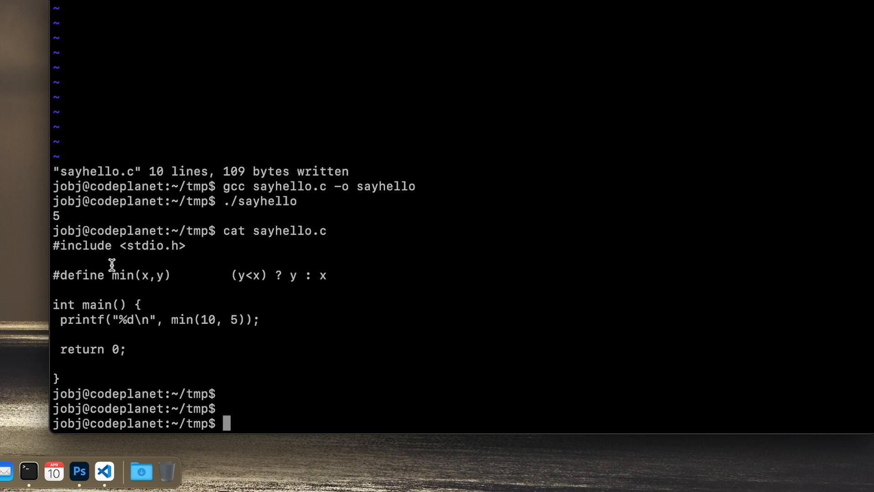
double_click(157, 275)
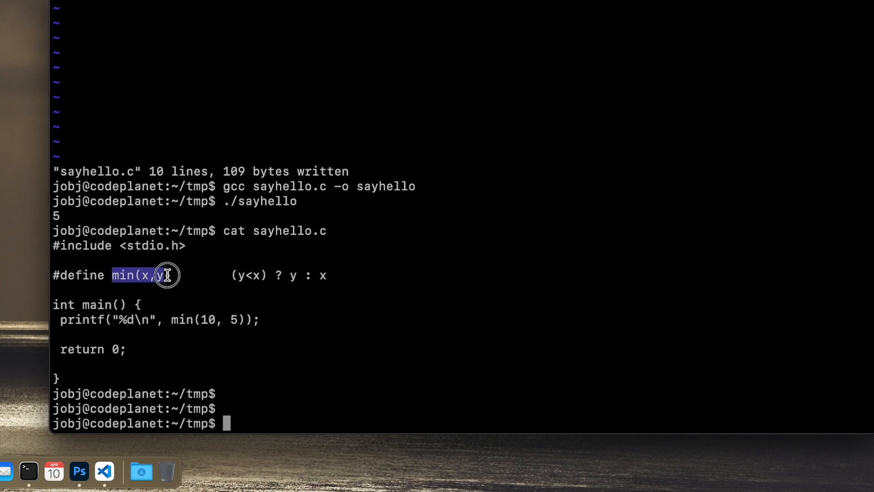
left_click_drag(160, 274, 325, 285)
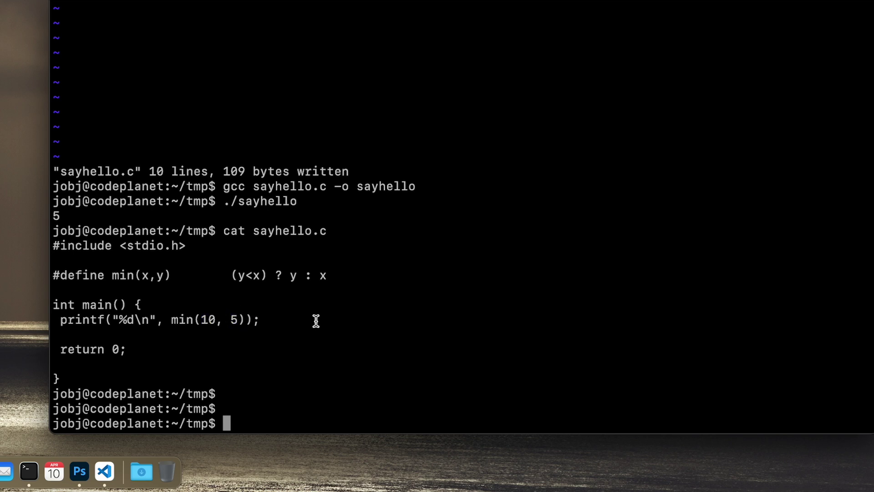
type("vi")
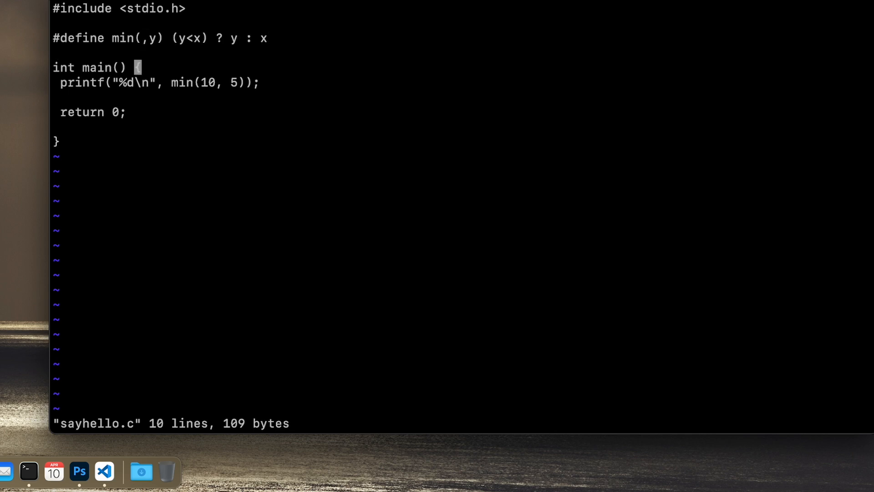
mouse_move(287, 259)
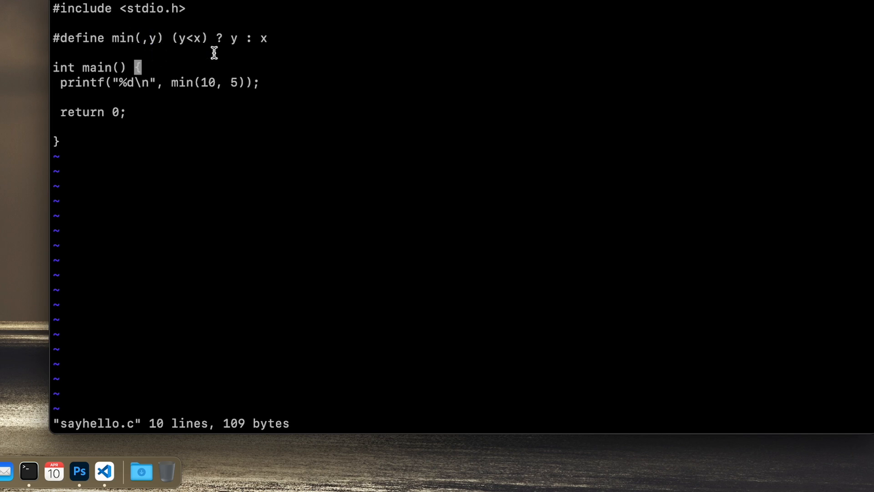
mouse_move(227, 38)
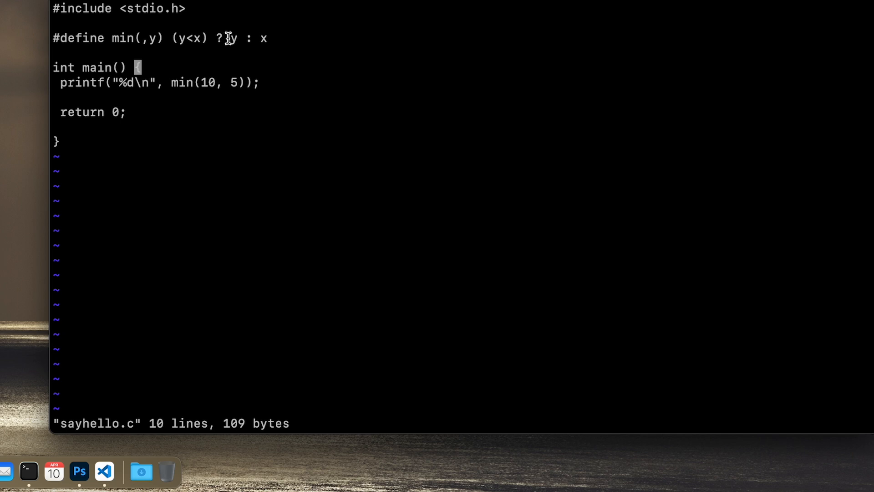
mouse_move(232, 64)
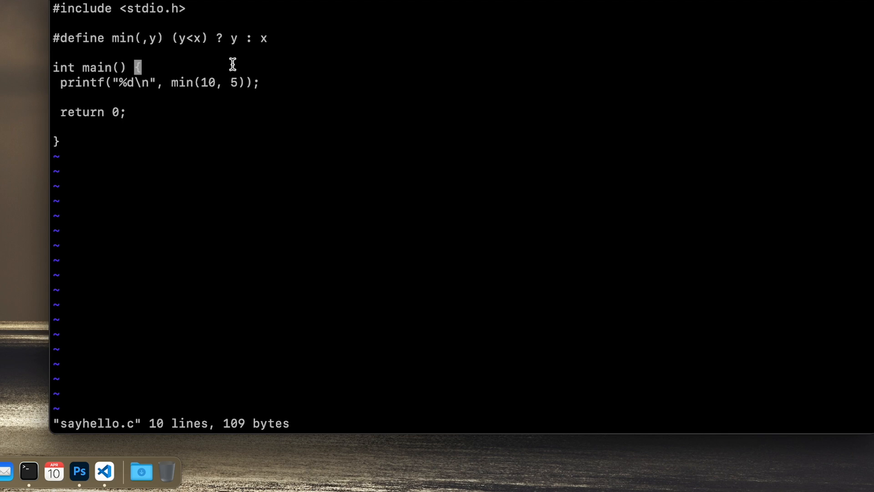
mouse_move(211, 96)
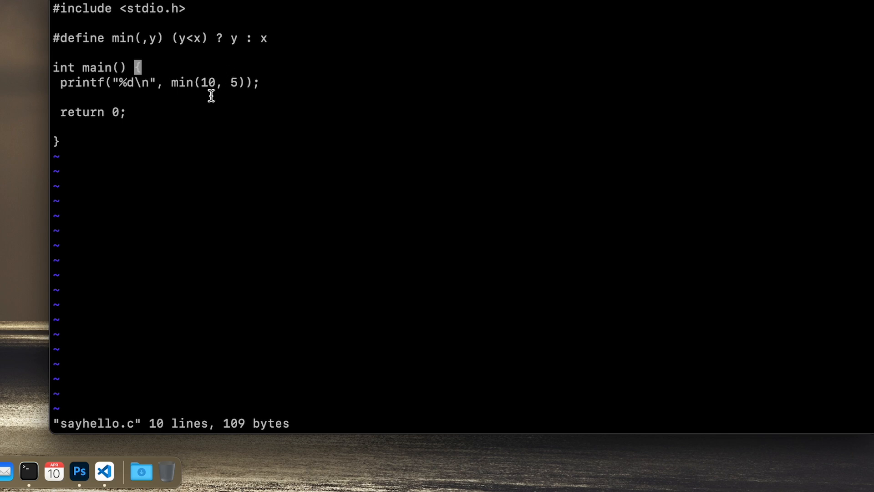
mouse_move(176, 55)
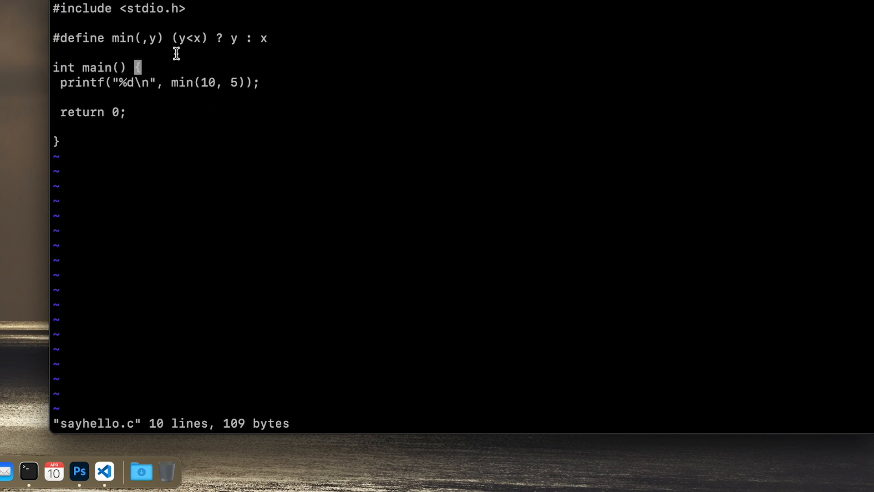
mouse_move(149, 41)
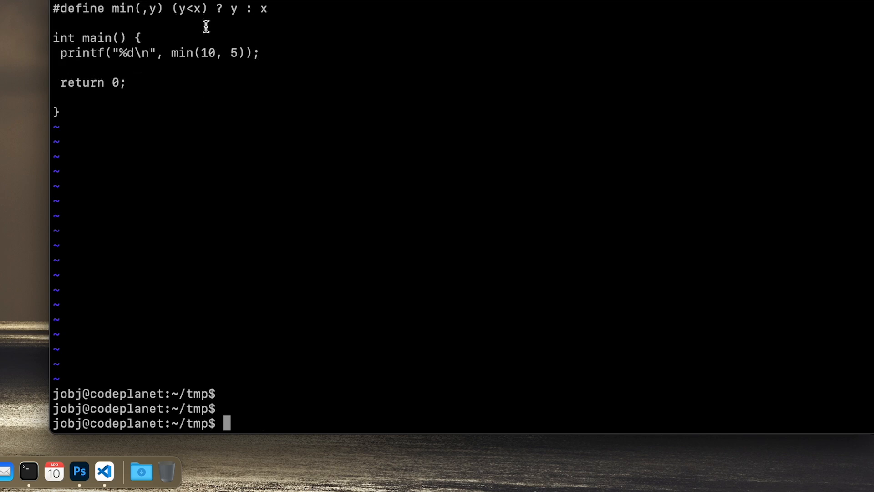
mouse_move(207, 32)
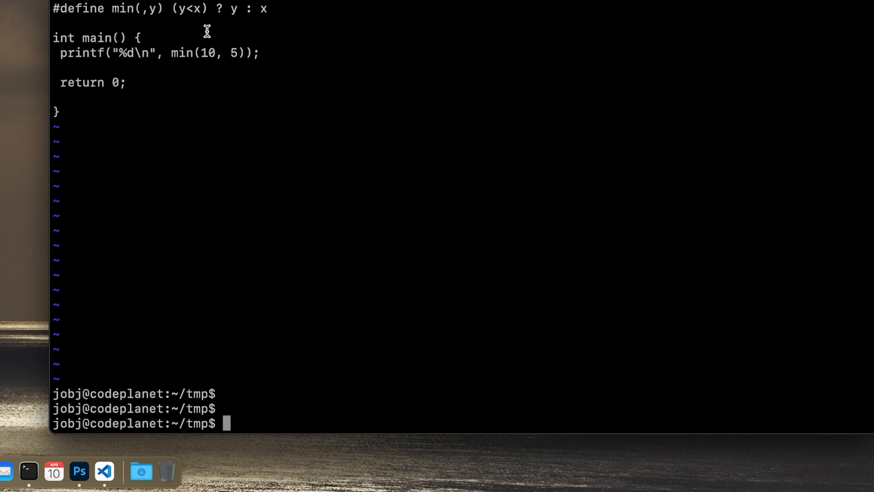
mouse_move(264, 219)
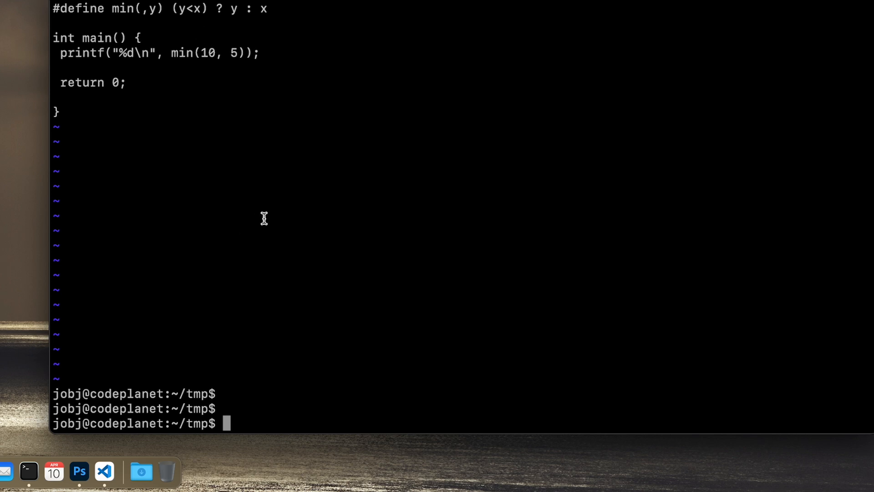
mouse_move(388, 137)
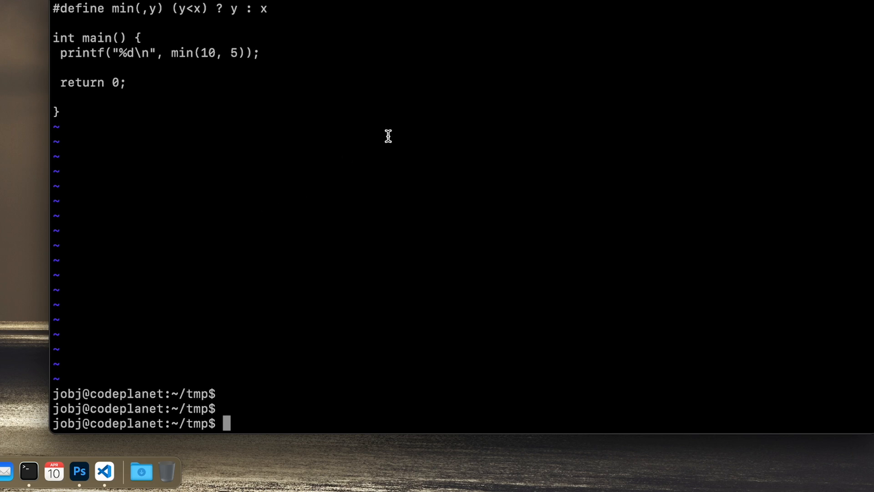